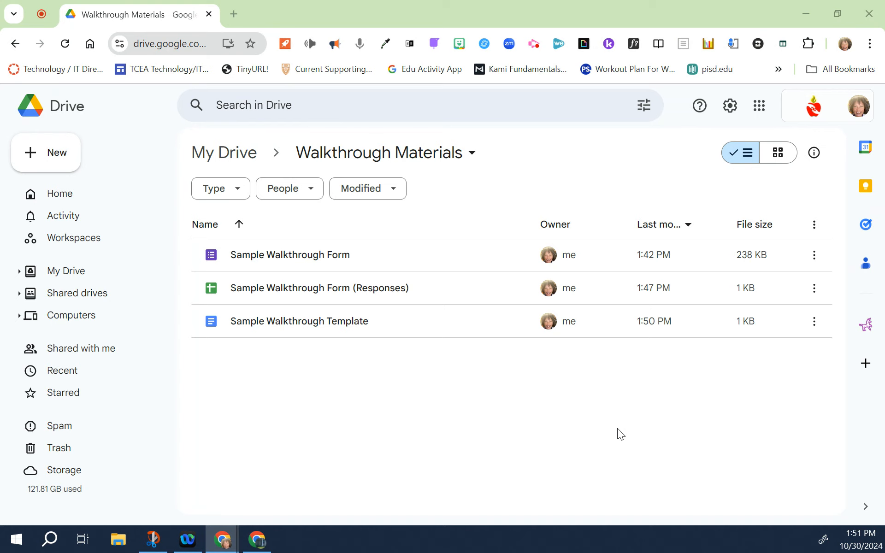
pyautogui.moveTo(460, 395)
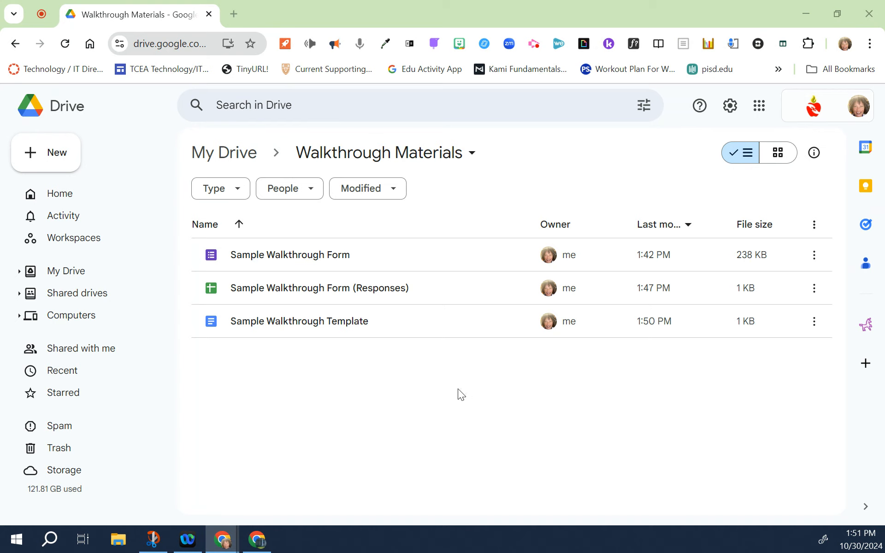
pyautogui.moveTo(445, 389)
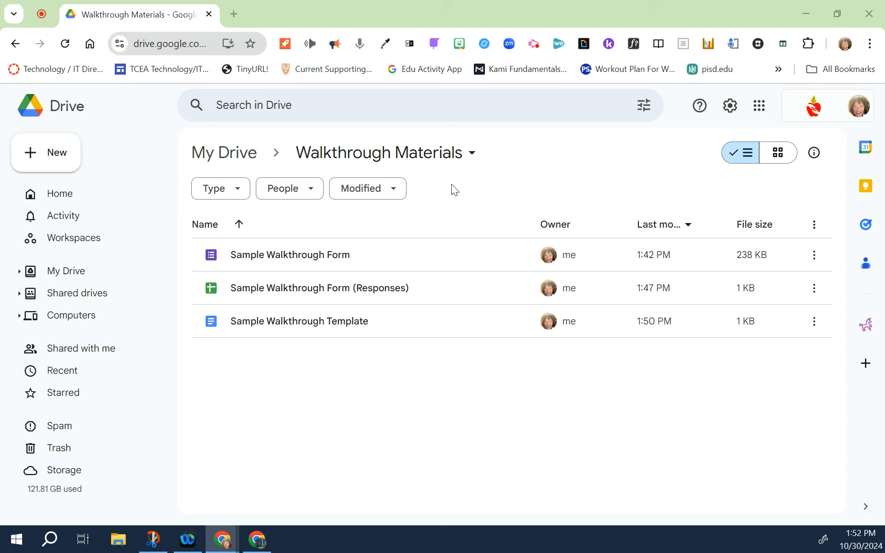
pyautogui.moveTo(336, 168)
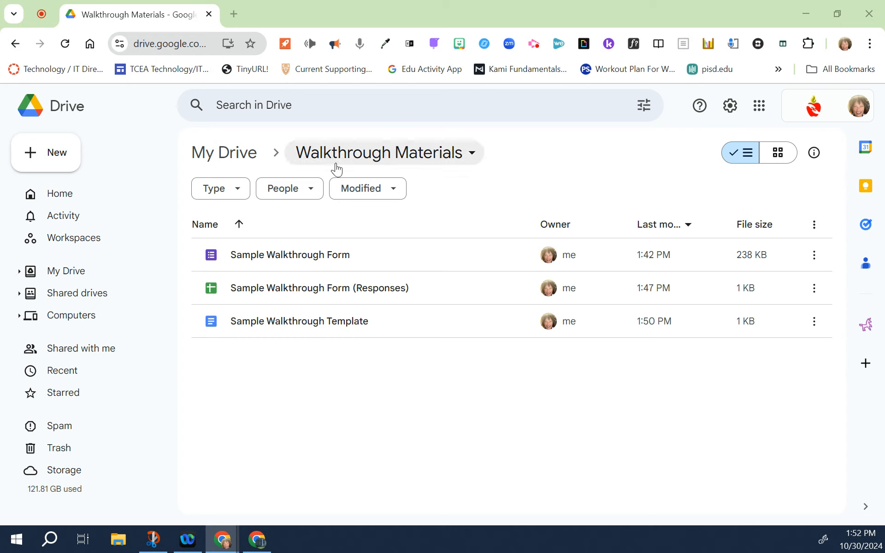
pyautogui.moveTo(378, 153)
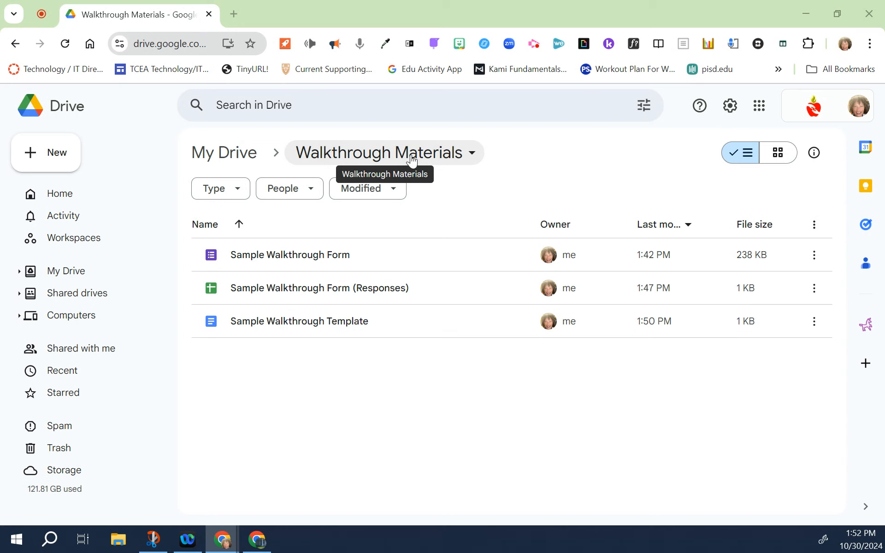
pyautogui.moveTo(347, 161)
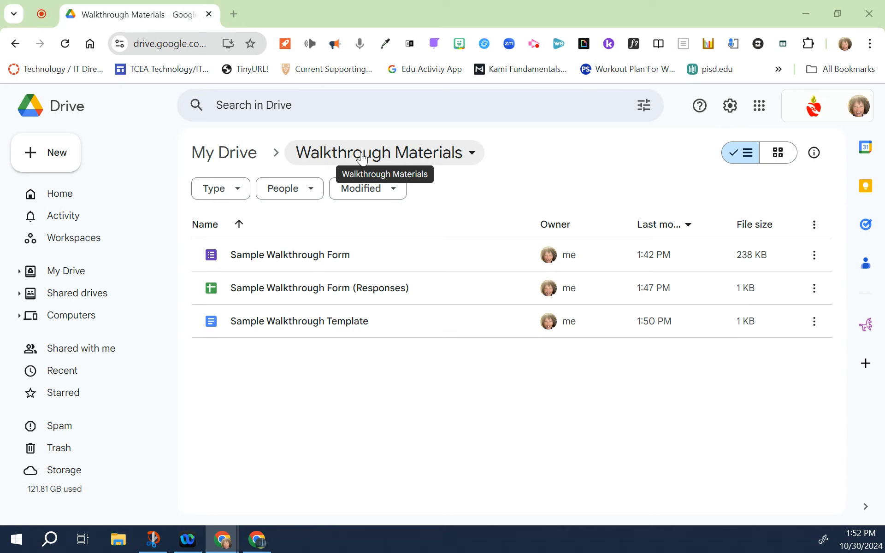
pyautogui.moveTo(418, 160)
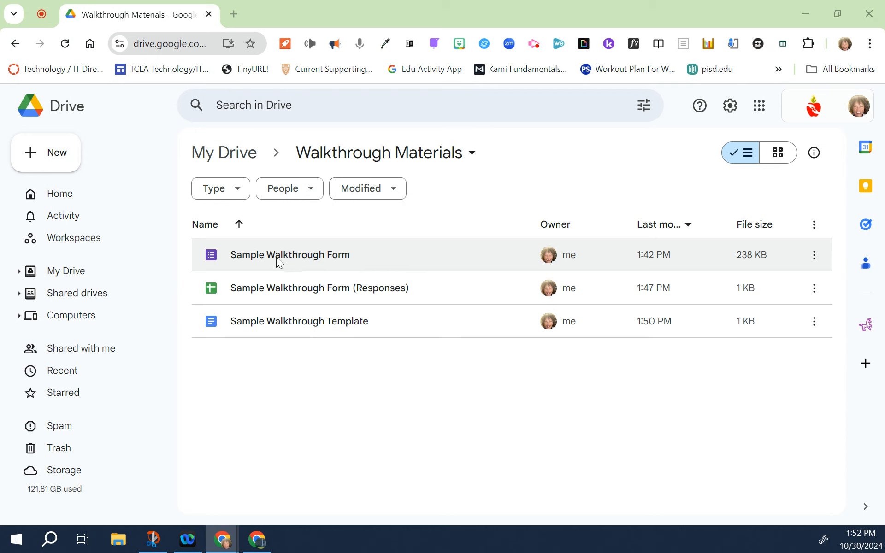
pyautogui.moveTo(306, 264)
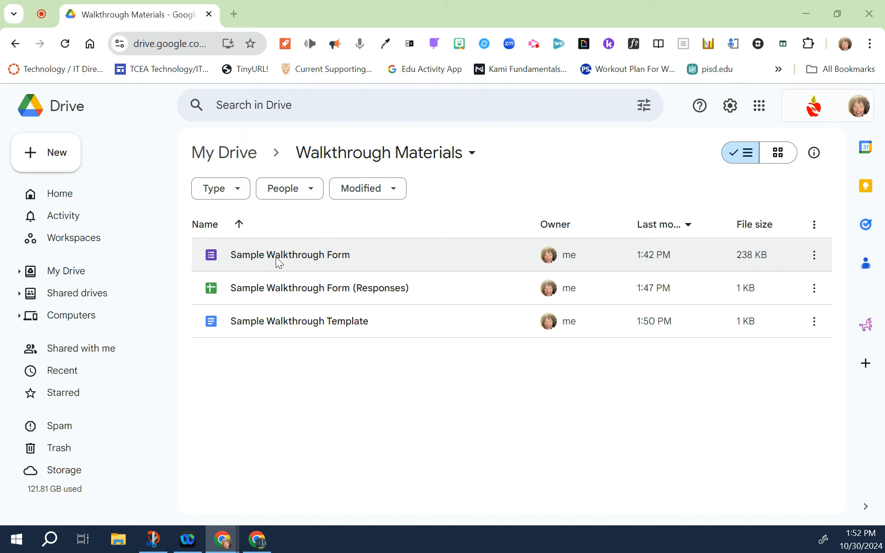
# Step: Open the Sample Walkthrough Form, scroll through its questions, and close it
pyautogui.doubleClick(290, 254)
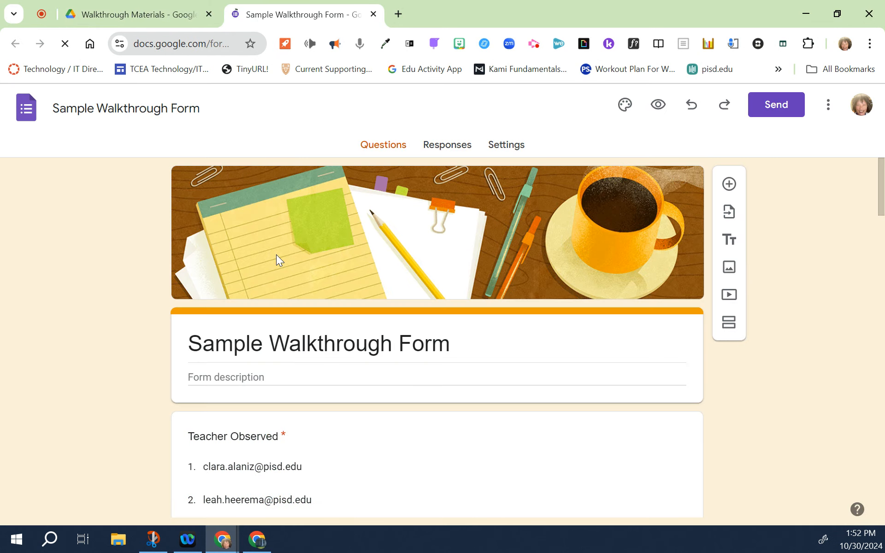
pyautogui.scroll(-3)
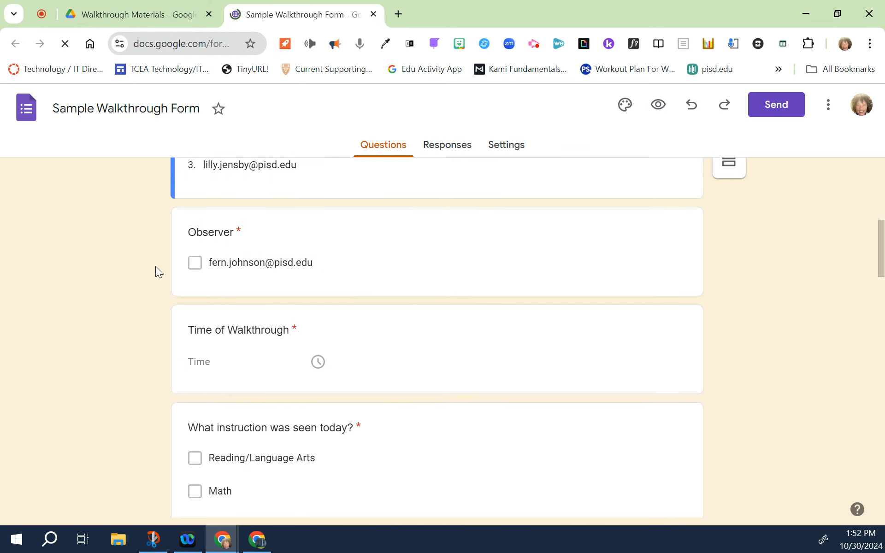
pyautogui.scroll(-3)
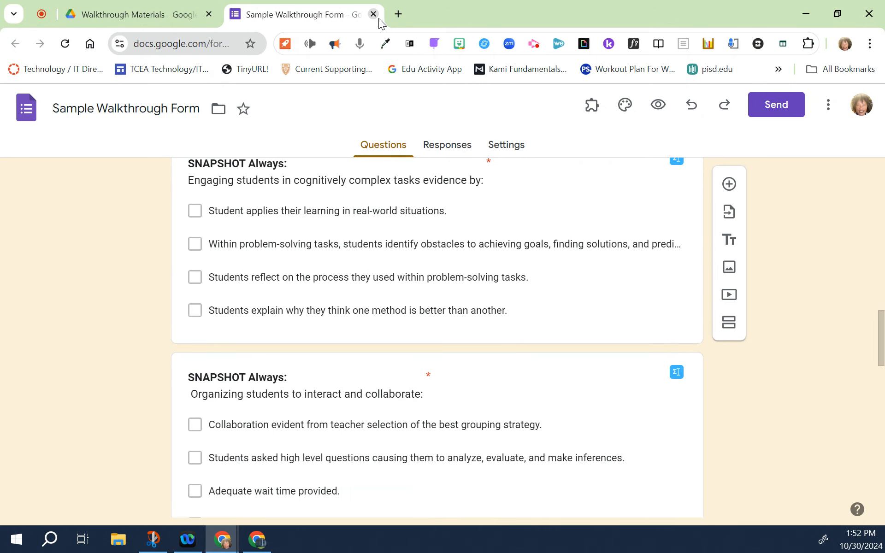
pyautogui.click(372, 14)
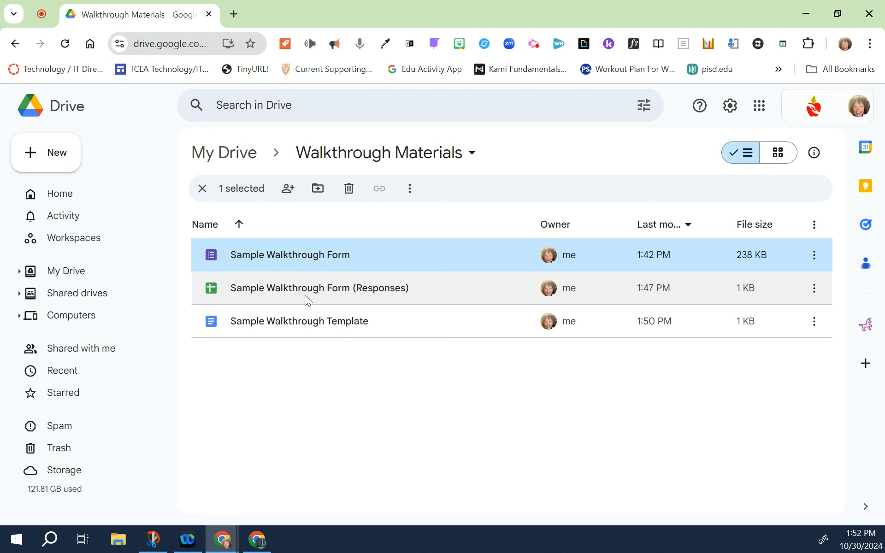
# Step: Reopen the form and go from its Responses section to the linked responses spreadsheet
pyautogui.doubleClick(289, 255)
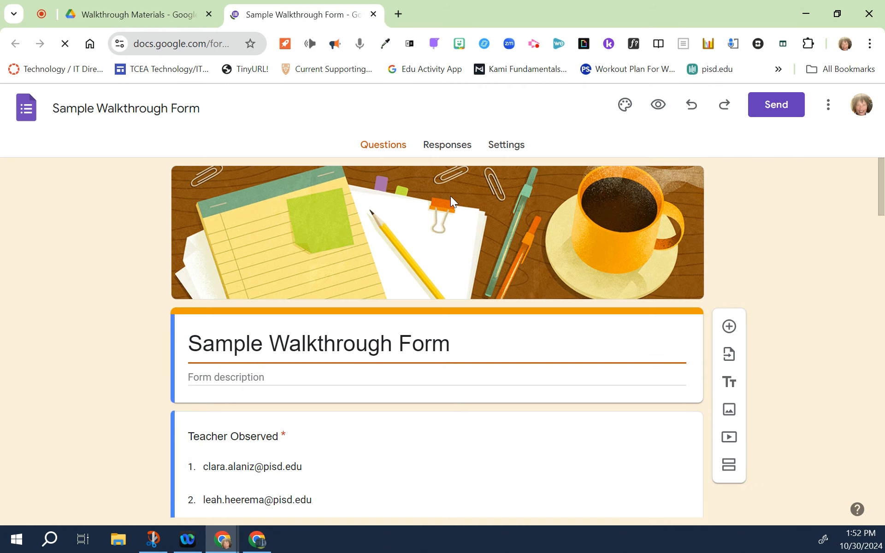
pyautogui.click(447, 144)
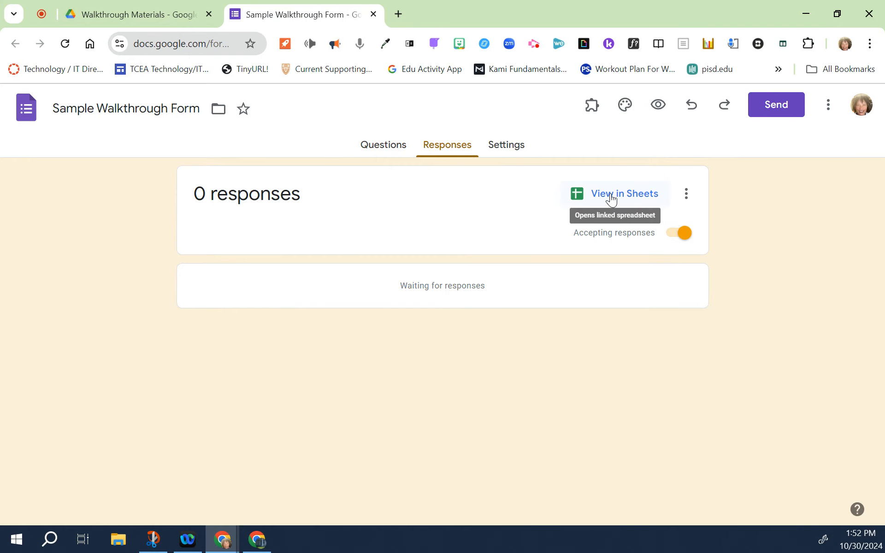
pyautogui.click(624, 194)
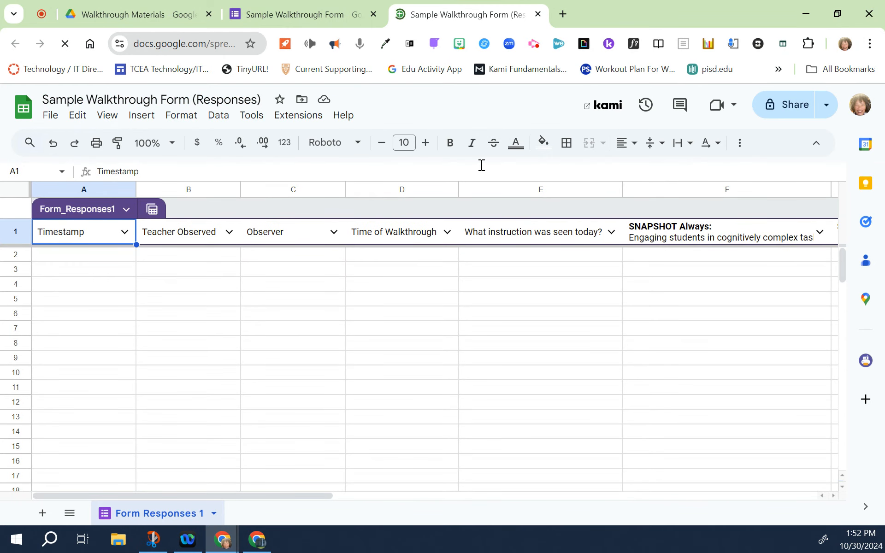
pyautogui.click(301, 14)
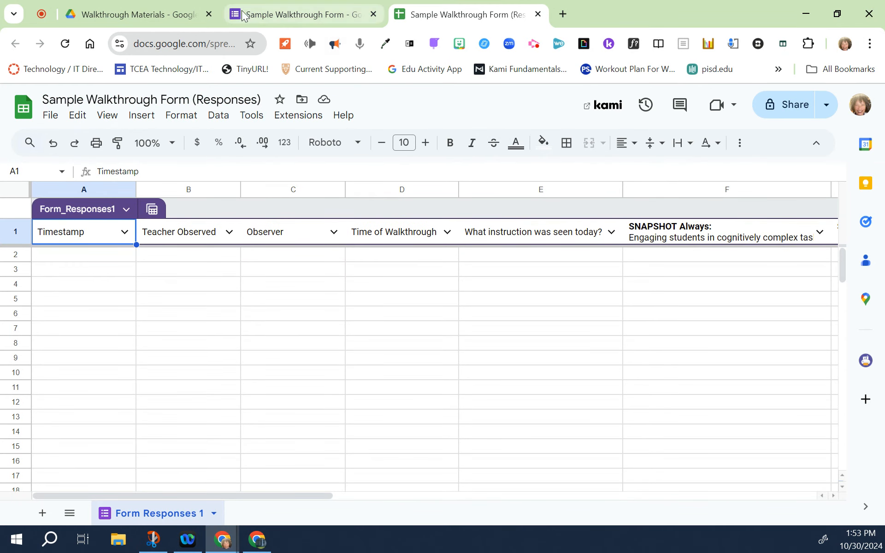
# Step: Return to the Walkthrough Materials folder and open the Sample Walkthrough Template document
pyautogui.click(136, 15)
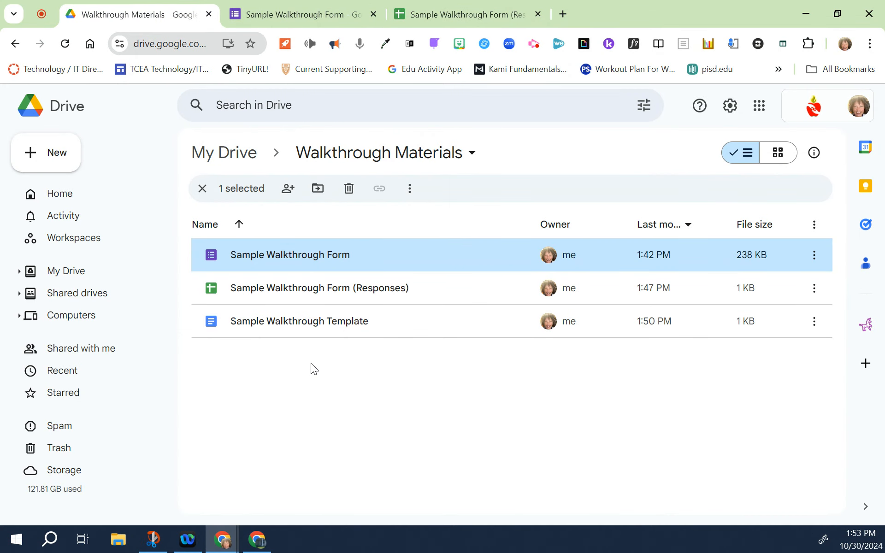
pyautogui.moveTo(284, 345)
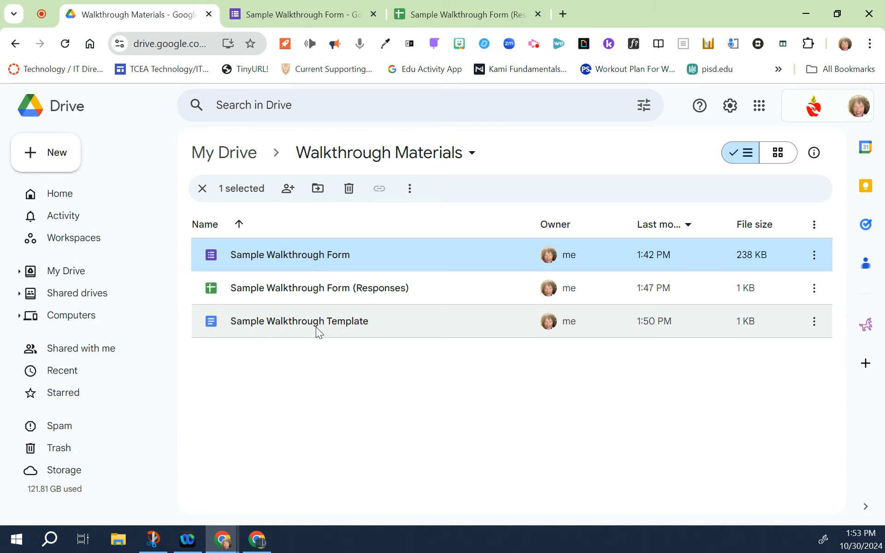
pyautogui.doubleClick(298, 321)
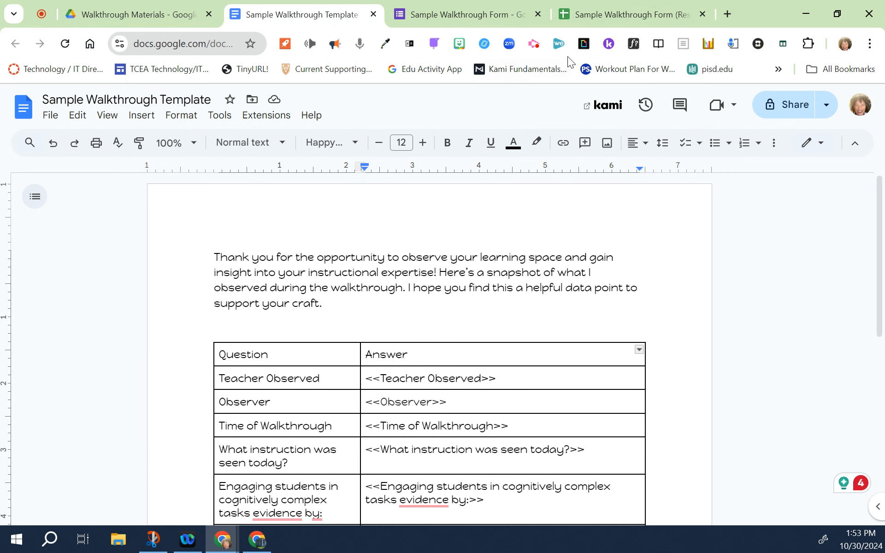
# Step: In the responses sheet, copy the Teacher Observed header text from cell B1
pyautogui.click(628, 14)
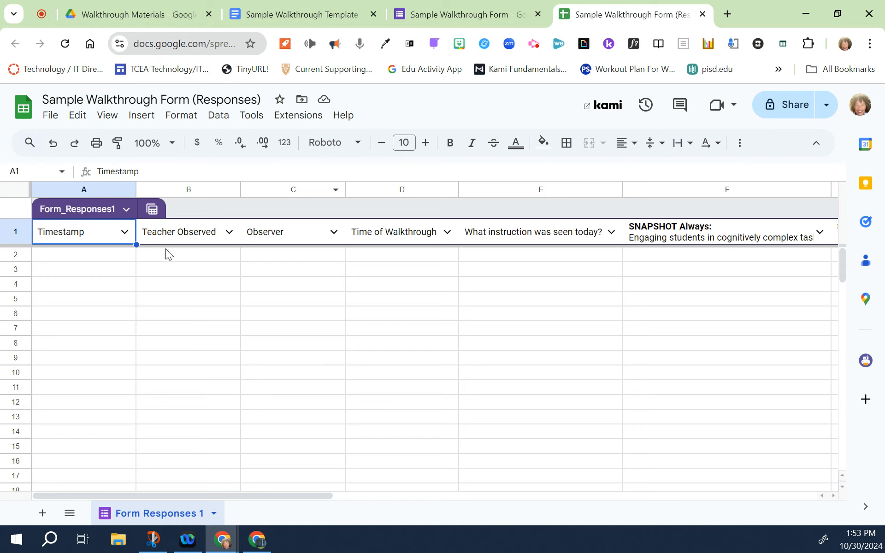
pyautogui.moveTo(205, 236)
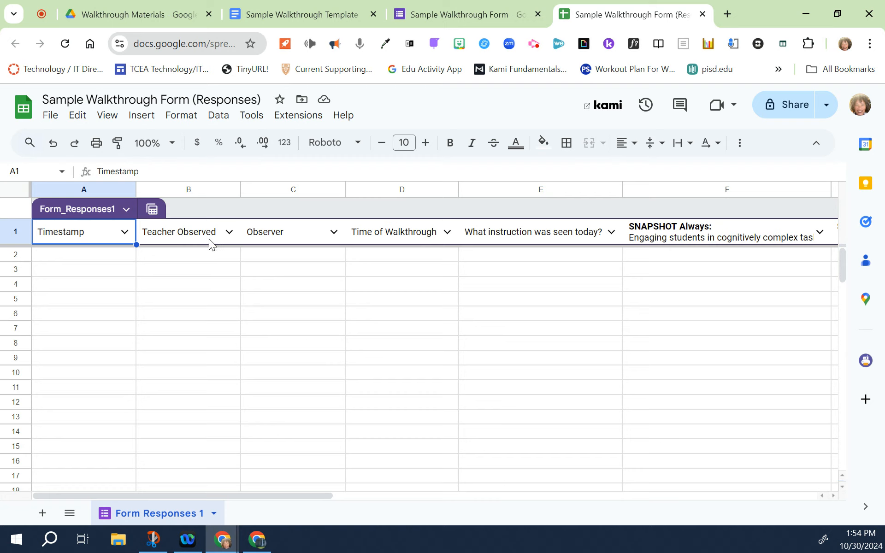
pyautogui.moveTo(416, 243)
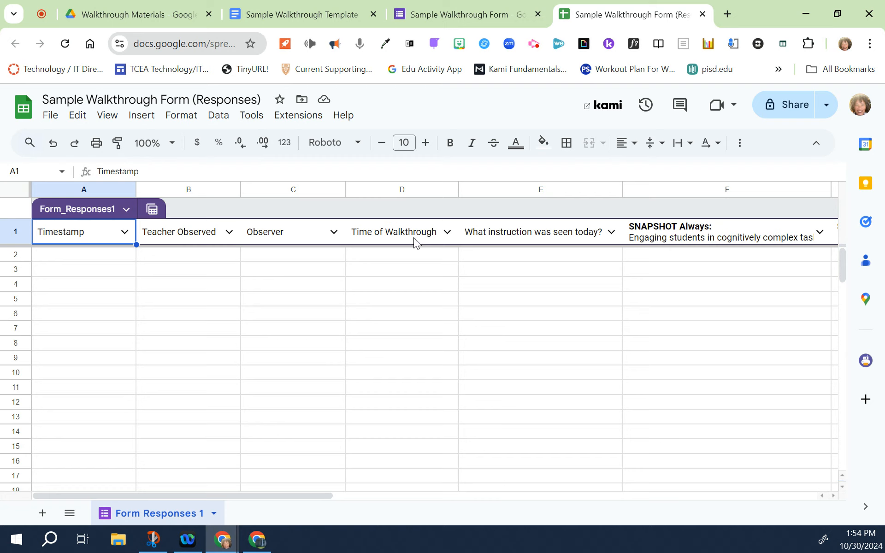
pyautogui.moveTo(527, 244)
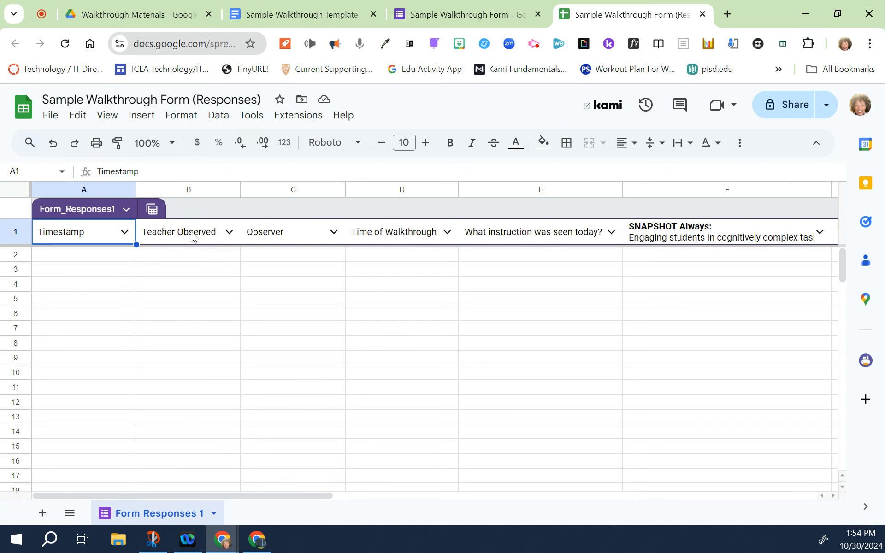
pyautogui.click(188, 231)
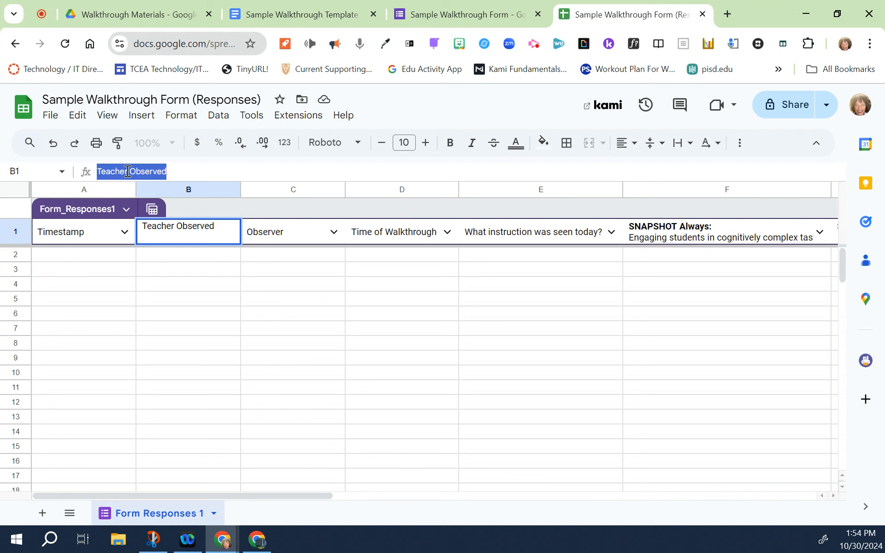
pyautogui.rightClick(131, 171)
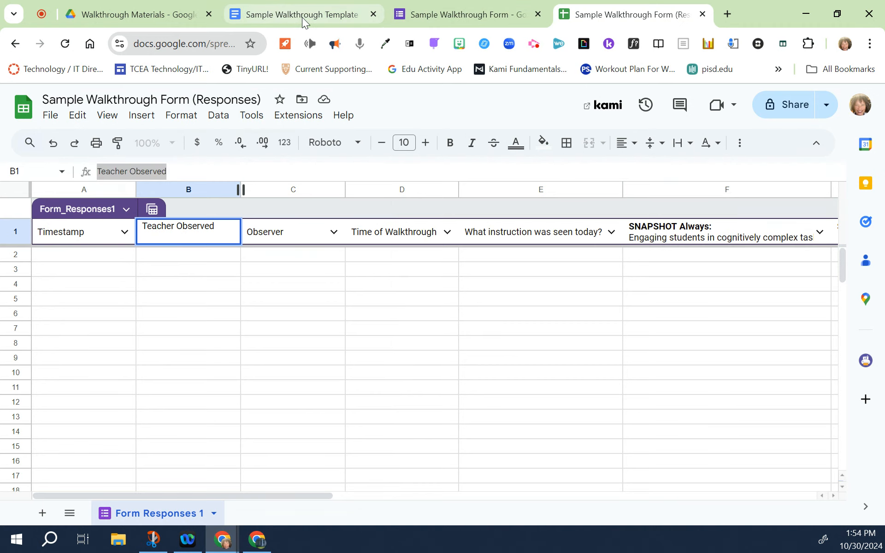
pyautogui.click(304, 14)
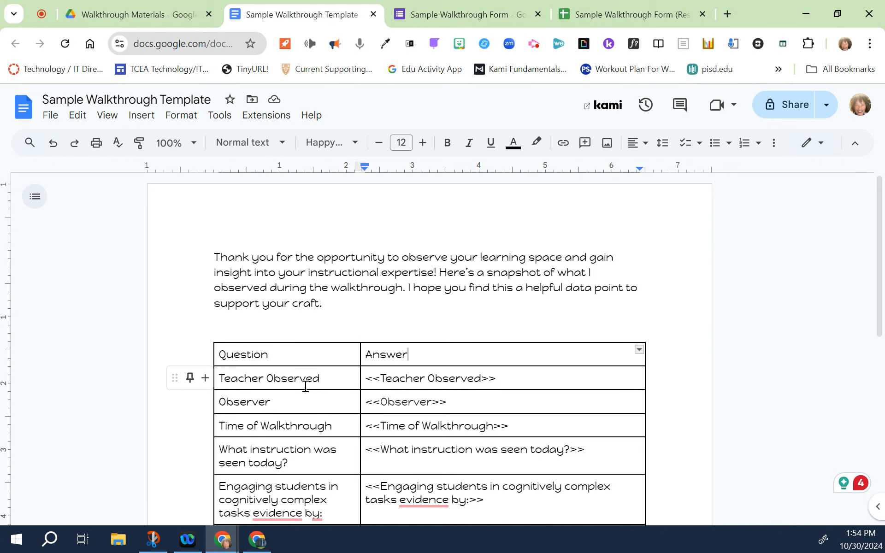
pyautogui.moveTo(404, 381)
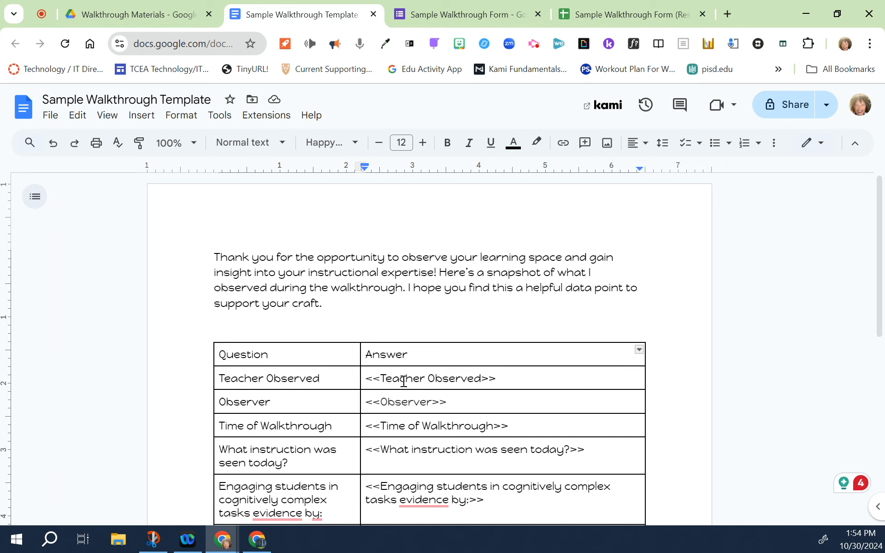
pyautogui.click(408, 354)
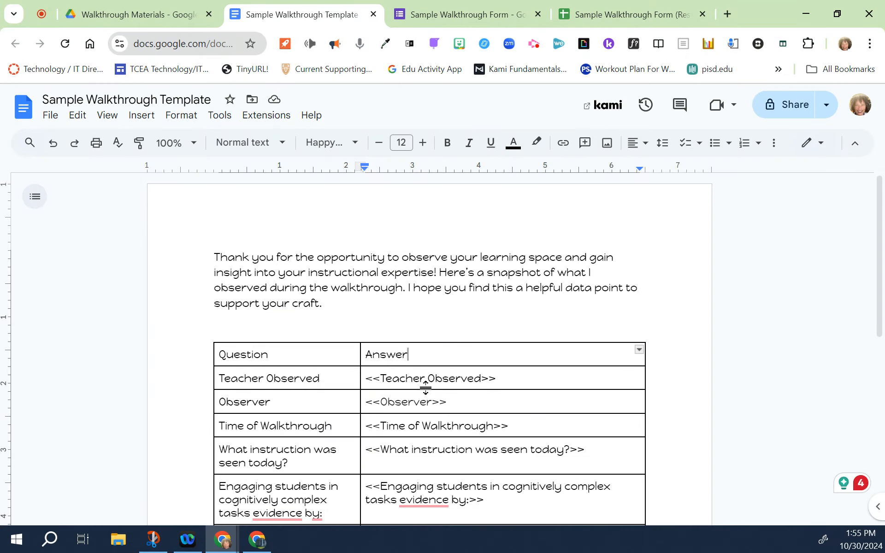
pyautogui.scroll(-3)
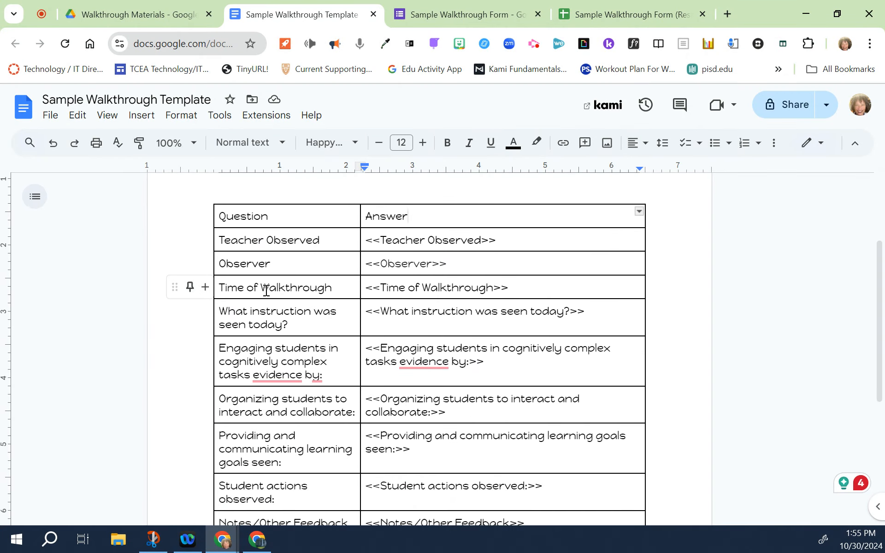
pyautogui.scroll(-3)
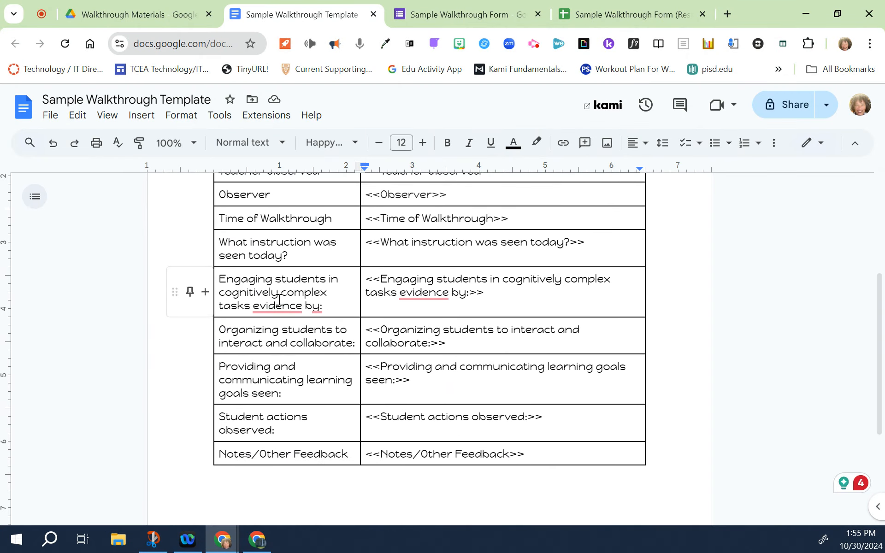
pyautogui.click(628, 15)
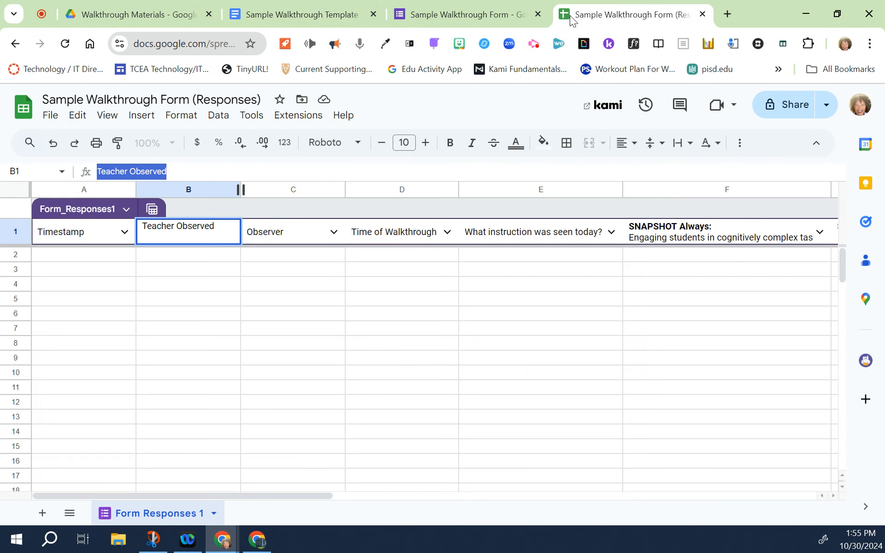
# Step: Check the Sample Walkthrough Template, then return to the Walkthrough Materials folder
pyautogui.click(293, 232)
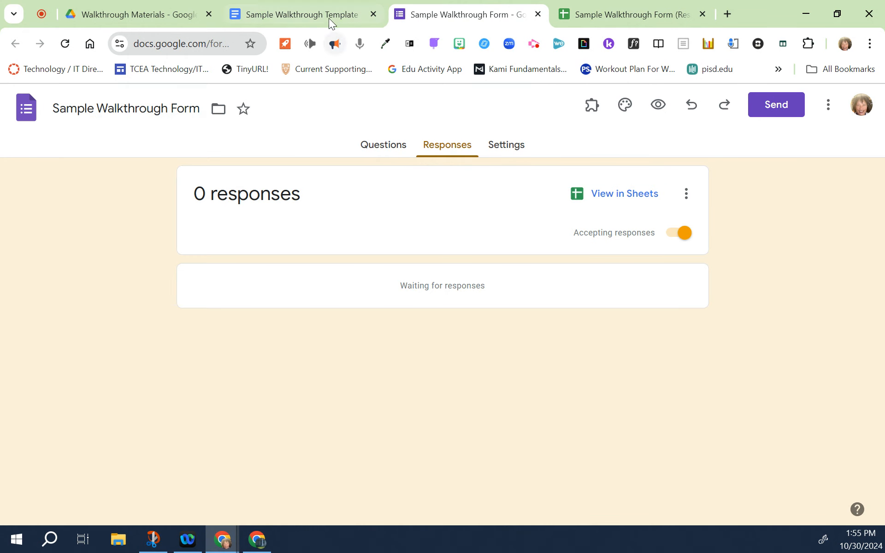
pyautogui.click(302, 14)
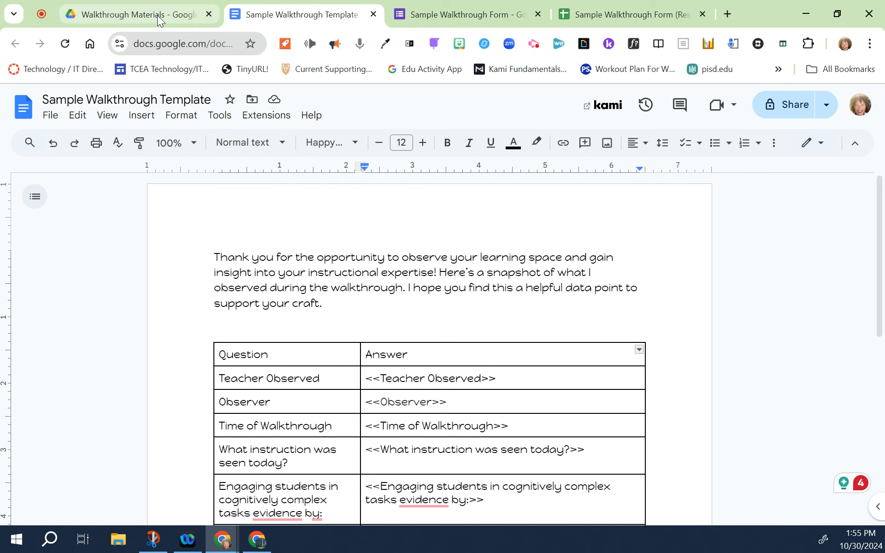
pyautogui.click(135, 15)
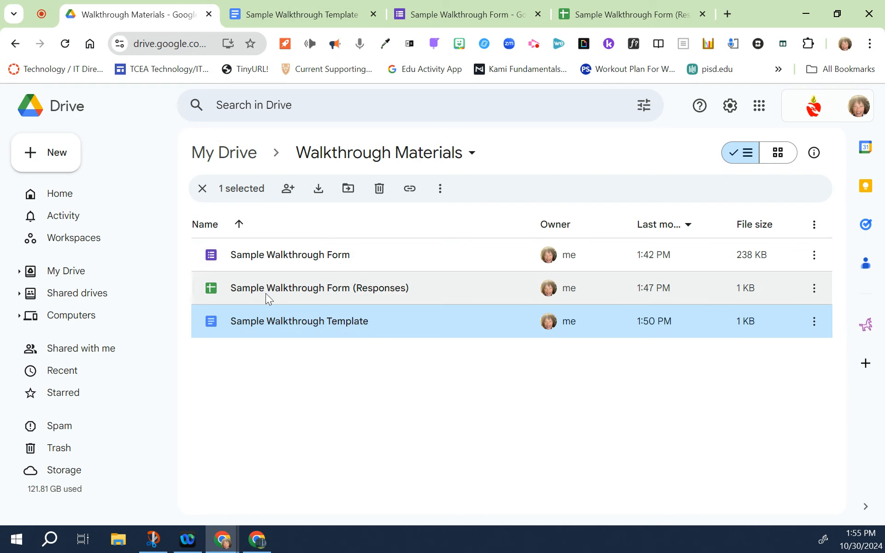
pyautogui.moveTo(313, 289)
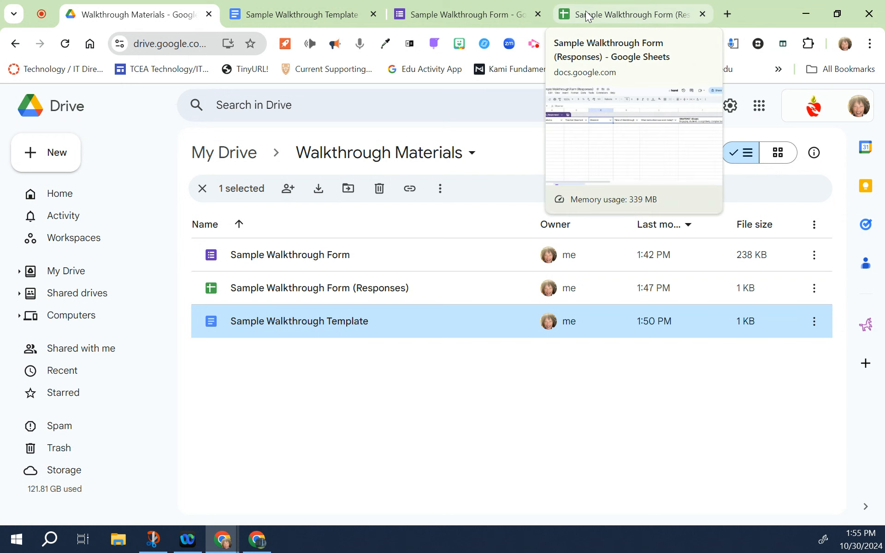
# Step: Return to the Sample Walkthrough Form (Responses) spreadsheet and show the installed add-ons list
pyautogui.click(621, 14)
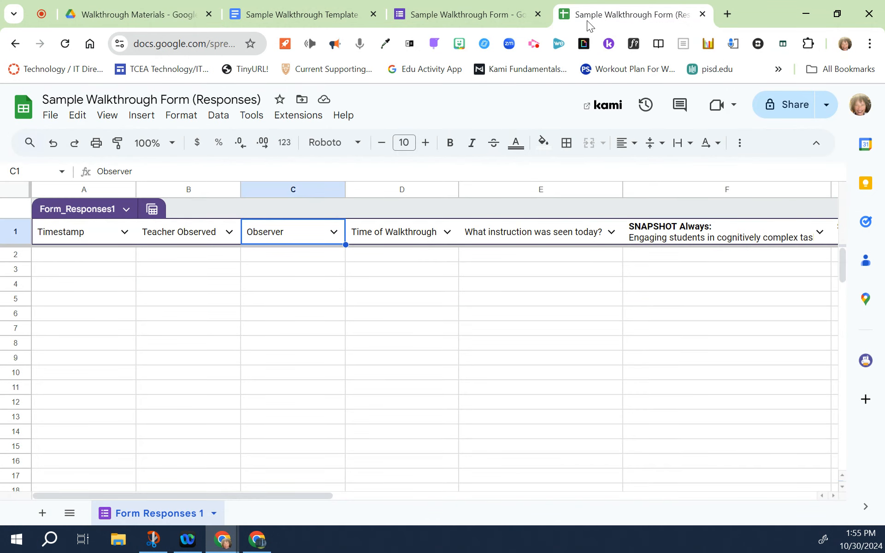
pyautogui.moveTo(298, 116)
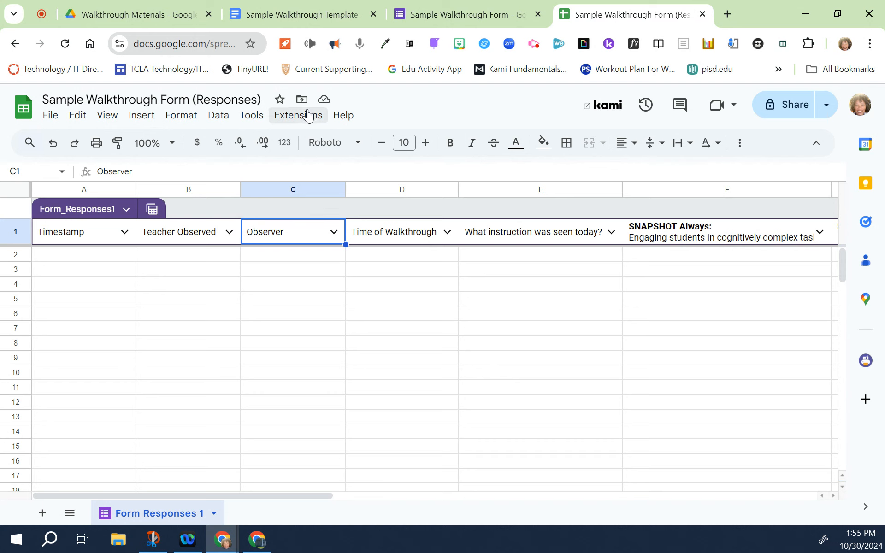
pyautogui.click(297, 115)
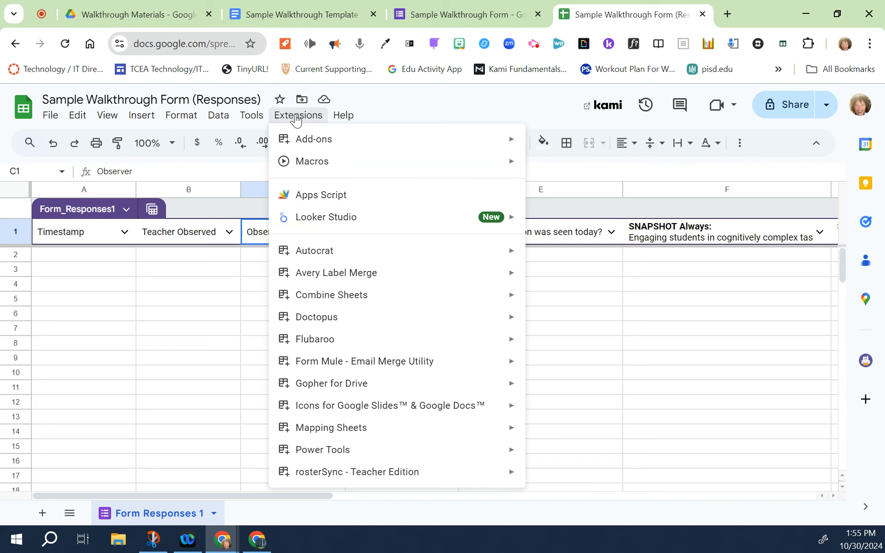
pyautogui.moveTo(314, 251)
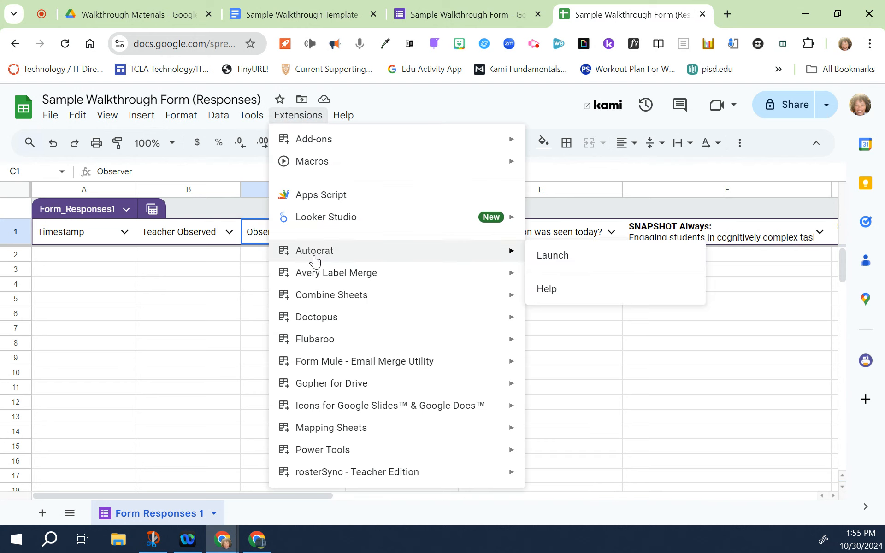
pyautogui.moveTo(552, 254)
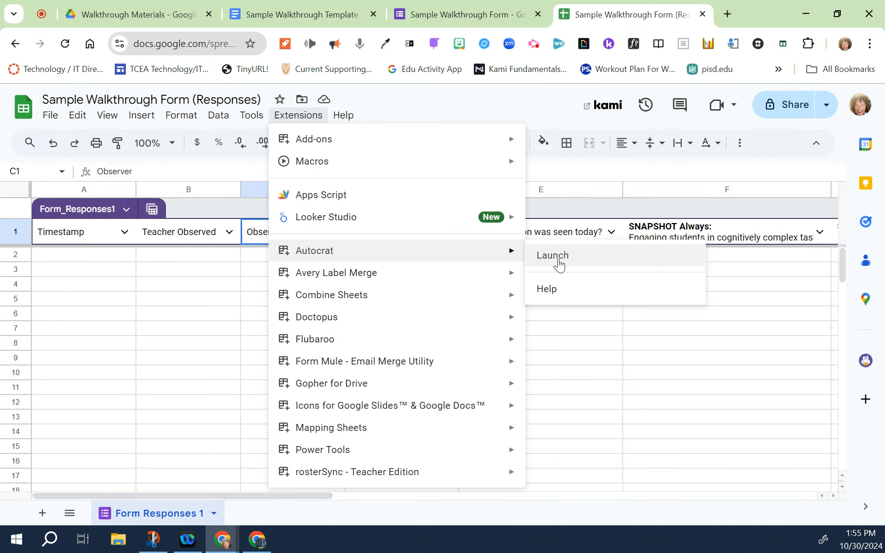
pyautogui.moveTo(307, 118)
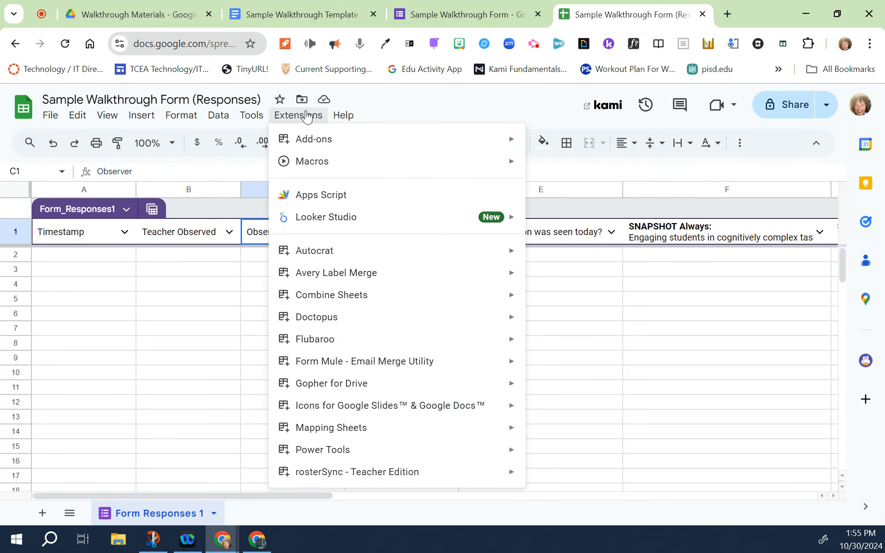
pyautogui.moveTo(314, 251)
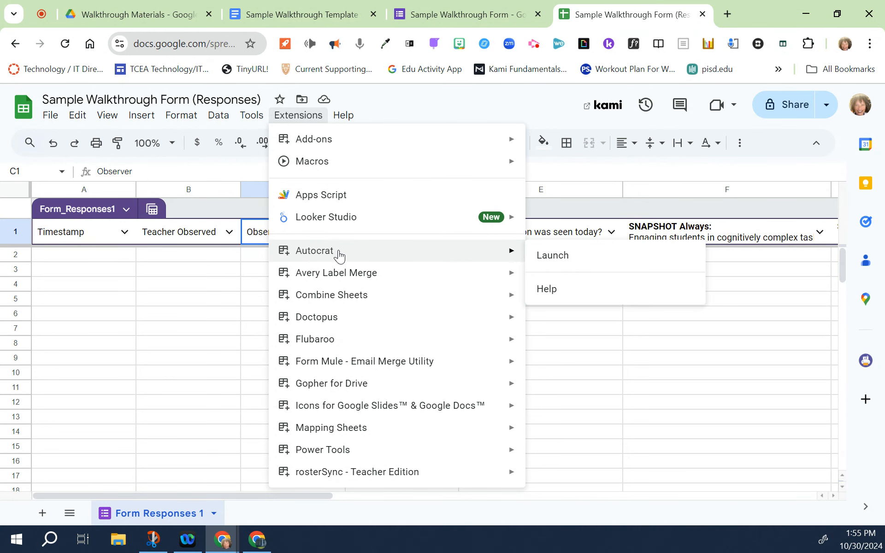
pyautogui.moveTo(564, 262)
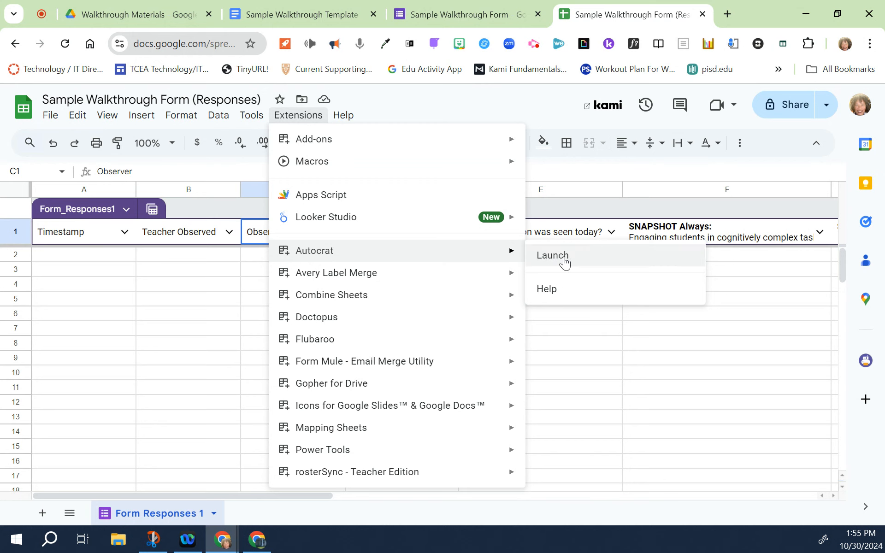
# Step: Launch Autocrat and create a new merge job named 'Walkthrough Form'
pyautogui.click(551, 255)
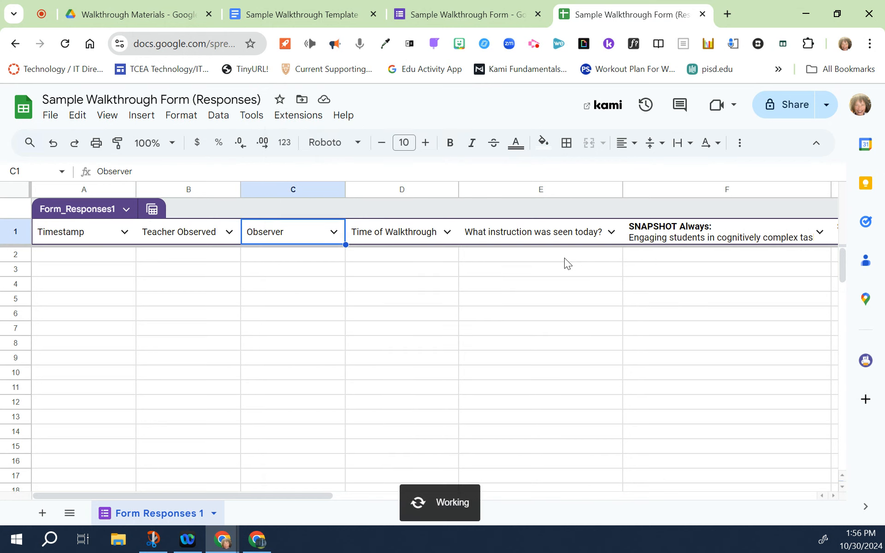
pyautogui.moveTo(567, 267)
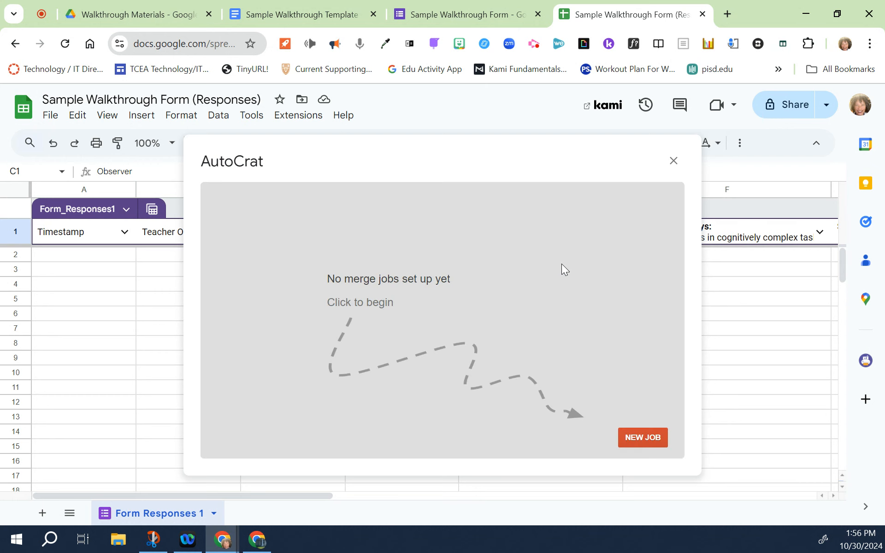
pyautogui.moveTo(443, 263)
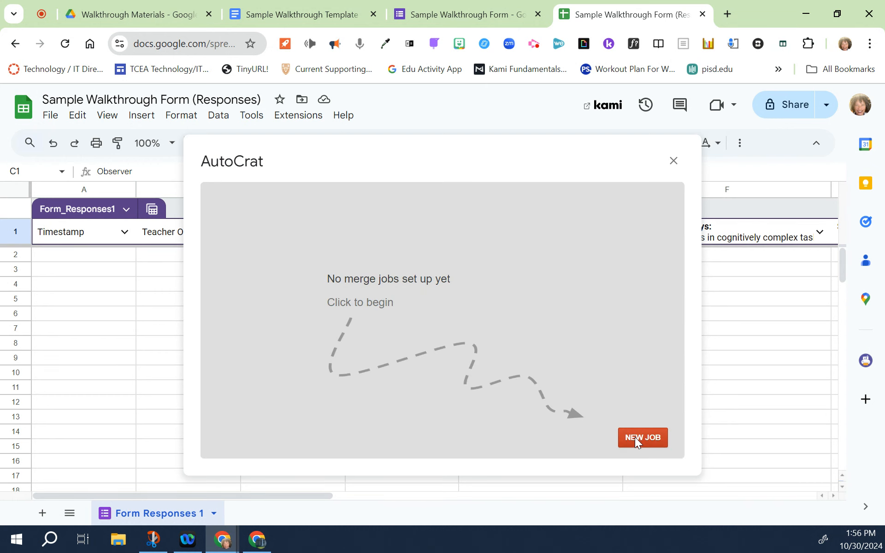
pyautogui.click(642, 438)
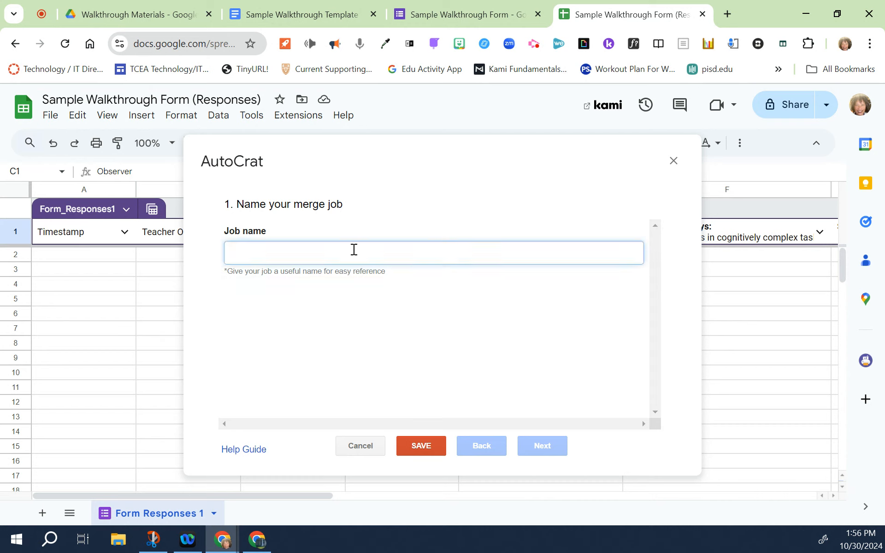
pyautogui.write('Walkthrough Form')
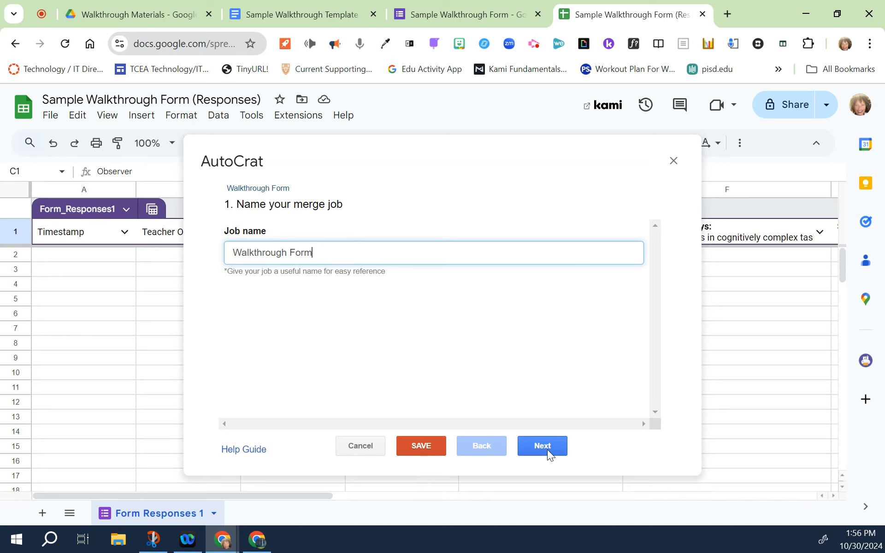
# Step: Pick Sample Walkthrough Template from Drive as the job's template
pyautogui.click(541, 446)
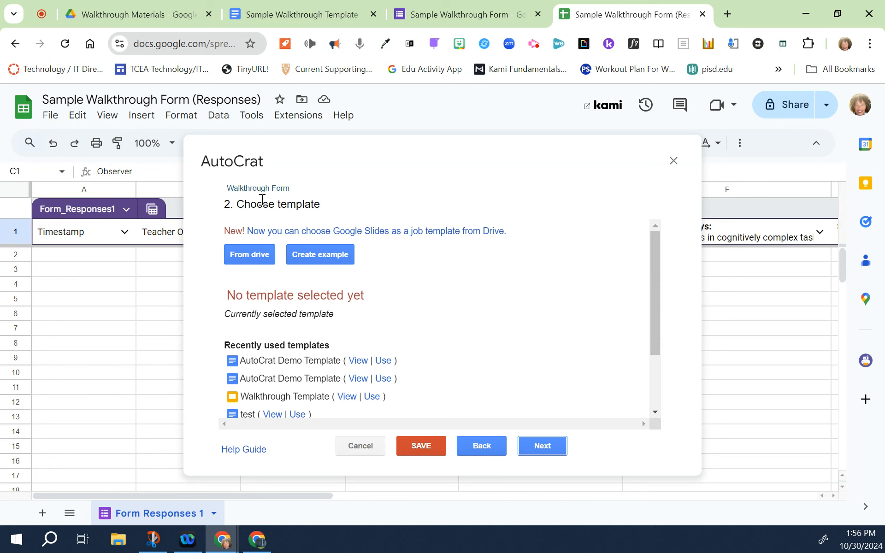
pyautogui.moveTo(297, 15)
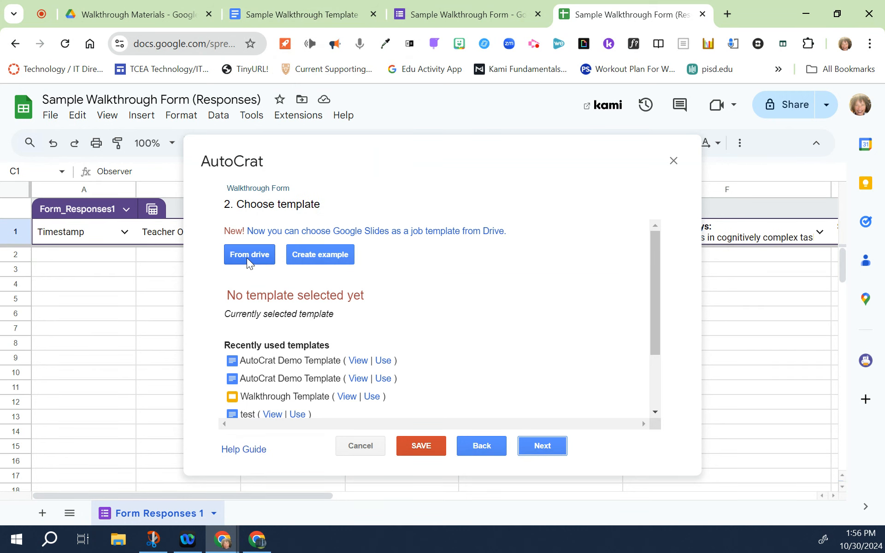
pyautogui.click(249, 254)
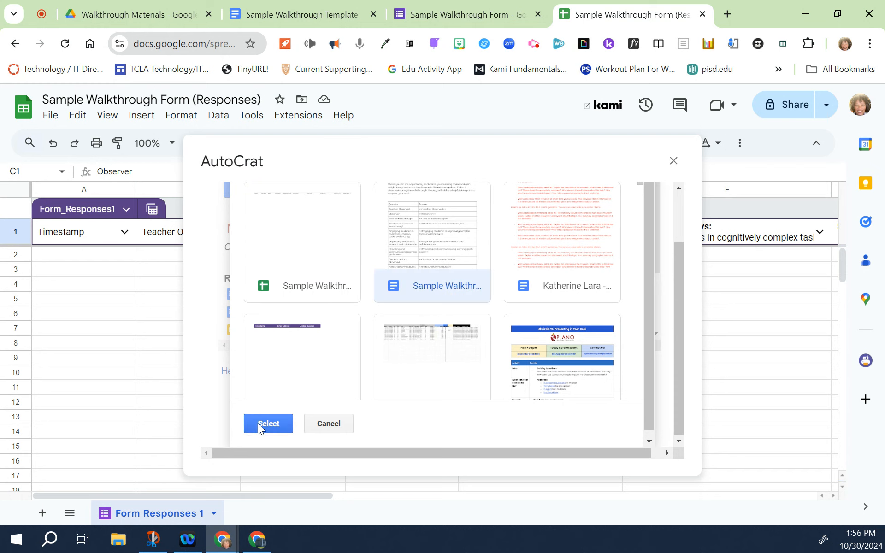
pyautogui.click(267, 424)
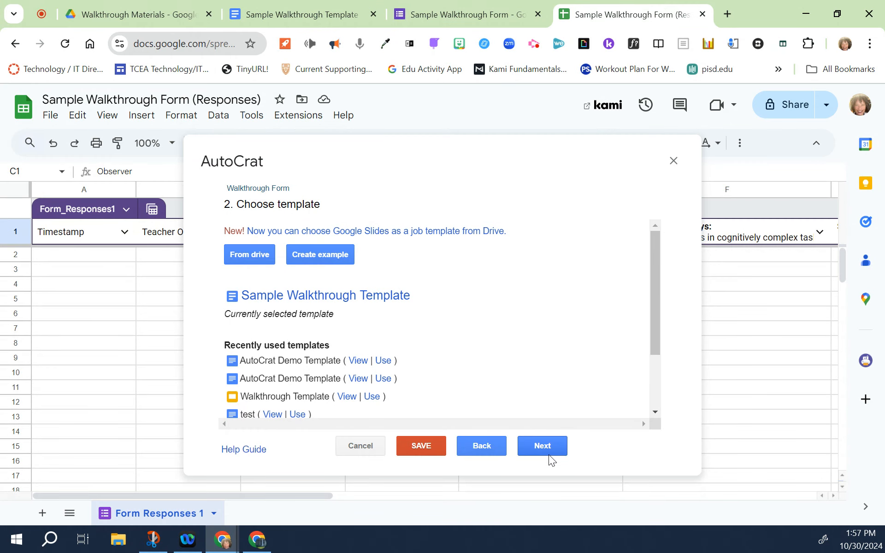
# Step: Advance Autocrat to step 3, Map source data to template, and review tag mappings
pyautogui.click(541, 446)
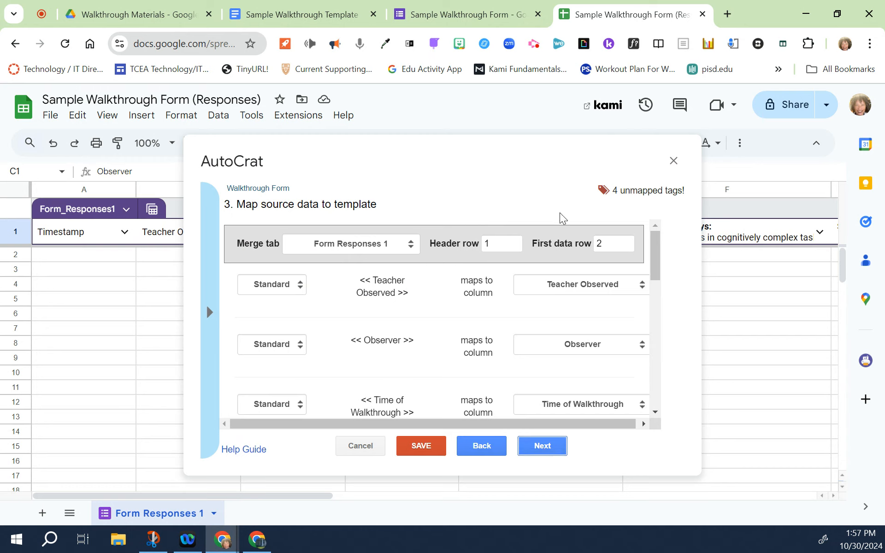
pyautogui.moveTo(459, 301)
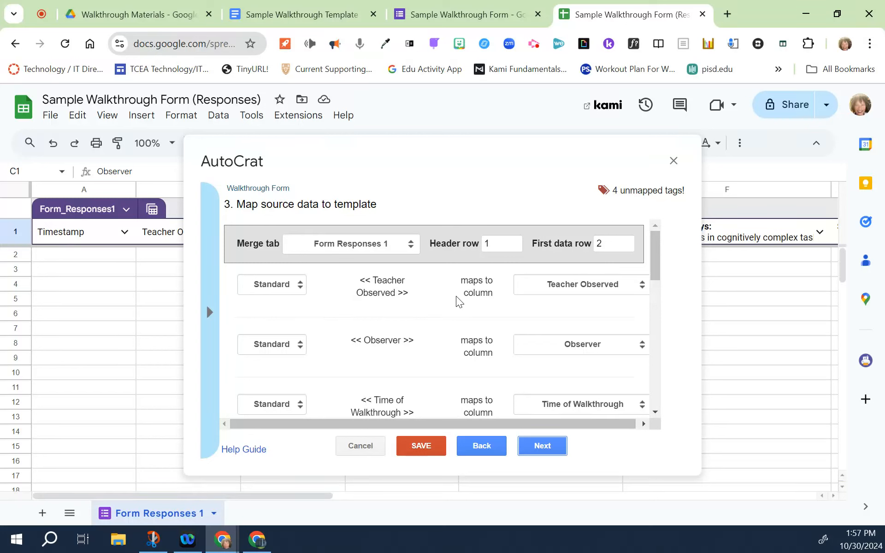
pyautogui.moveTo(520, 196)
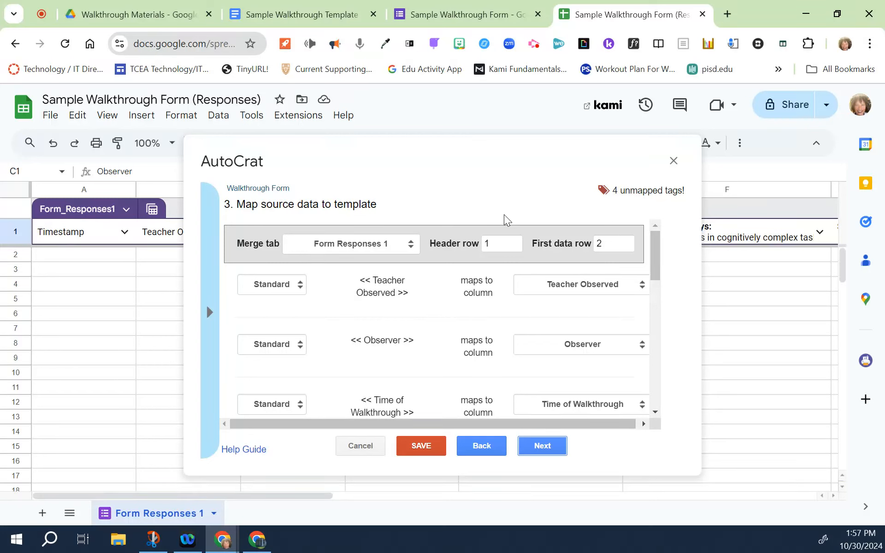
pyautogui.moveTo(462, 299)
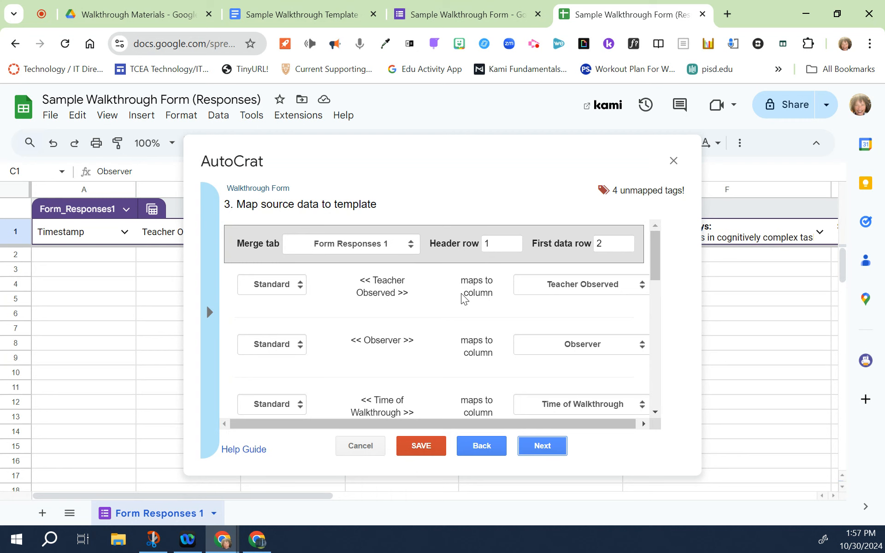
pyautogui.moveTo(612, 217)
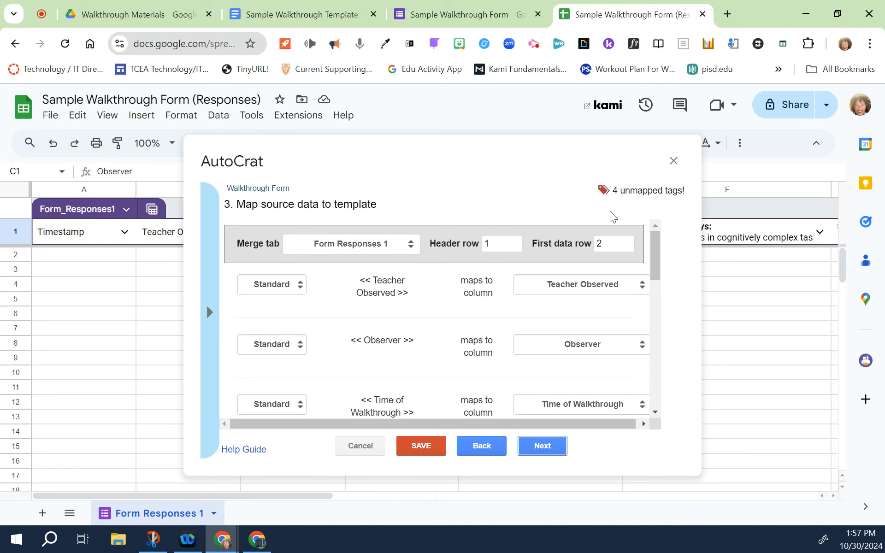
pyautogui.moveTo(676, 201)
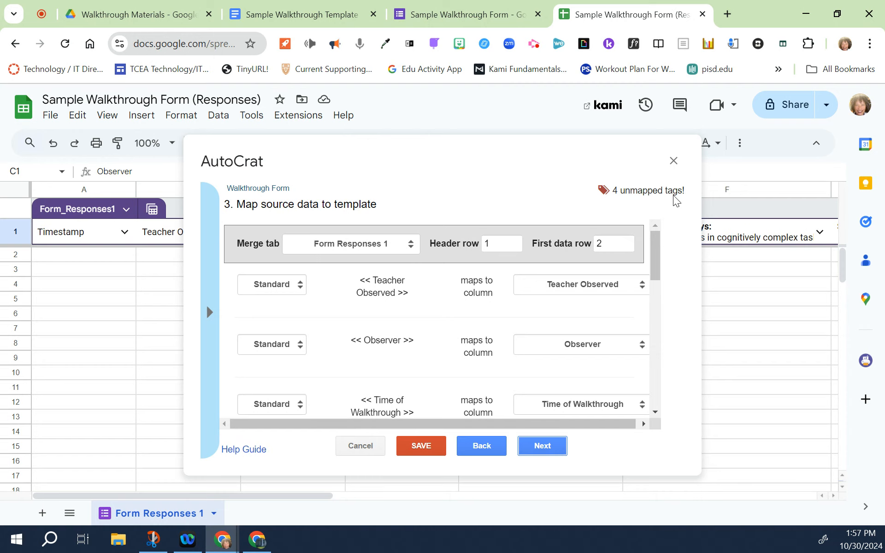
pyautogui.moveTo(655, 207)
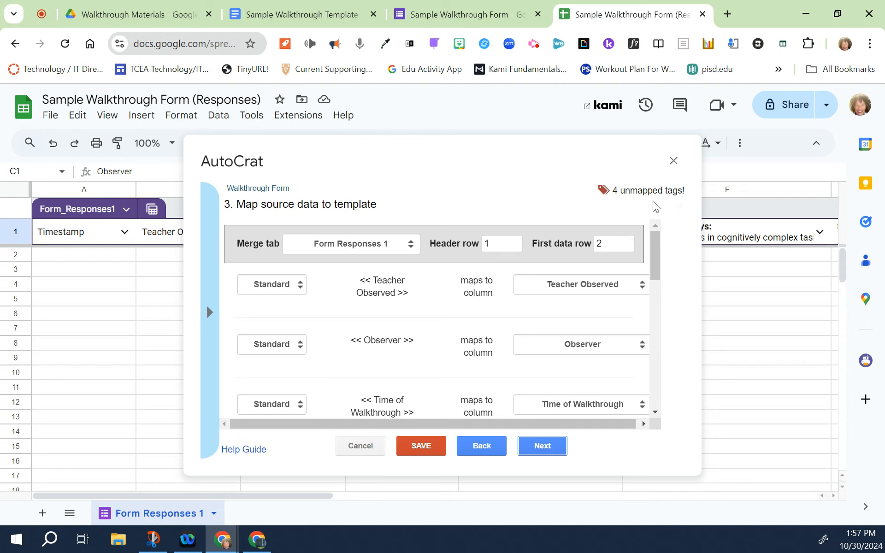
pyautogui.moveTo(531, 276)
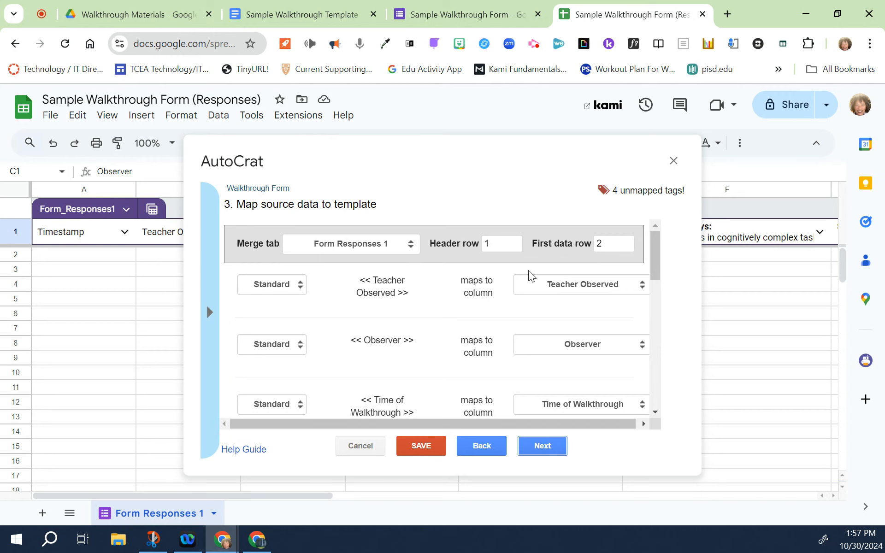
pyautogui.moveTo(490, 327)
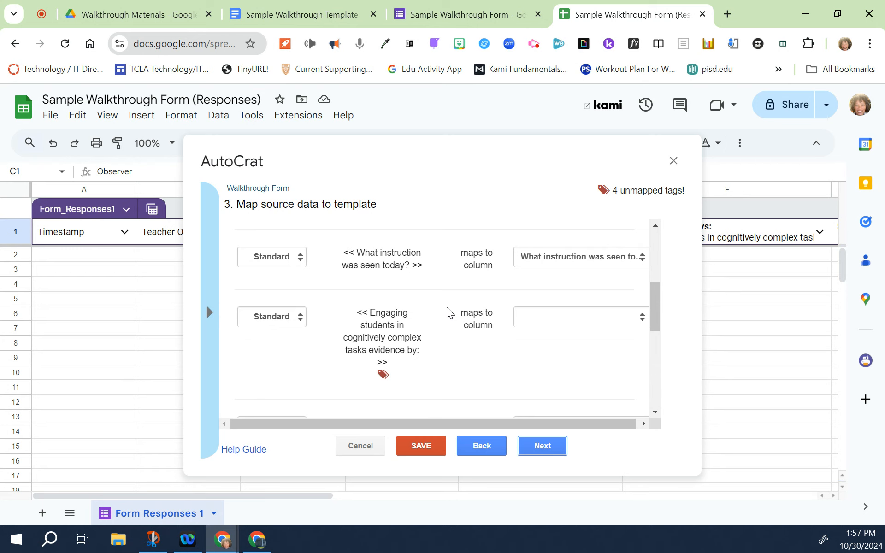
pyautogui.moveTo(391, 372)
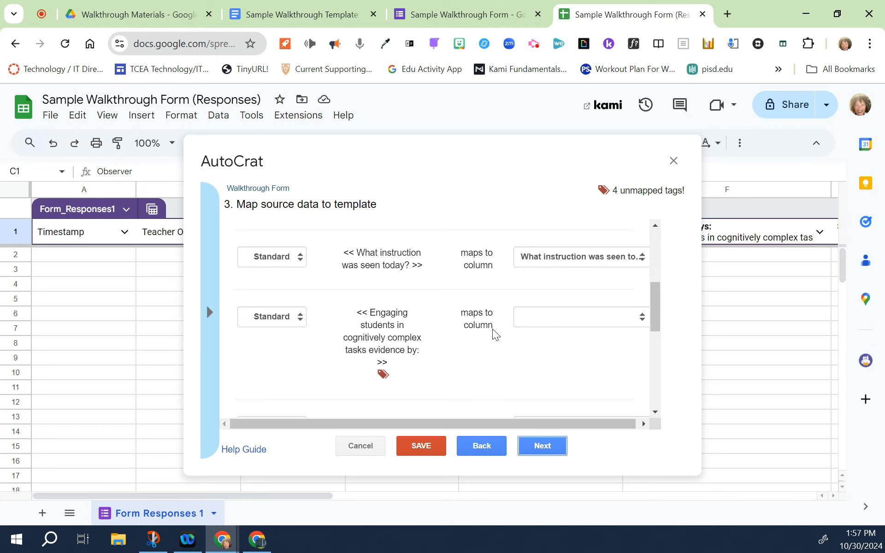
# Step: Map the Engaging students, Organizing students and Student actions observed tags to their response columns
pyautogui.click(578, 317)
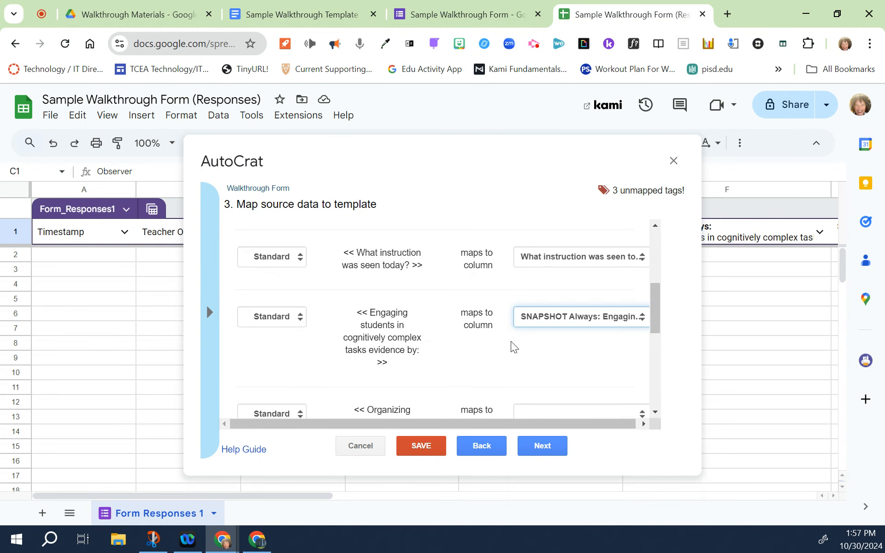
pyautogui.scroll(-3)
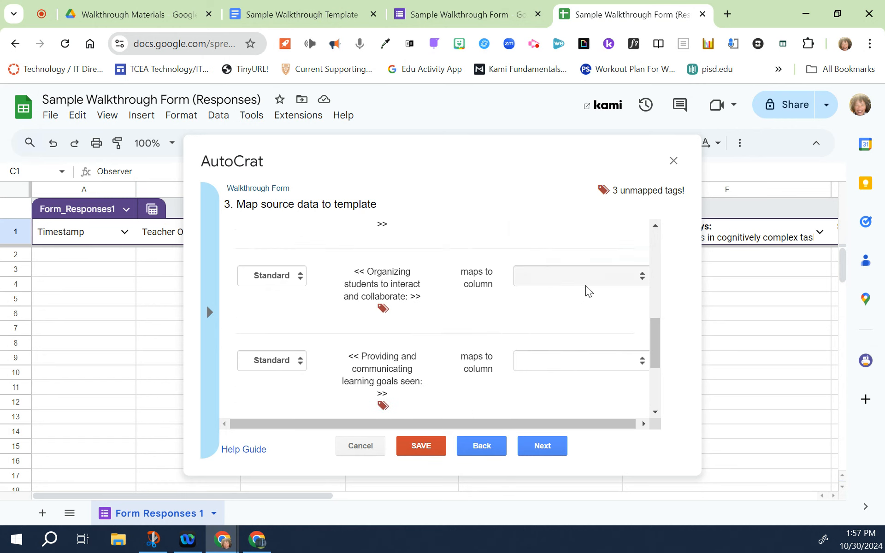
pyautogui.moveTo(598, 257)
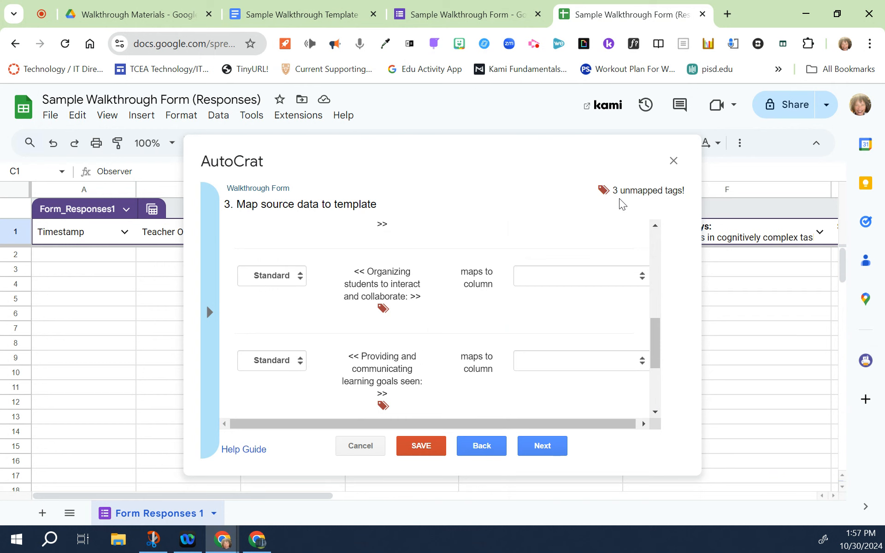
pyautogui.click(579, 276)
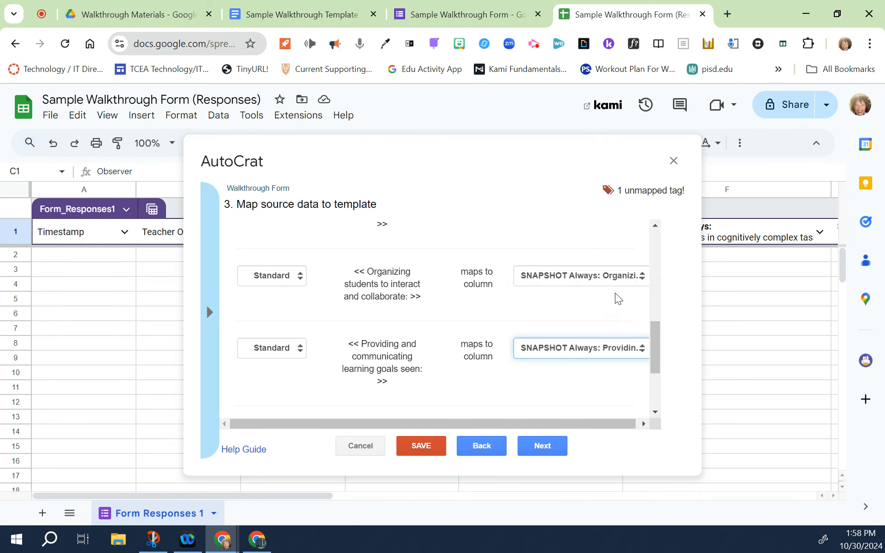
pyautogui.click(579, 307)
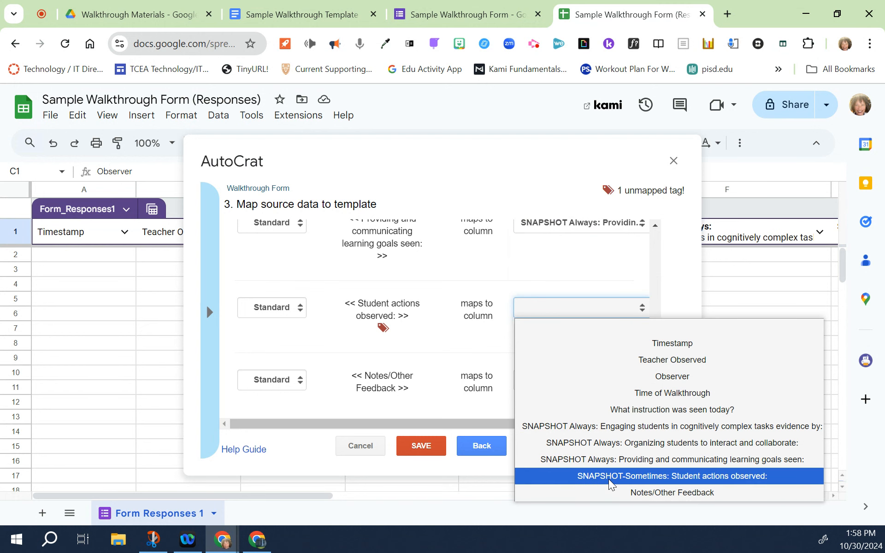
pyautogui.click(671, 476)
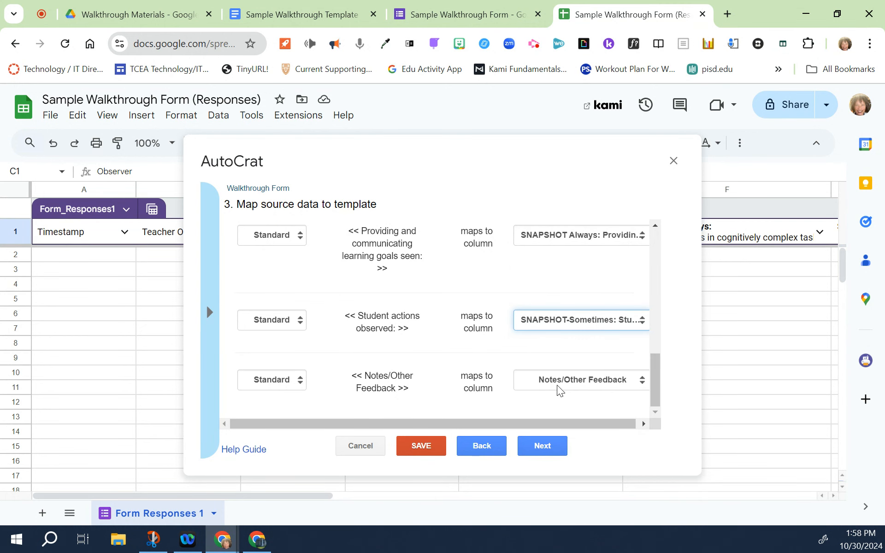
# Step: Set the merged file name to '<<Timestamp>> <<Teacher Observed>>' with PDF output
pyautogui.click(541, 445)
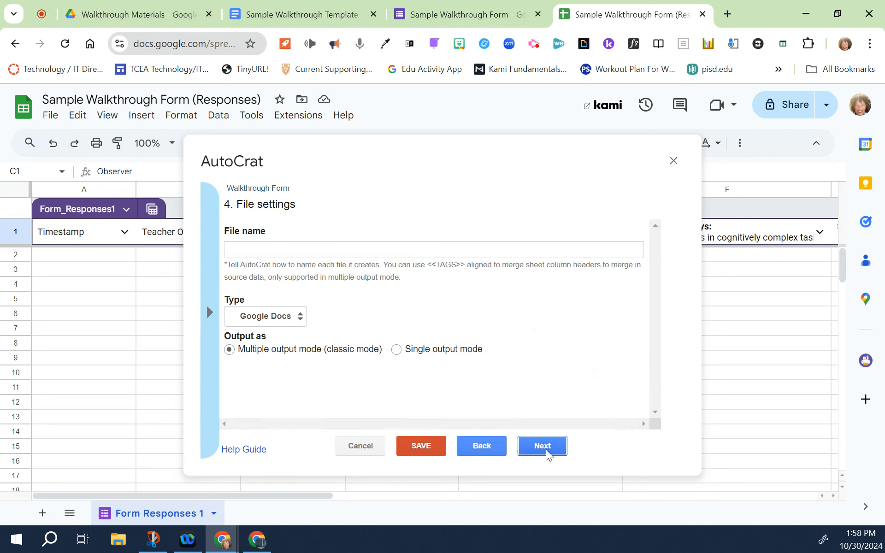
pyautogui.click(432, 249)
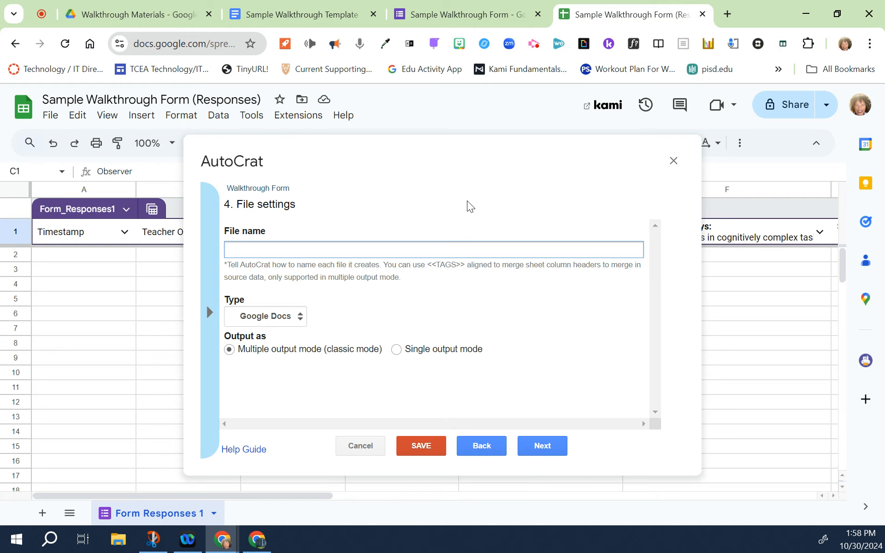
pyautogui.click(433, 250)
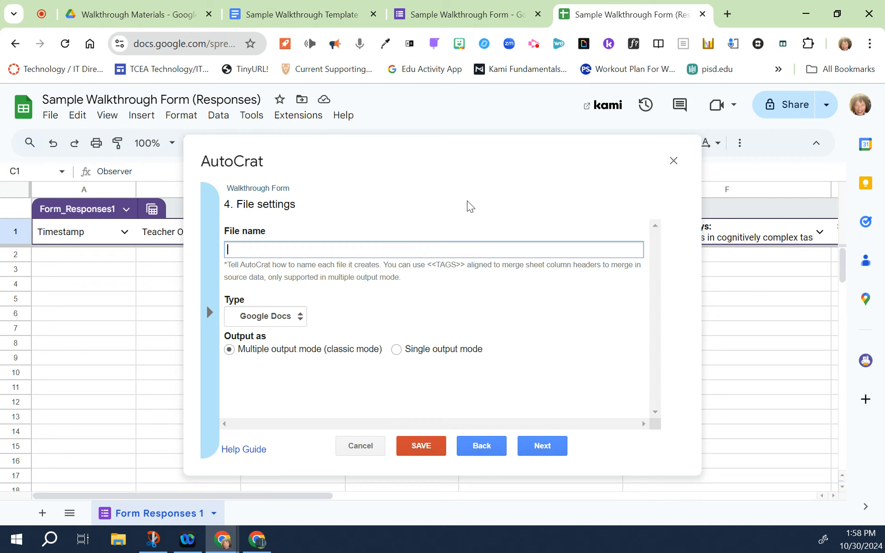
pyautogui.moveTo(472, 210)
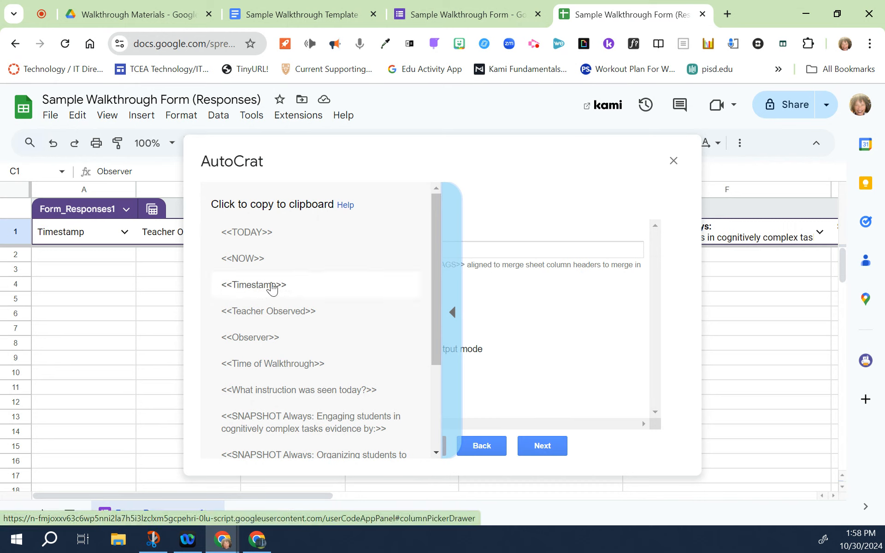
pyautogui.moveTo(313, 288)
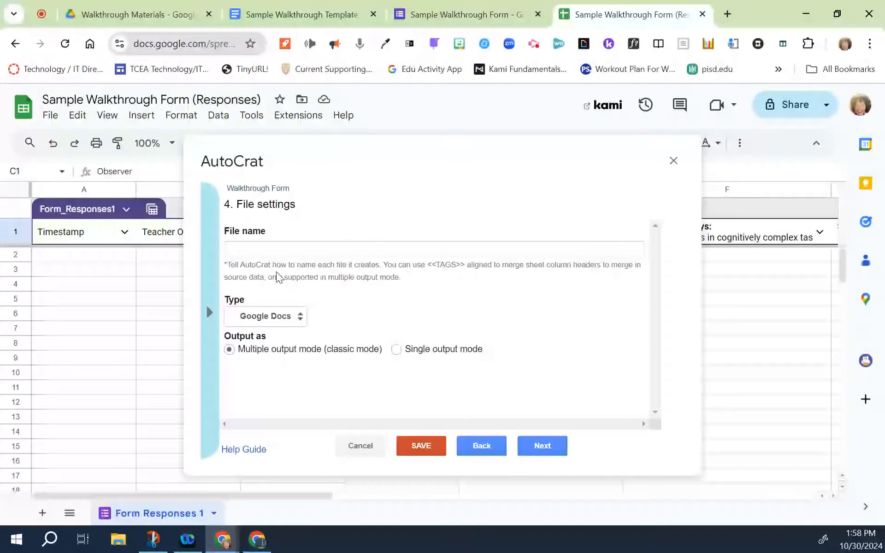
pyautogui.click(433, 250)
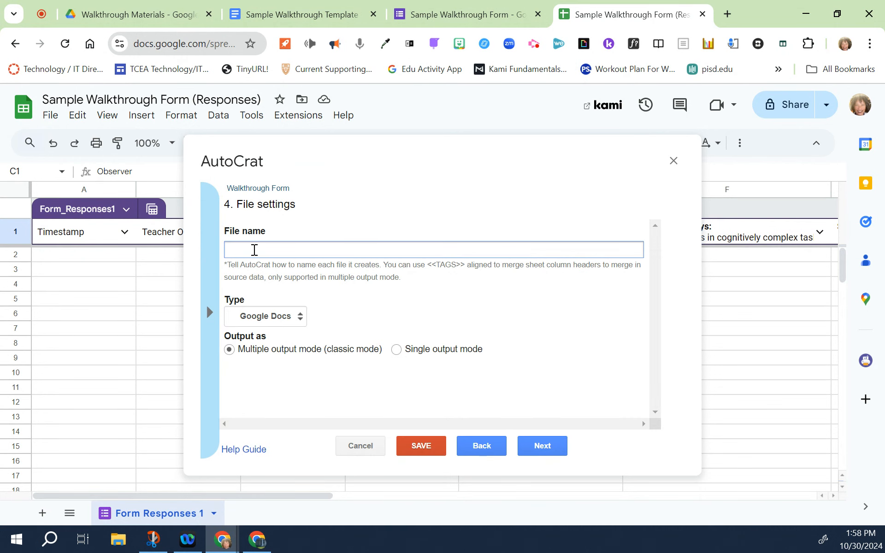
pyautogui.moveTo(270, 251)
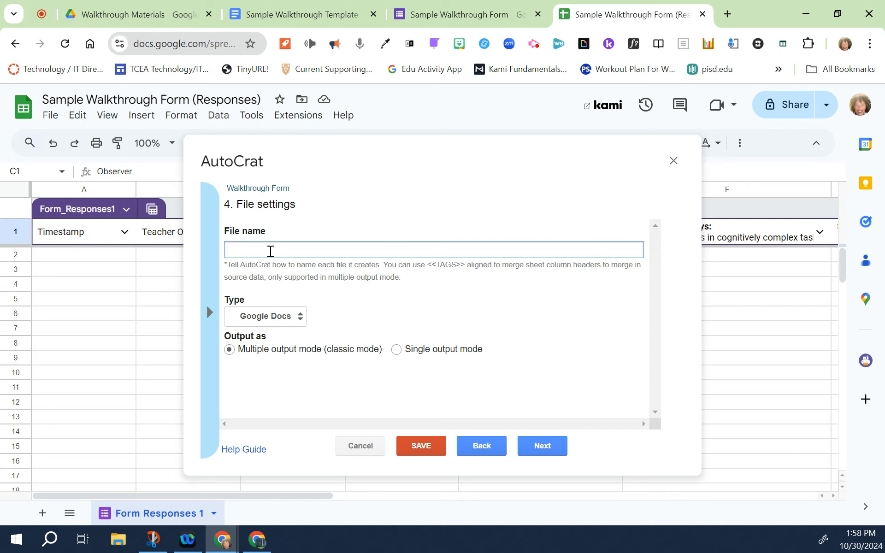
pyautogui.write('<<Timestamp>>')
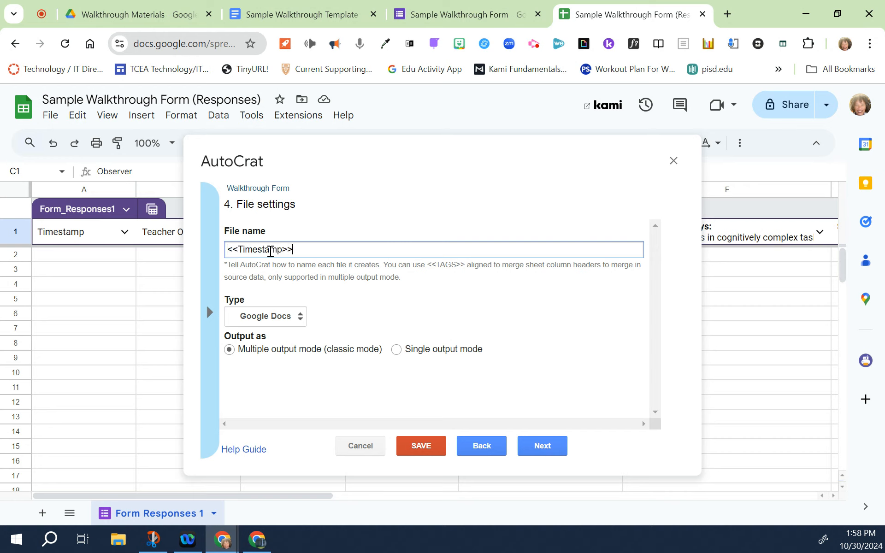
pyautogui.moveTo(349, 179)
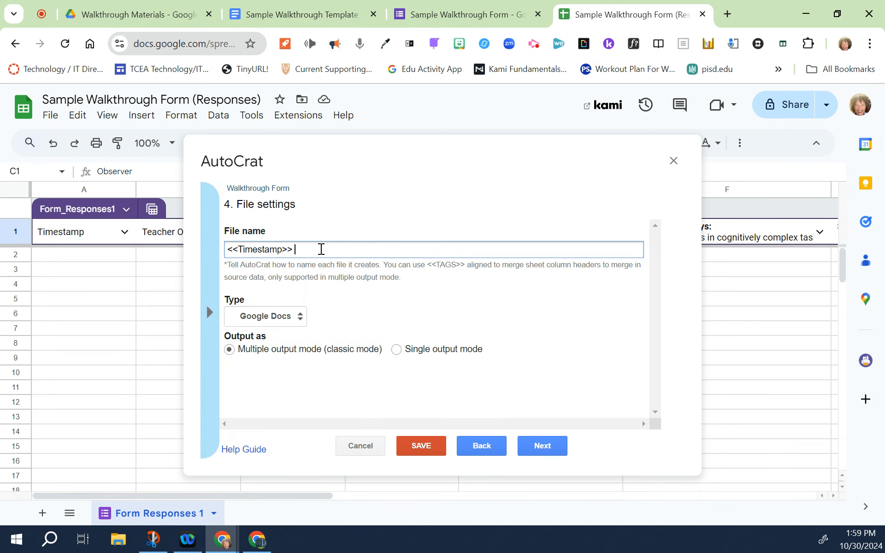
pyautogui.write('<<Teacher Observed>>')
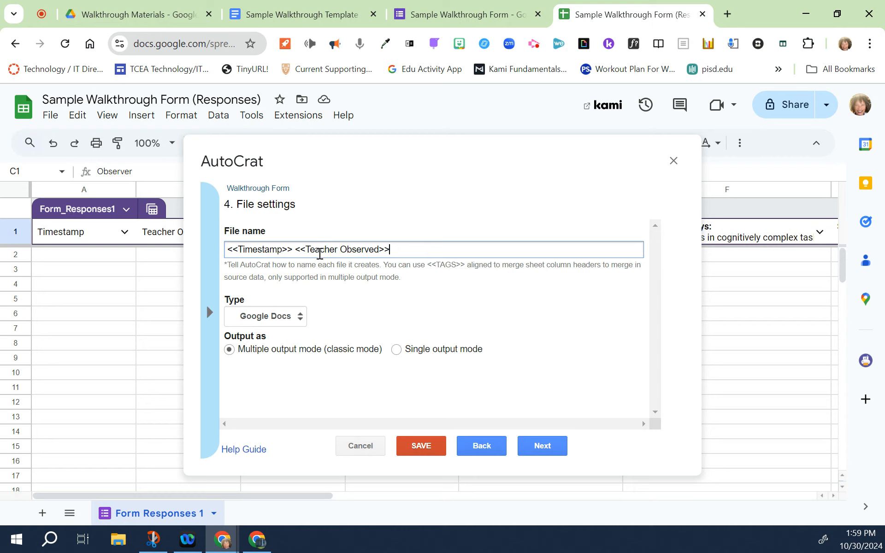
pyautogui.moveTo(330, 280)
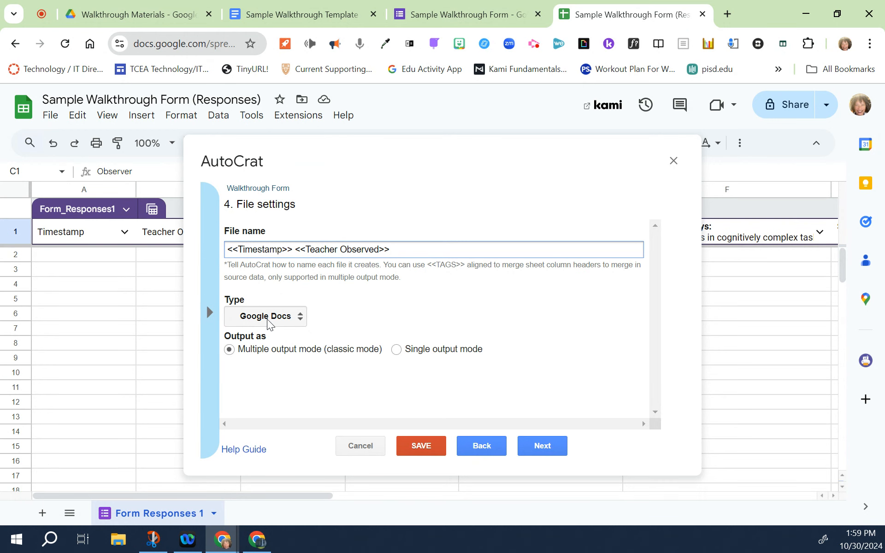
pyautogui.click(264, 315)
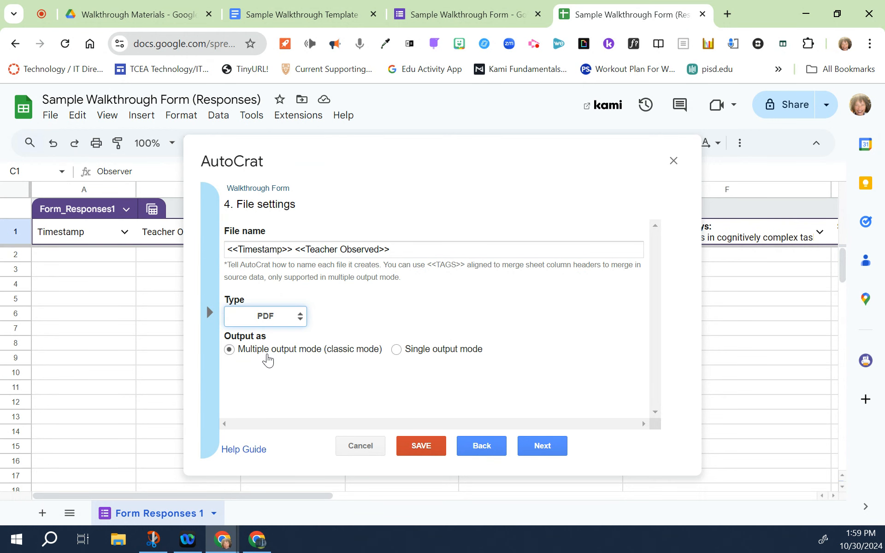
pyautogui.moveTo(331, 335)
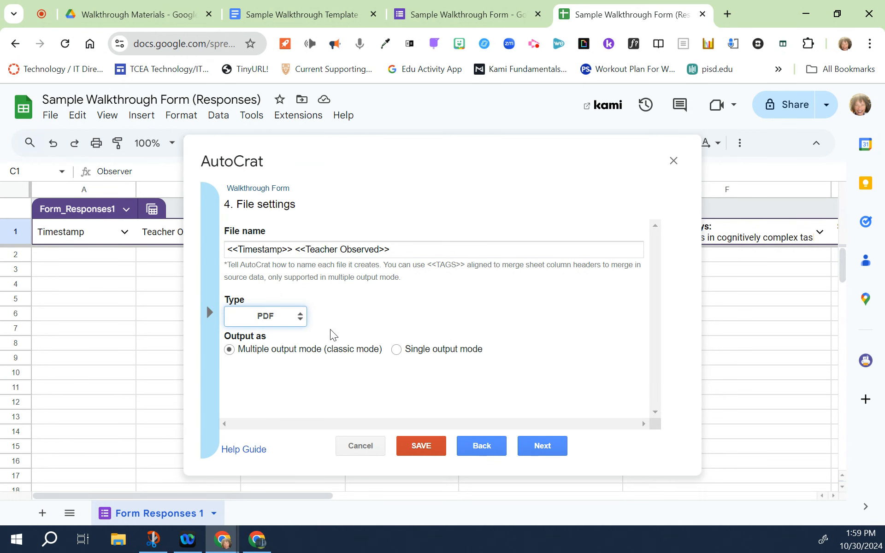
pyautogui.moveTo(303, 362)
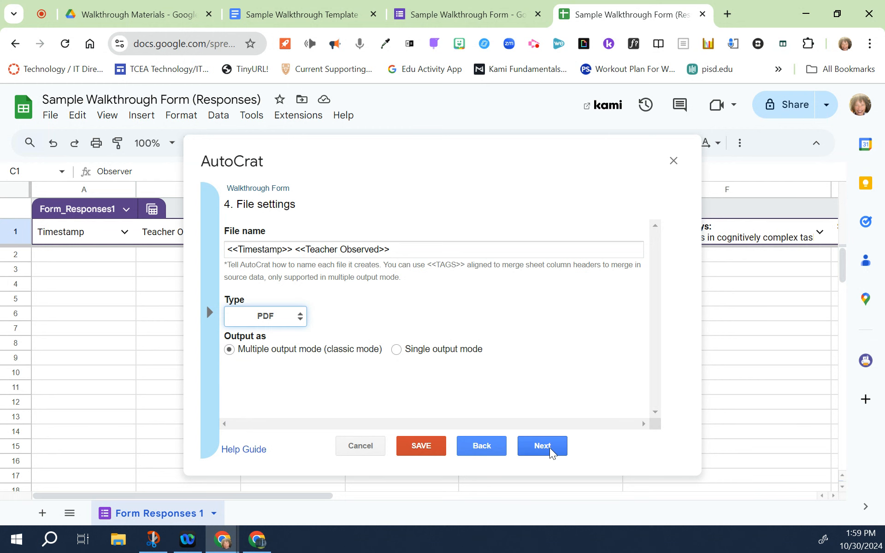
# Step: Keep Walkthrough Materials as the destination folder and skip the dynamic folder reference
pyautogui.click(542, 445)
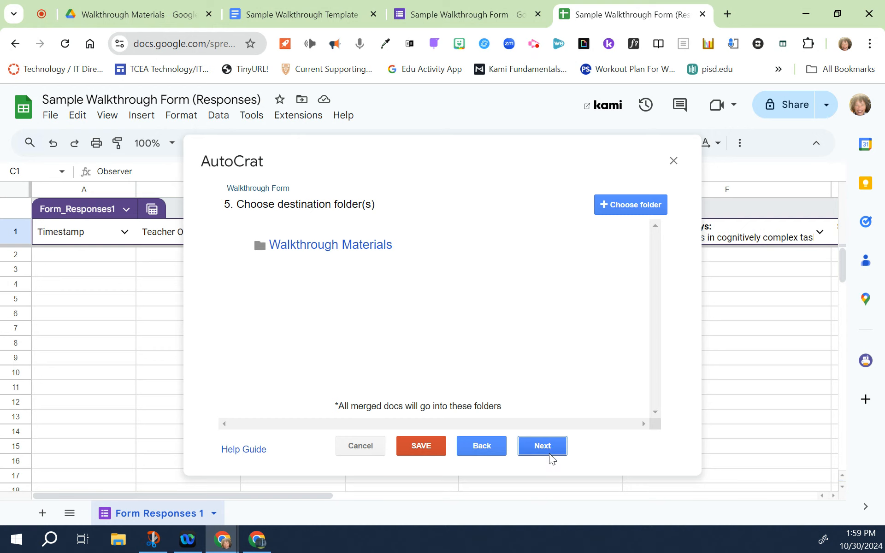
pyautogui.moveTo(314, 254)
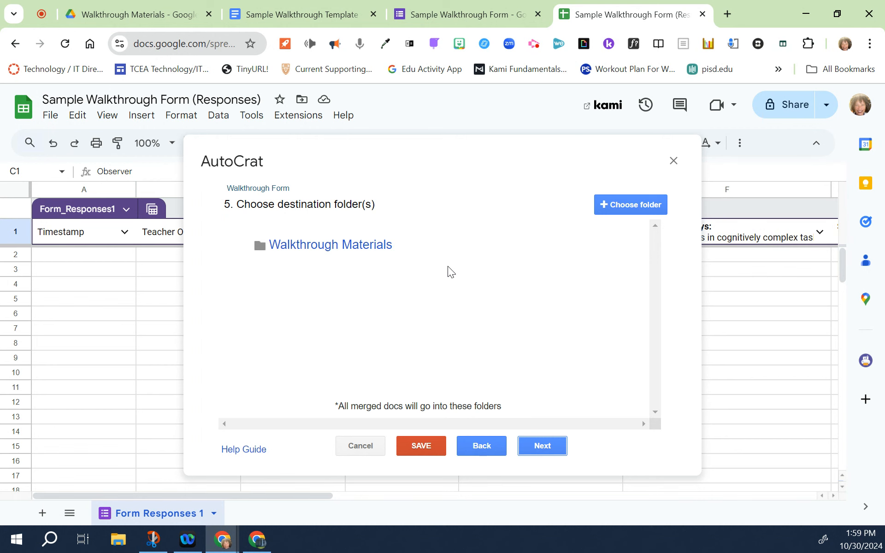
pyautogui.moveTo(381, 260)
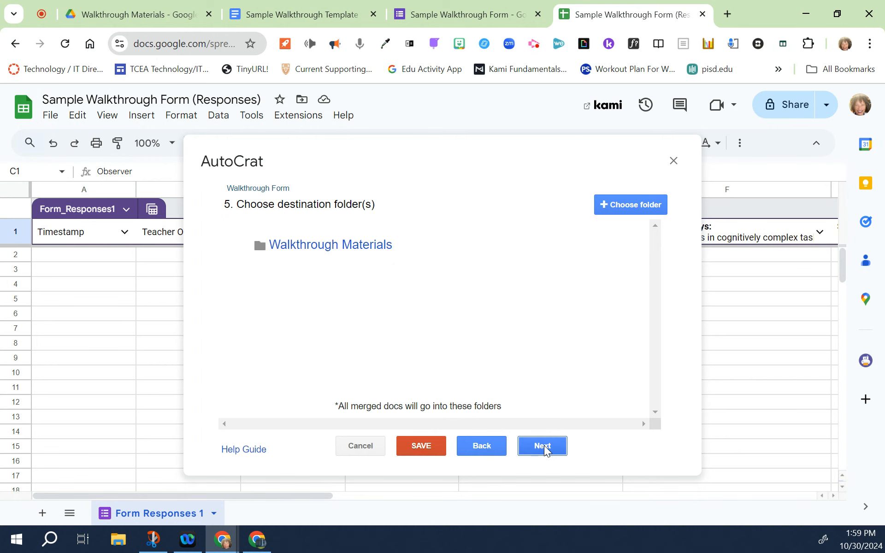
pyautogui.click(541, 446)
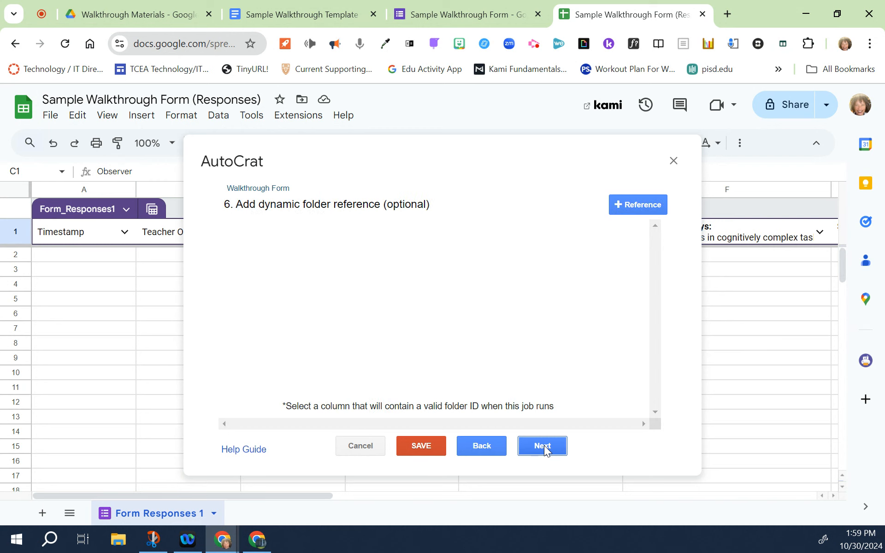
pyautogui.click(540, 446)
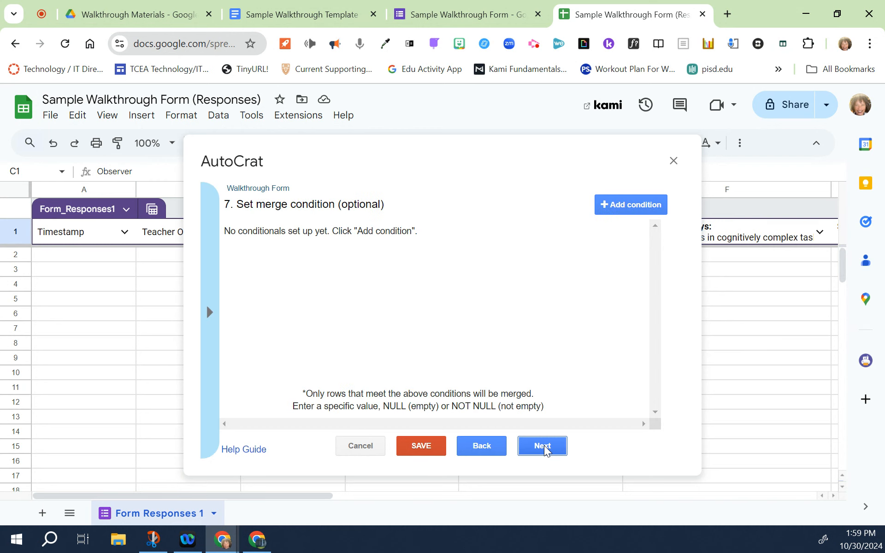
# Step: Skip merge conditions, set Share doc to Yes and re-sharing to No
pyautogui.click(541, 445)
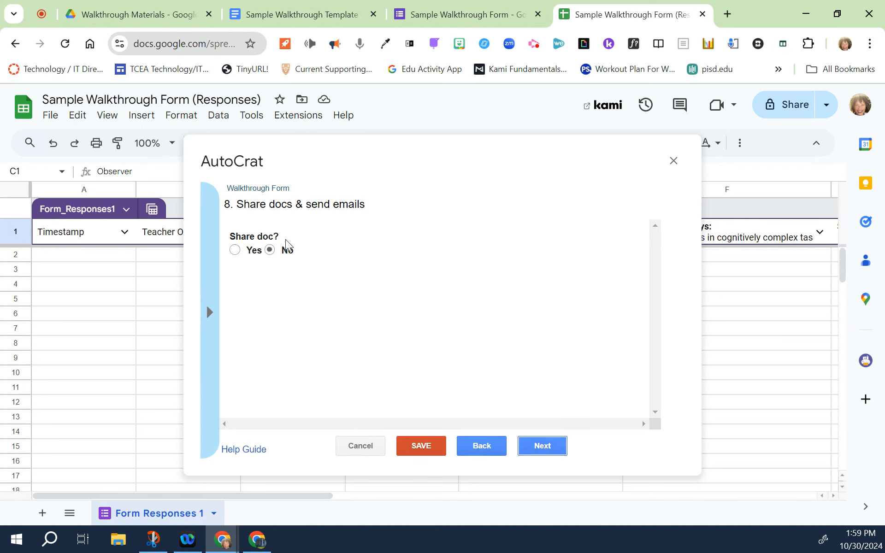
pyautogui.moveTo(307, 243)
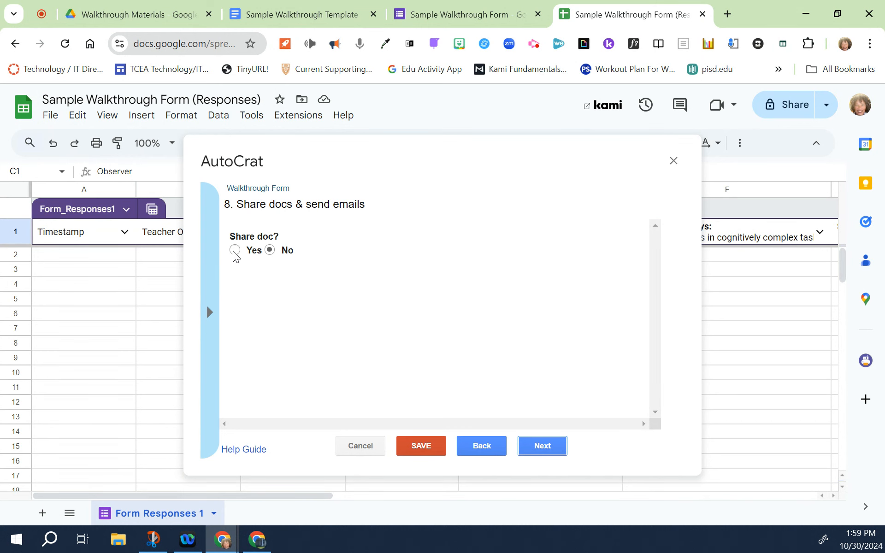
pyautogui.click(235, 250)
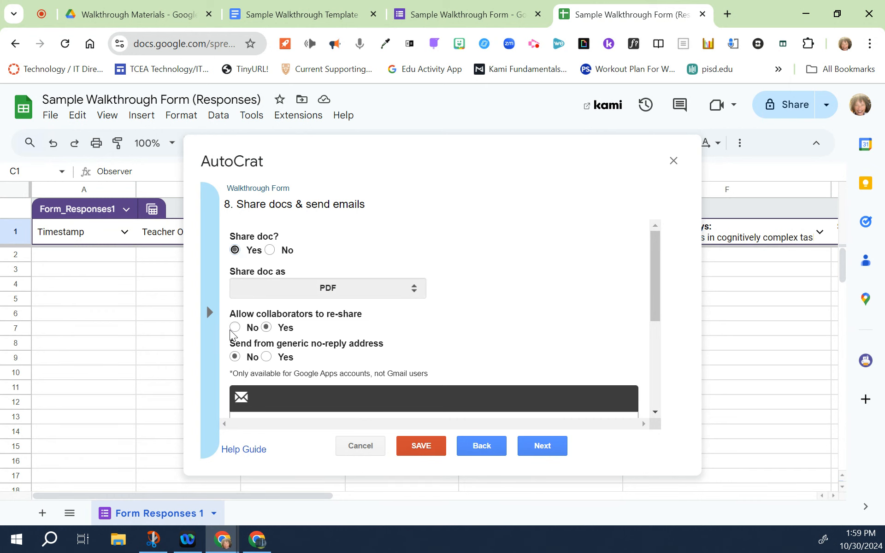
pyautogui.click(234, 327)
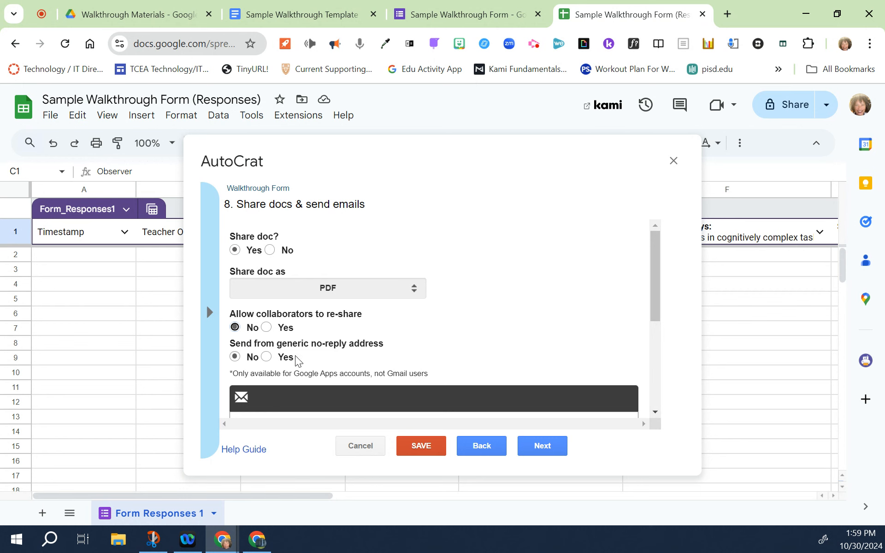
pyautogui.moveTo(324, 360)
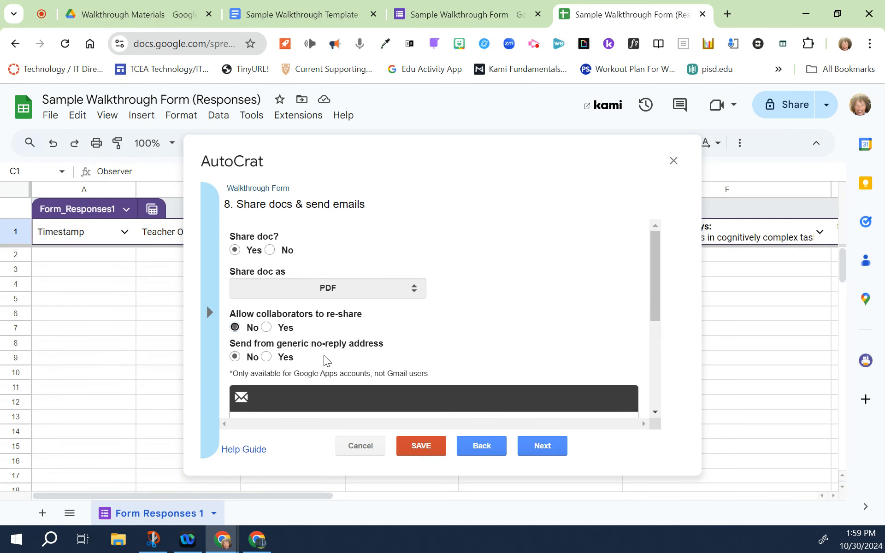
pyautogui.click(266, 356)
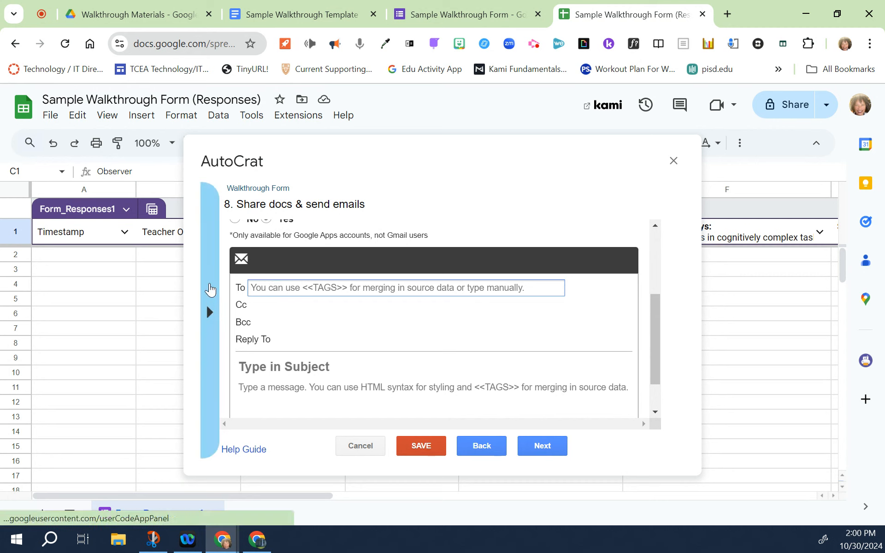
# Step: Enter <<Teacher Observed>> as the email recipient, leaving Cc blank
pyautogui.click(209, 312)
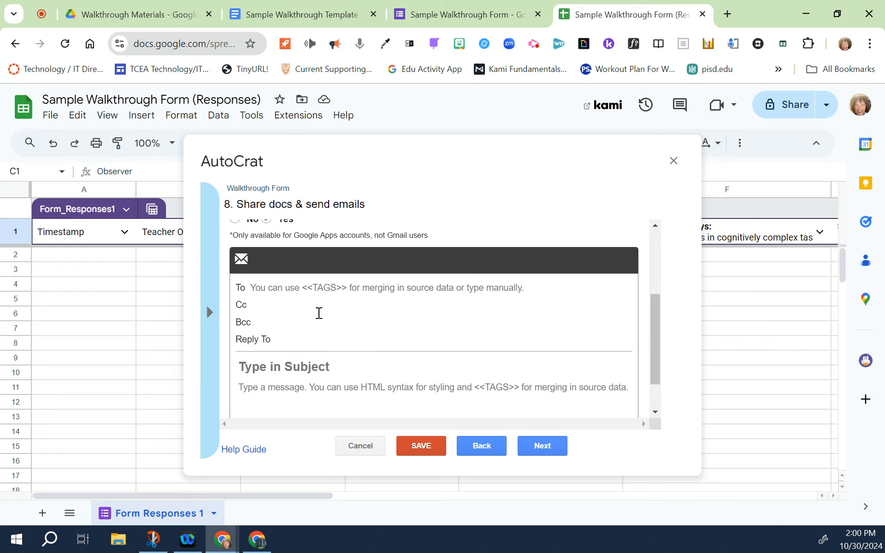
pyautogui.click(400, 287)
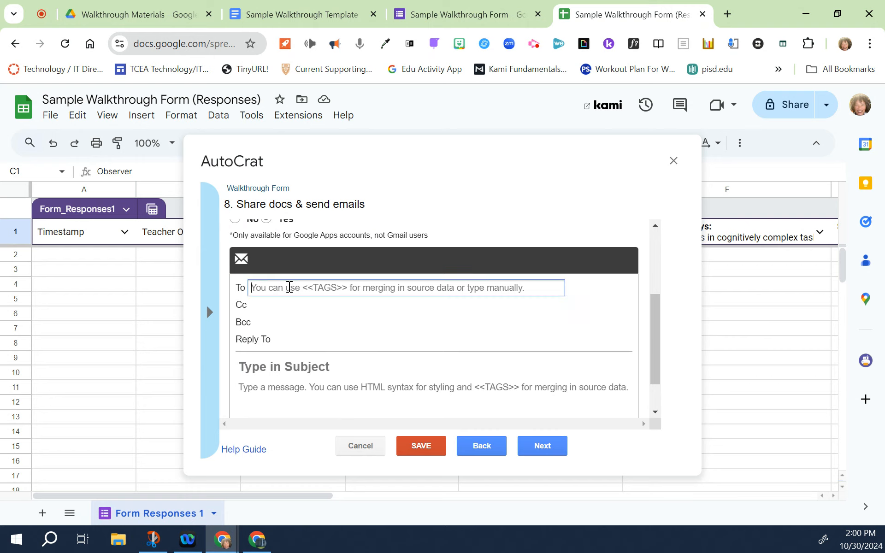
pyautogui.write('<<Teacher Observed>>')
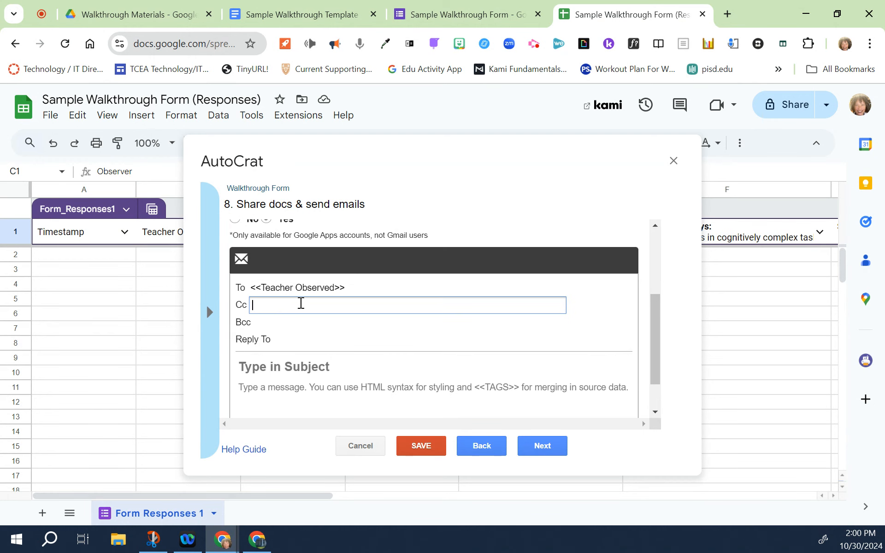
pyautogui.moveTo(294, 306)
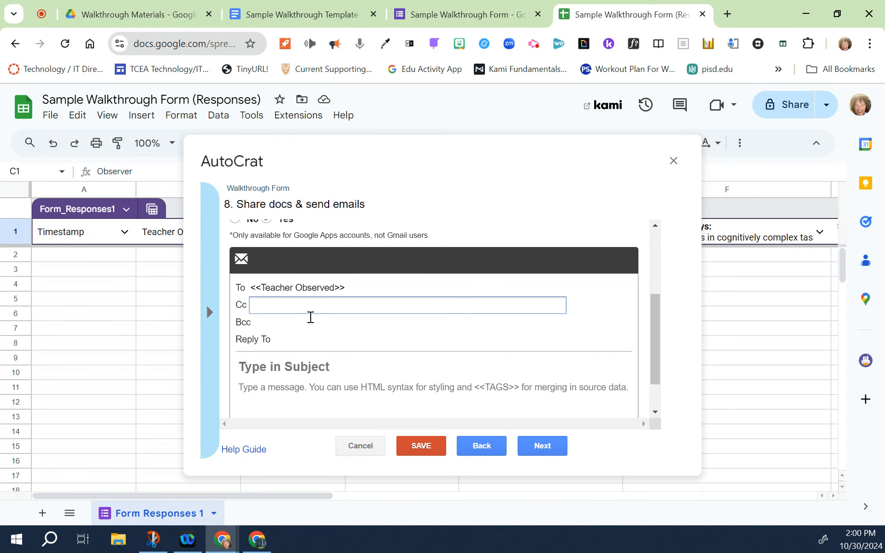
pyautogui.moveTo(266, 371)
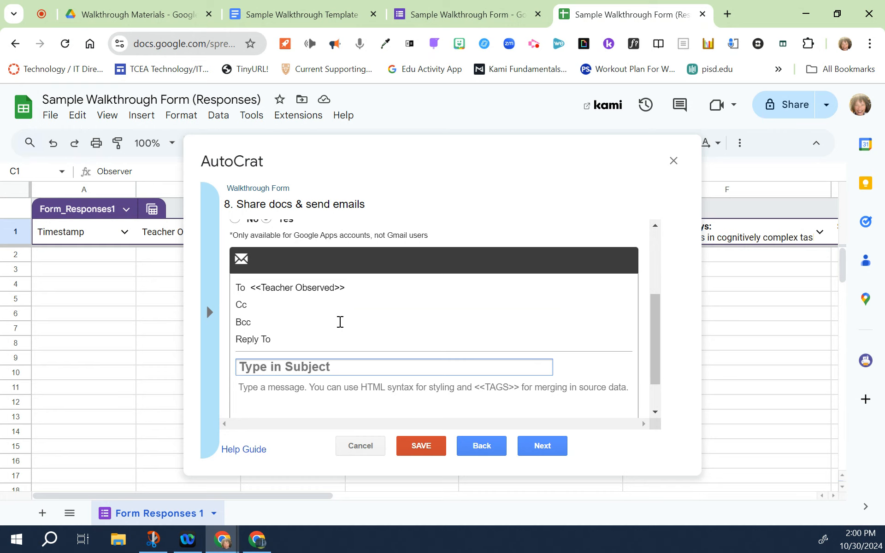
# Step: Enter subject 'Walkthrough Response' and message 'Please see the PDF attachment for your walkthrough results.'
pyautogui.write('Walkthrough R')
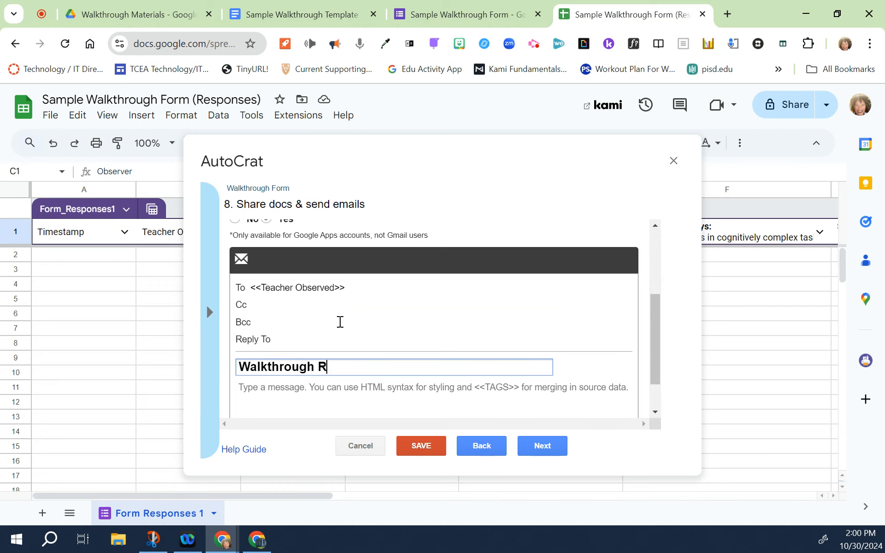
pyautogui.write('esponse')
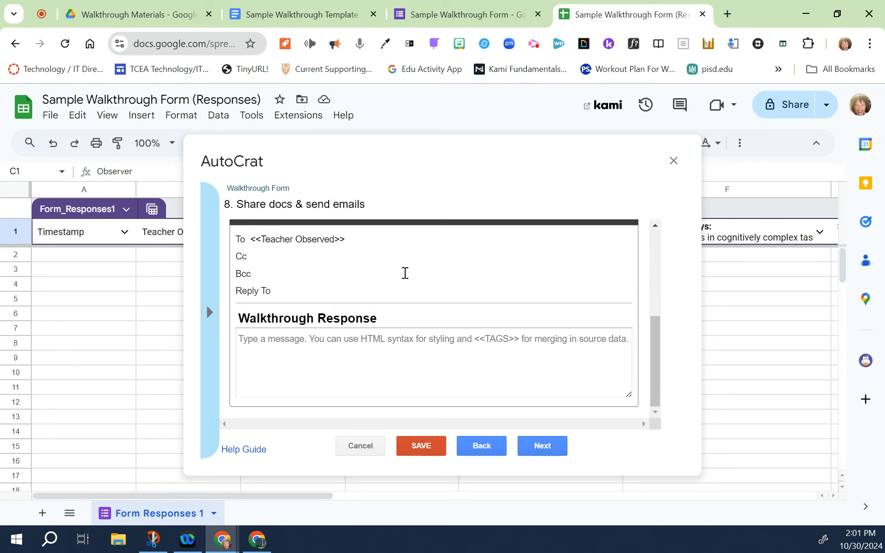
pyautogui.write('Please see th')
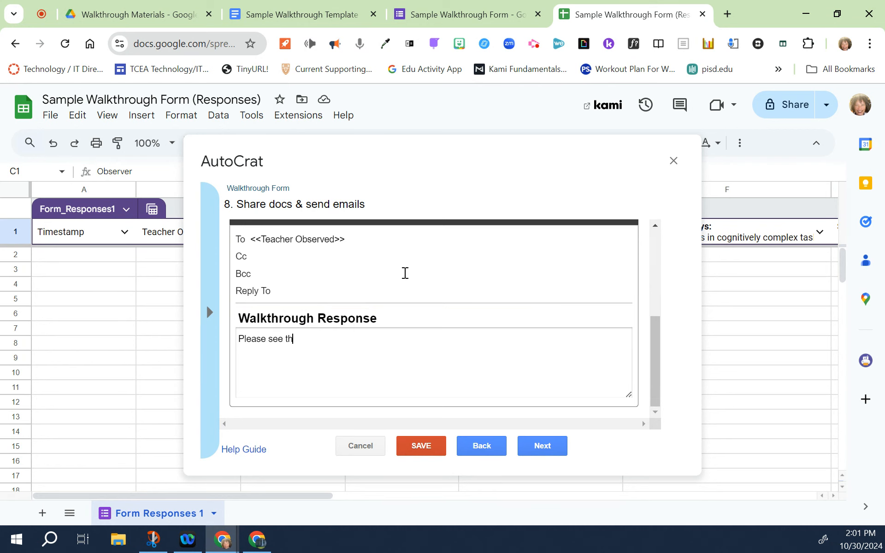
pyautogui.write('e PDF attac')
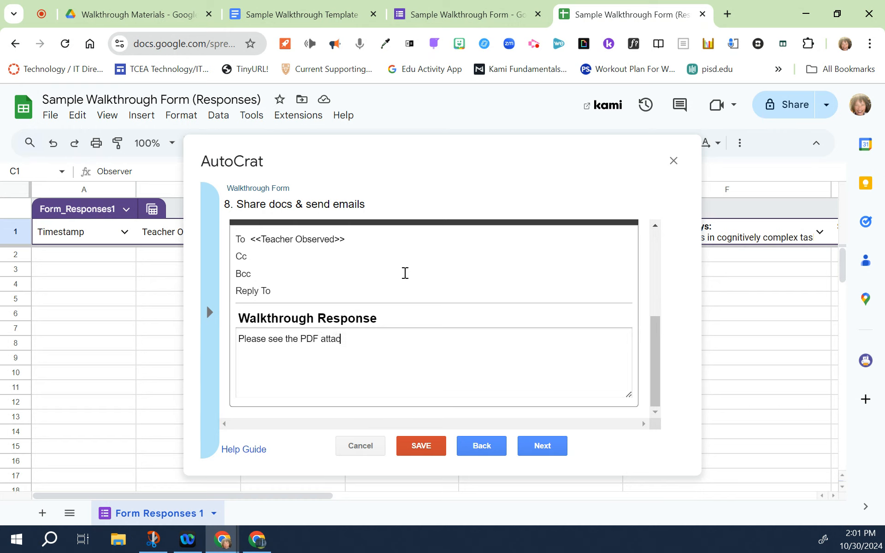
pyautogui.write('hment for y')
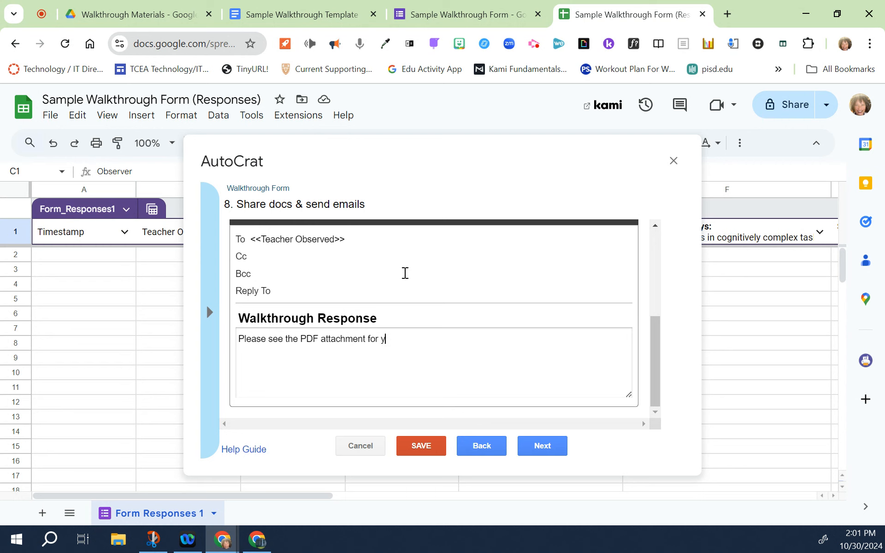
pyautogui.write('our walk')
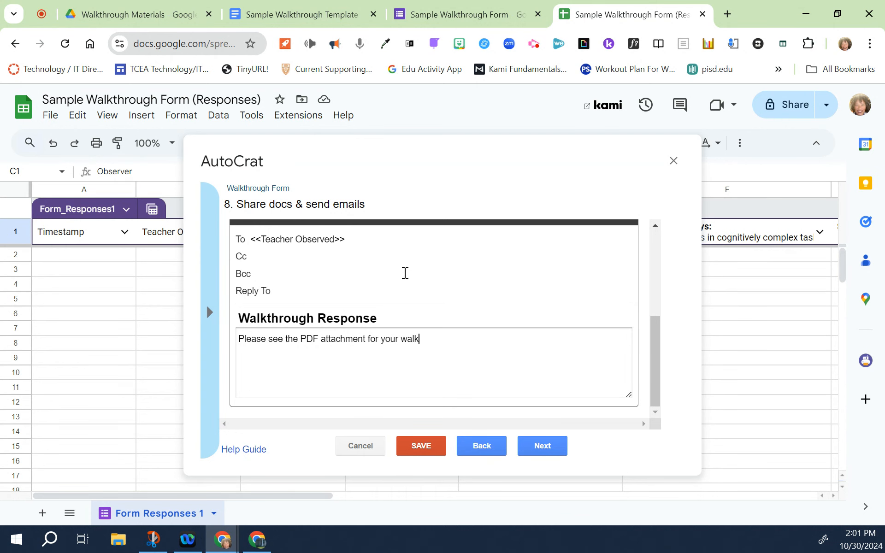
pyautogui.write('through r')
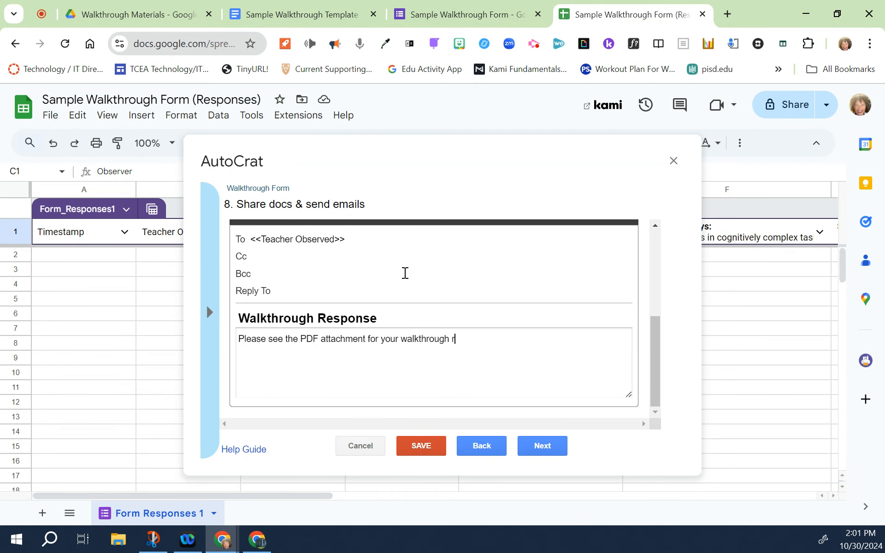
pyautogui.write('es')
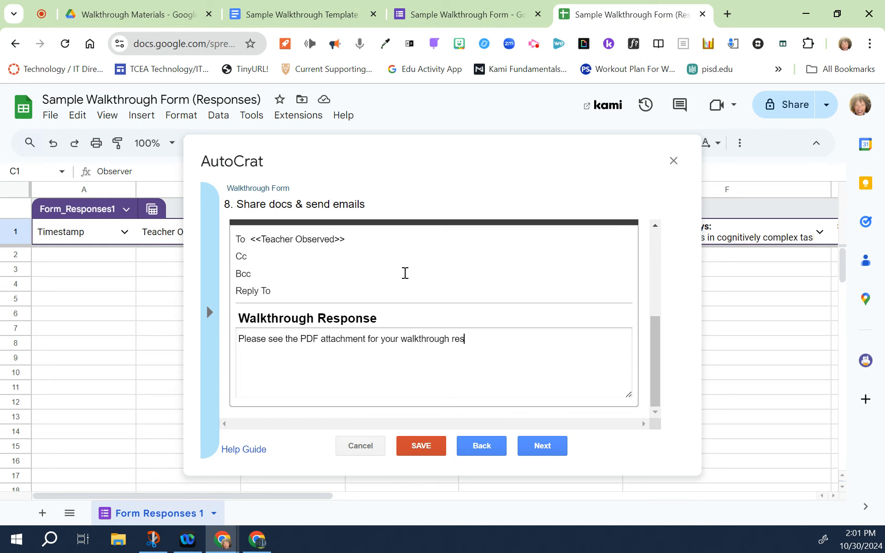
pyautogui.write('ults')
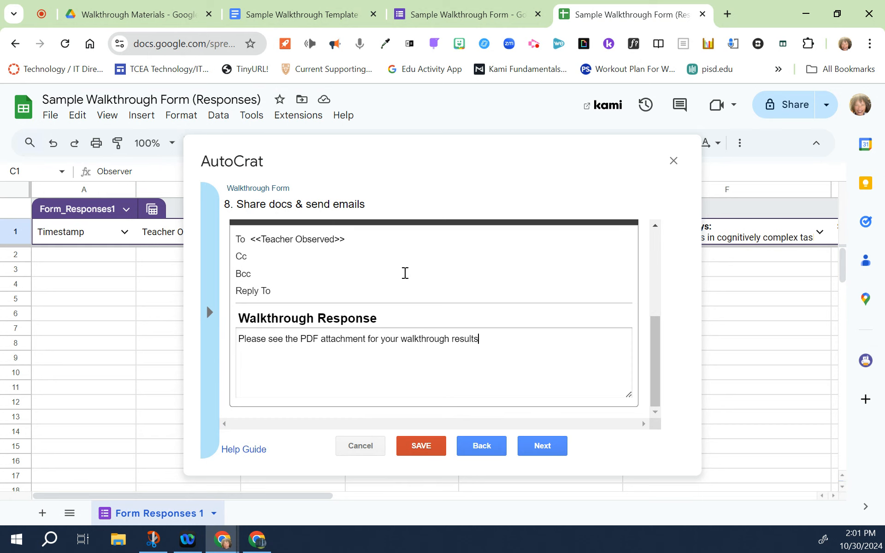
pyautogui.write('.')
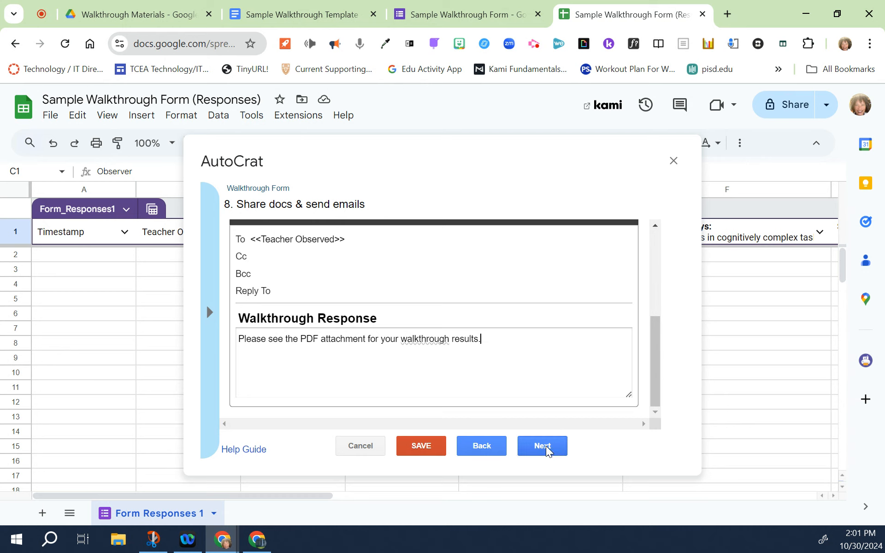
# Step: Set Run on form trigger to Yes, enable triggers, and save the job
pyautogui.click(540, 445)
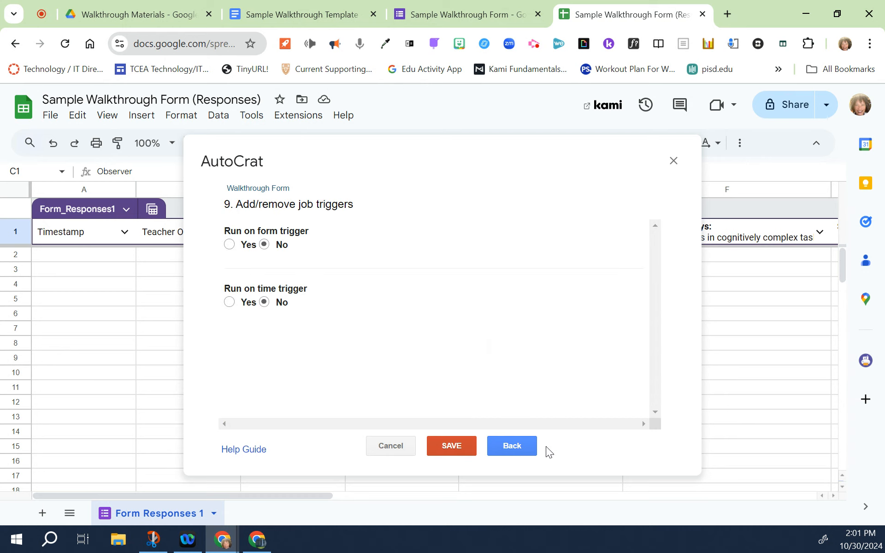
pyautogui.moveTo(242, 248)
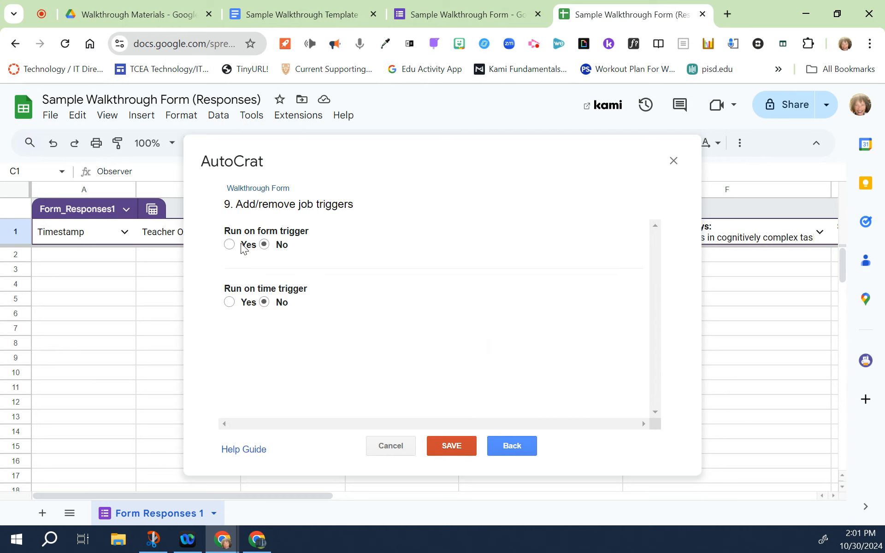
pyautogui.click(229, 244)
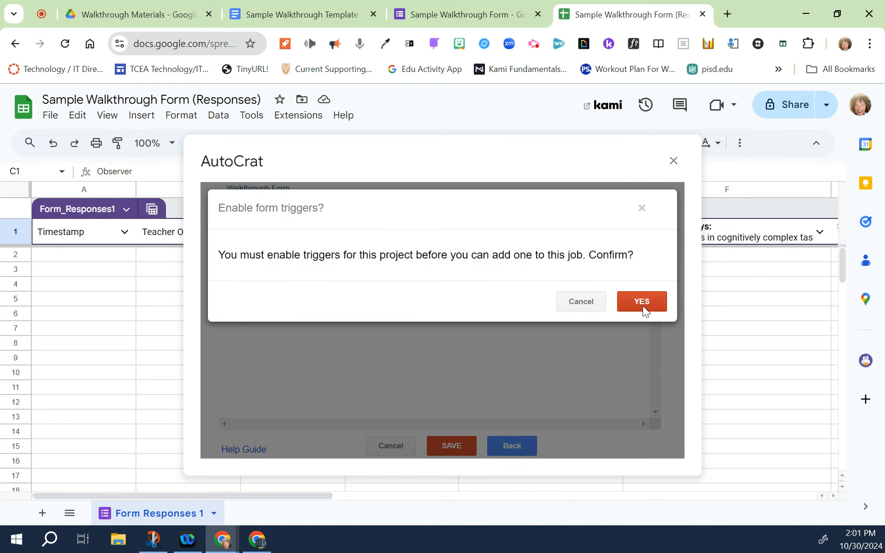
pyautogui.click(641, 301)
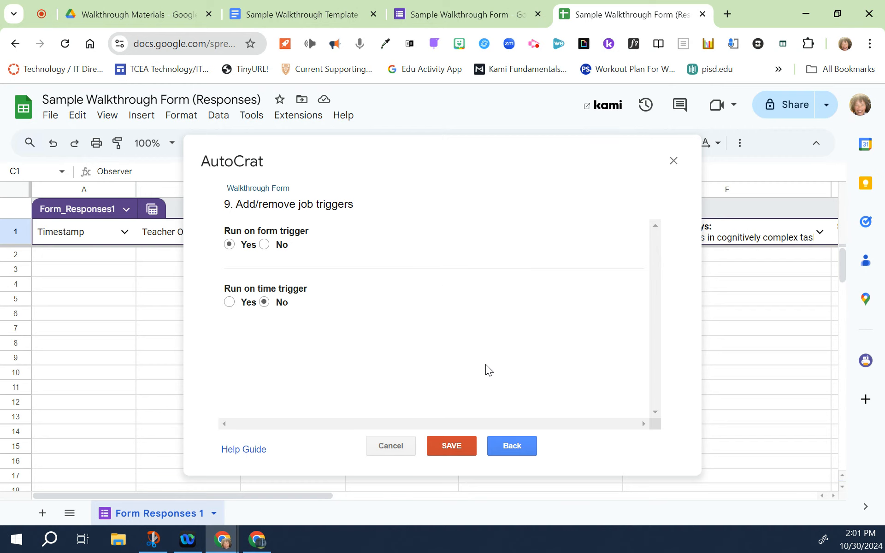
pyautogui.moveTo(439, 425)
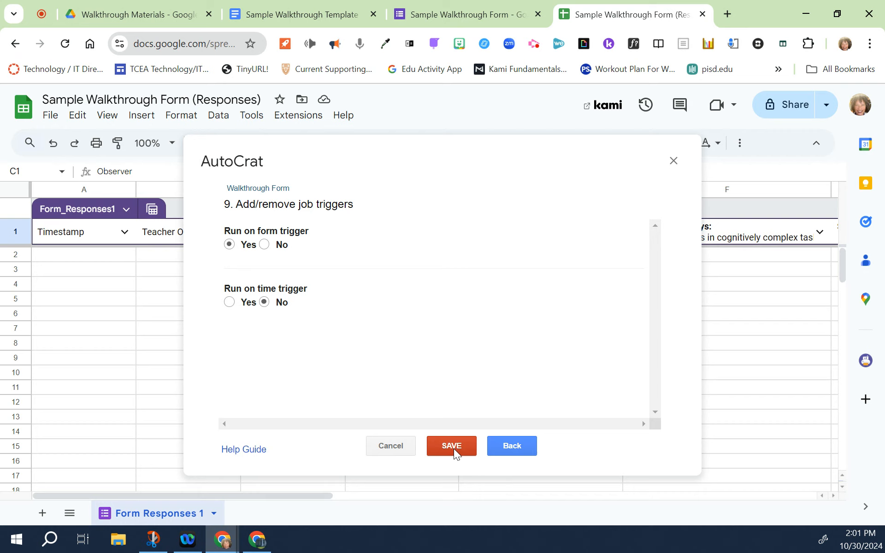
pyautogui.click(450, 446)
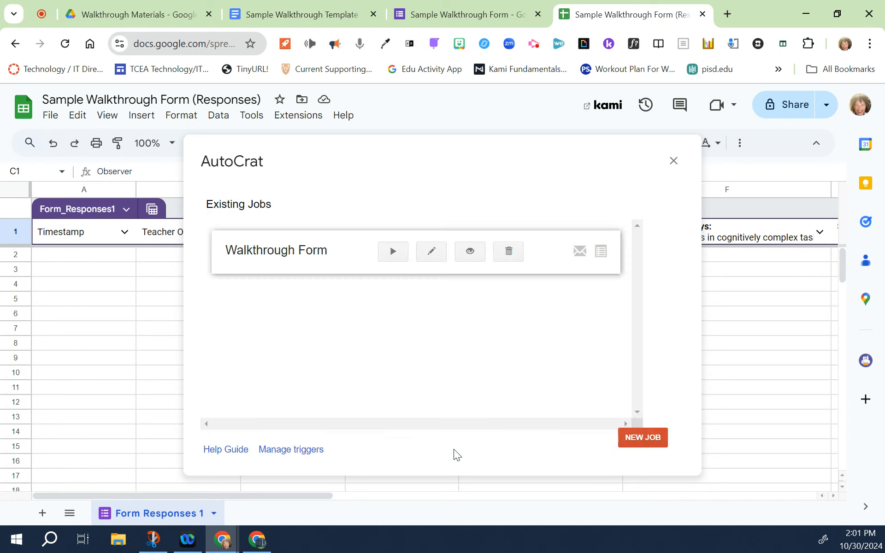
pyautogui.moveTo(423, 396)
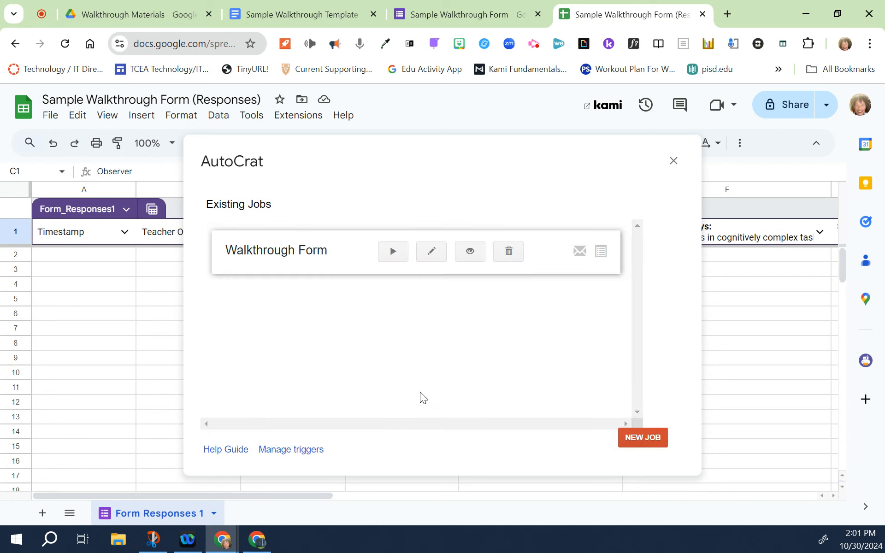
pyautogui.moveTo(384, 282)
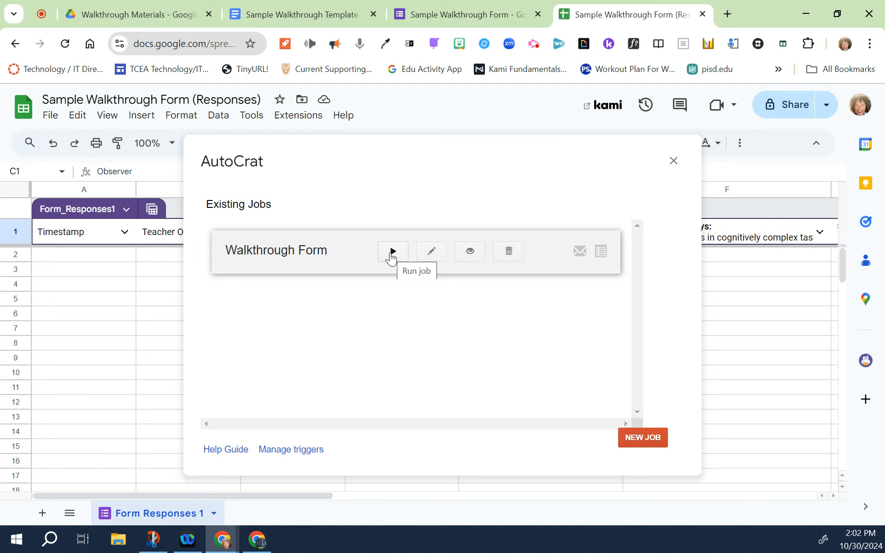
pyautogui.click(392, 251)
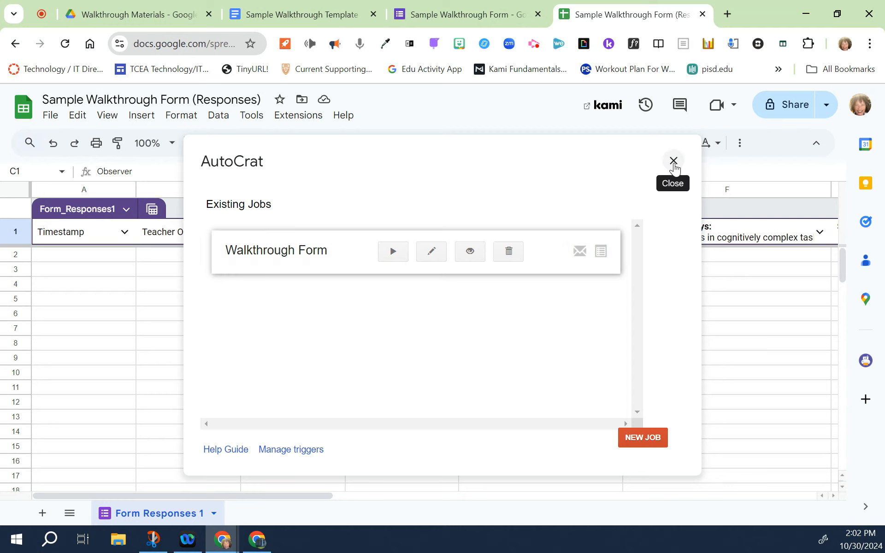
# Step: Close AutoCrat and return to the Sample Walkthrough Form's question editor
pyautogui.click(673, 161)
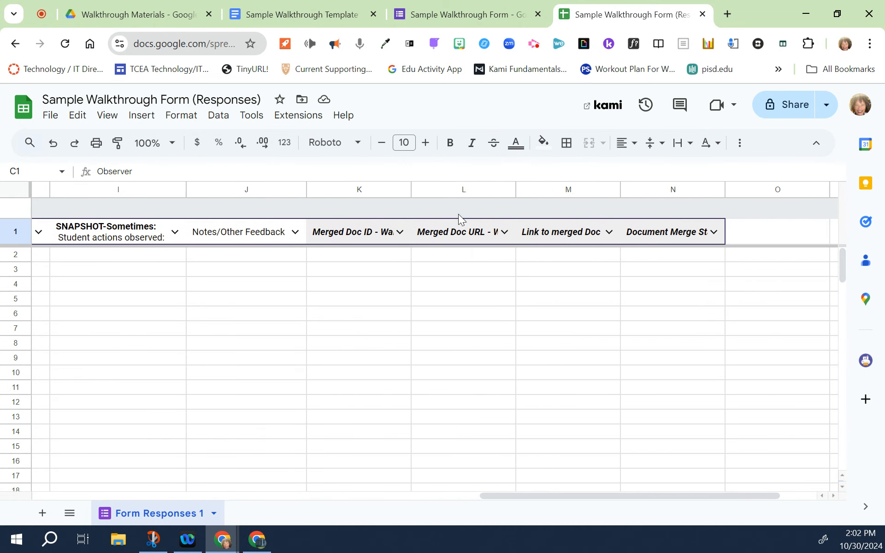
pyautogui.moveTo(383, 397)
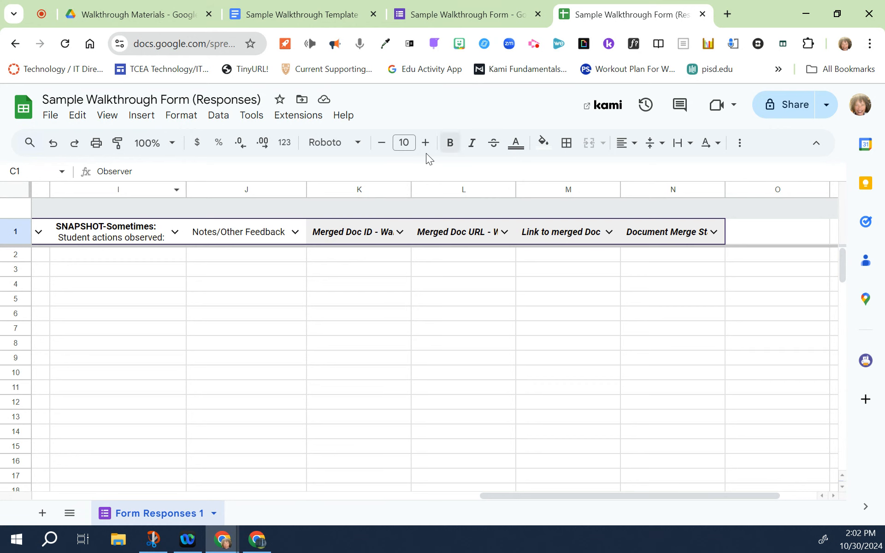
pyautogui.moveTo(533, 502)
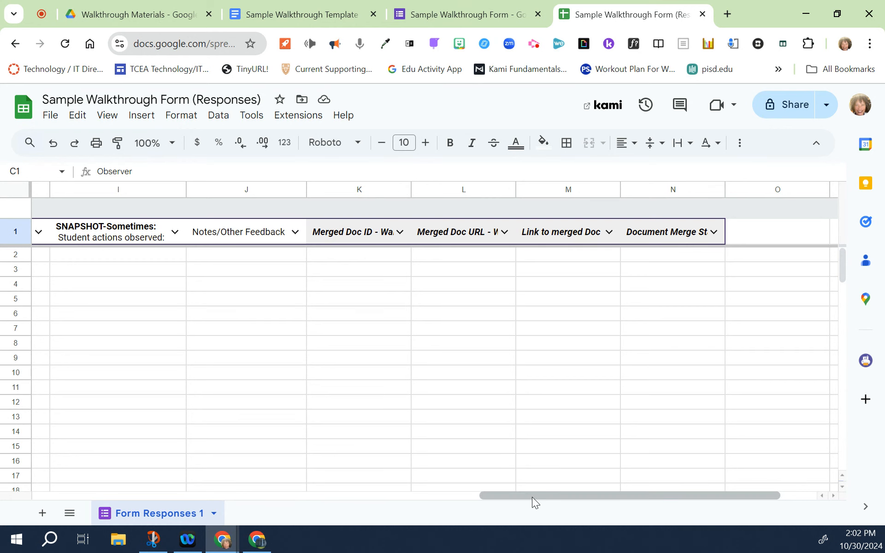
pyautogui.moveTo(534, 496); pyautogui.dragTo(181, 495)
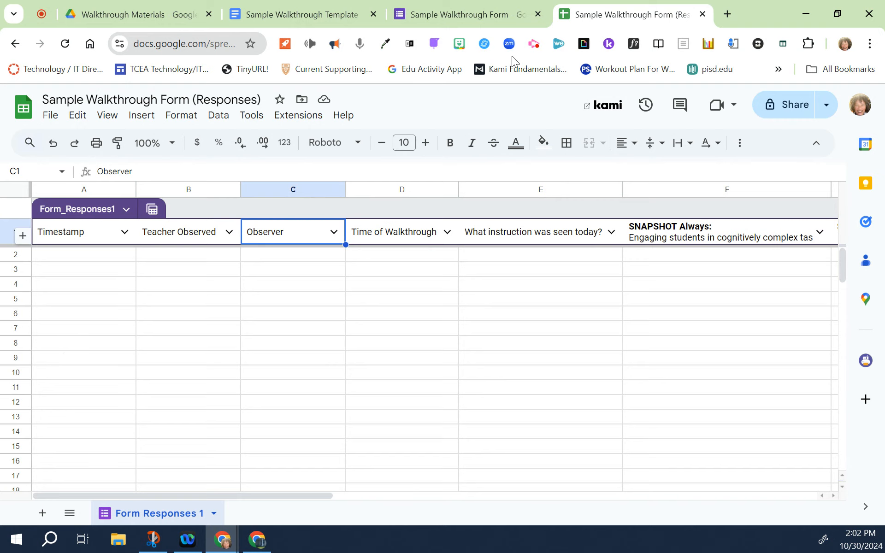
pyautogui.moveTo(487, 14)
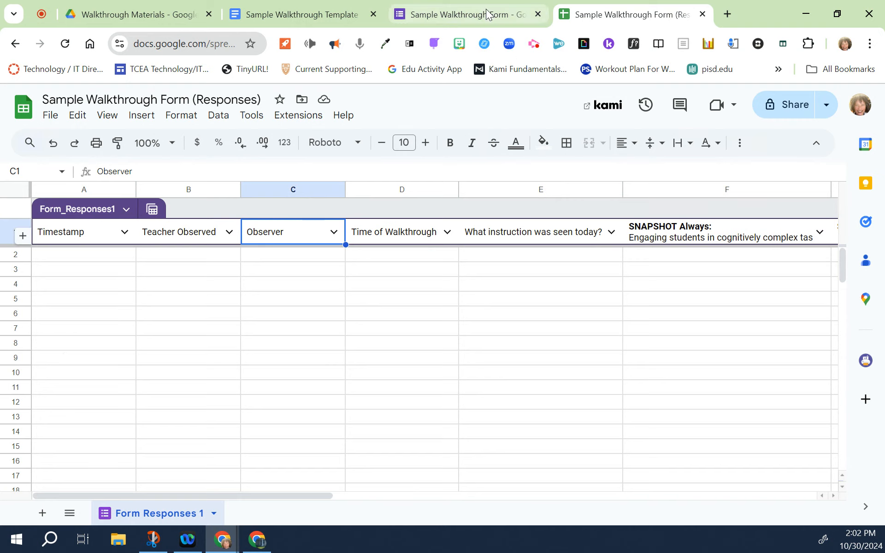
pyautogui.click(463, 14)
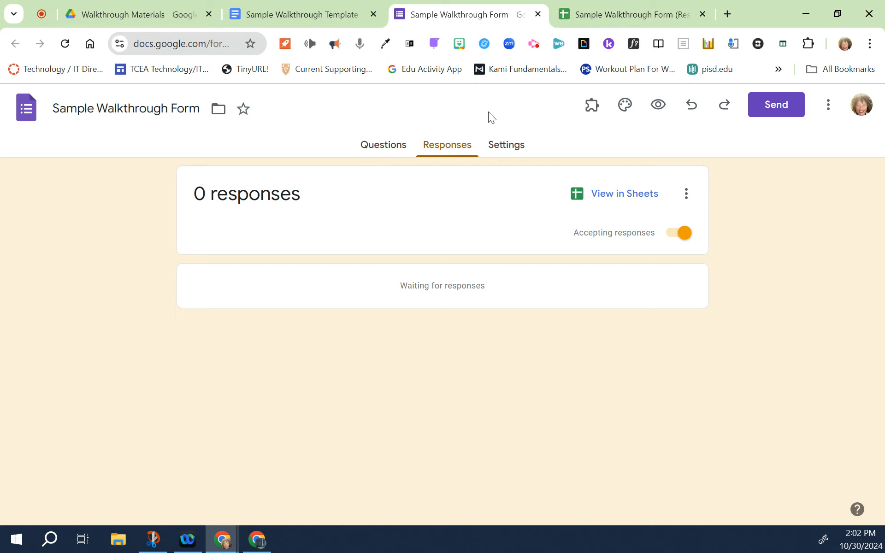
pyautogui.moveTo(383, 147)
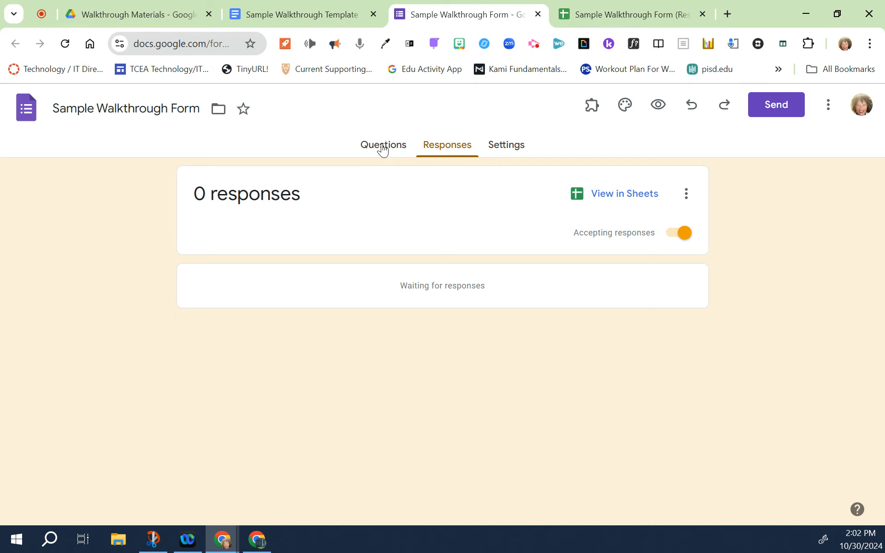
pyautogui.click(383, 144)
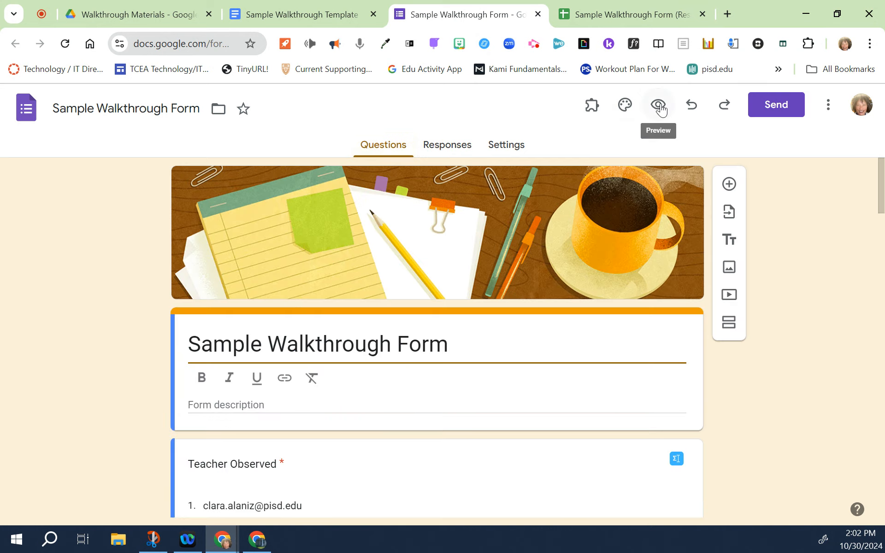
# Step: Preview the form, choose the first teacher, mark the observer, and enter 9:00 AM
pyautogui.click(658, 106)
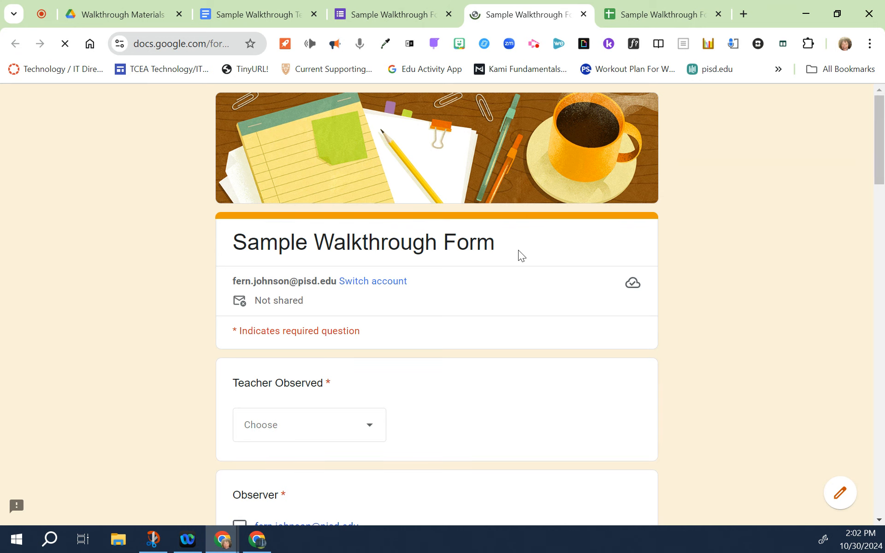
pyautogui.click(309, 424)
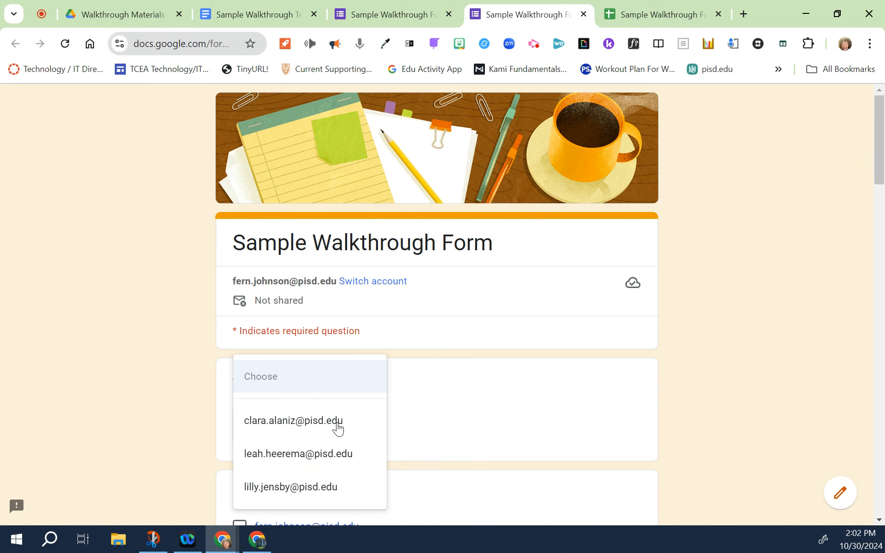
pyautogui.moveTo(251, 427)
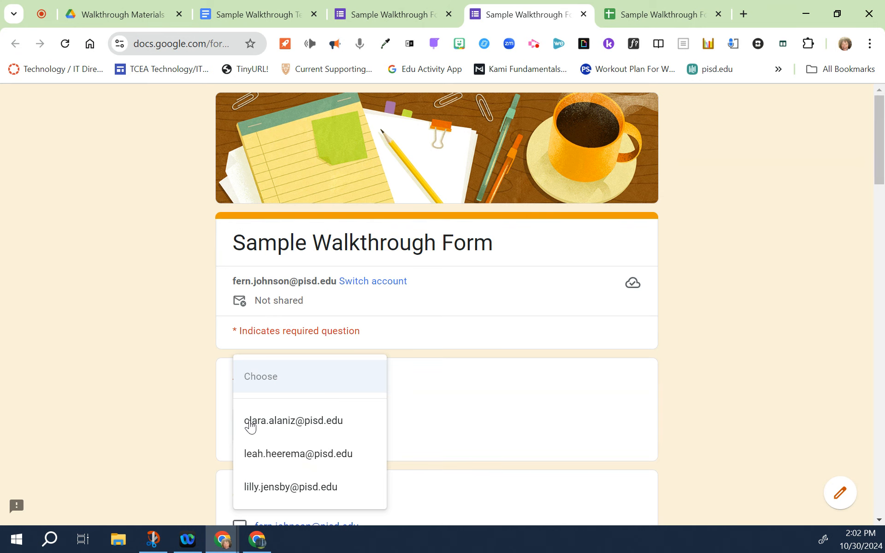
pyautogui.click(294, 421)
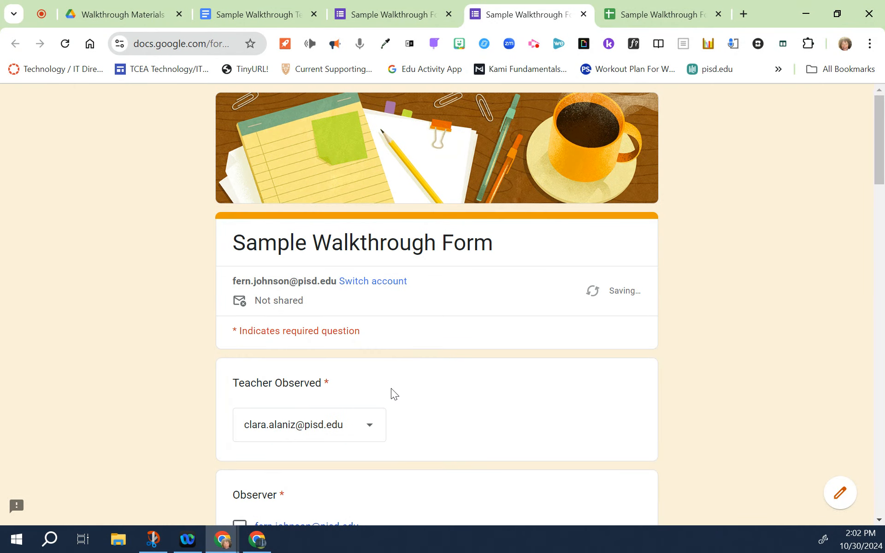
pyautogui.scroll(-3)
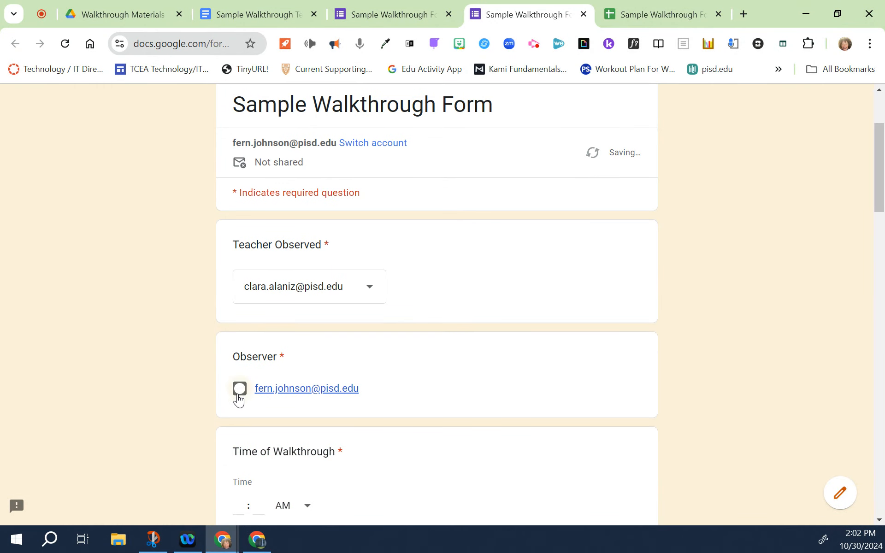
pyautogui.click(239, 388)
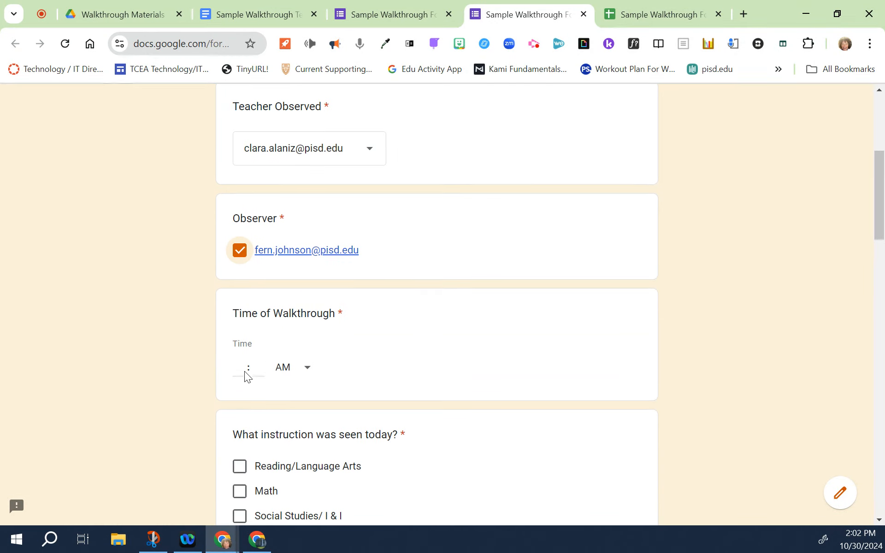
pyautogui.scroll(-3)
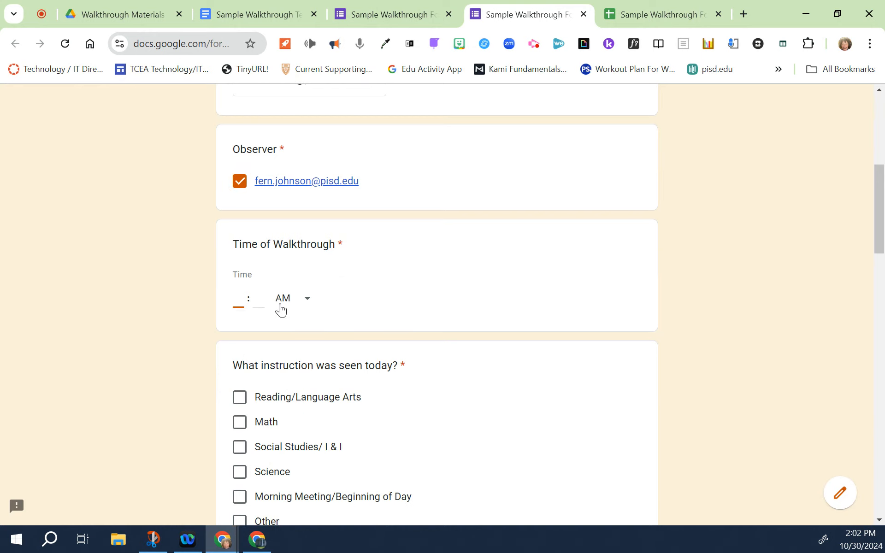
pyautogui.moveTo(319, 316)
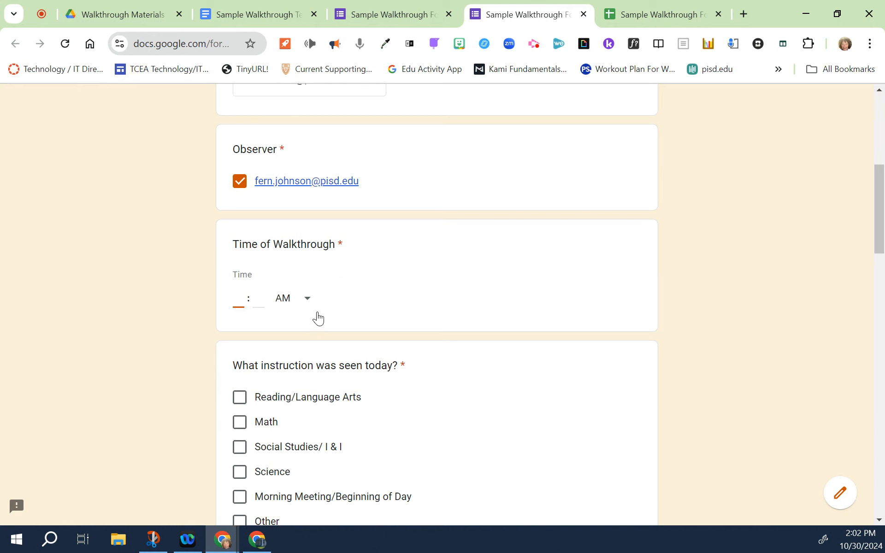
pyautogui.write('9')
pyautogui.click(258, 299)
pyautogui.write('00')
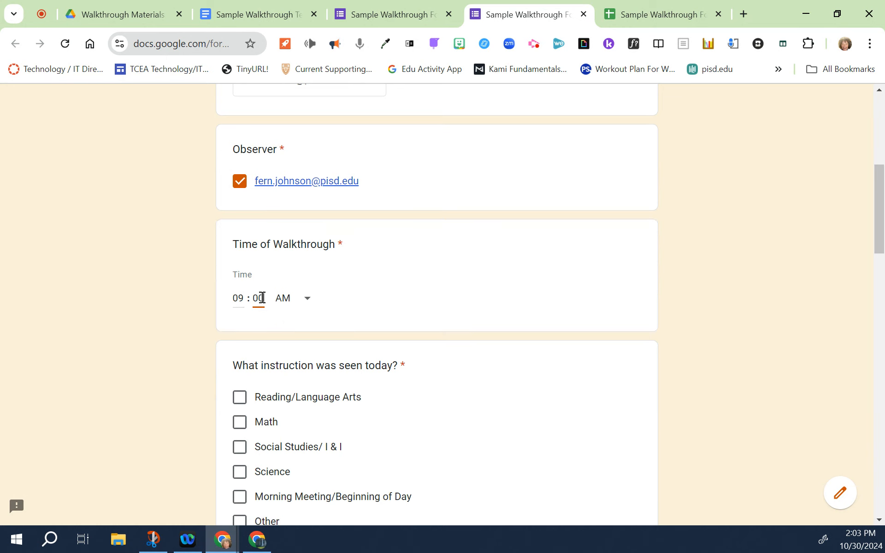
# Step: Tick Social Studies/I & I and modeling, note 'Great job!', and submit
pyautogui.scroll(-3)
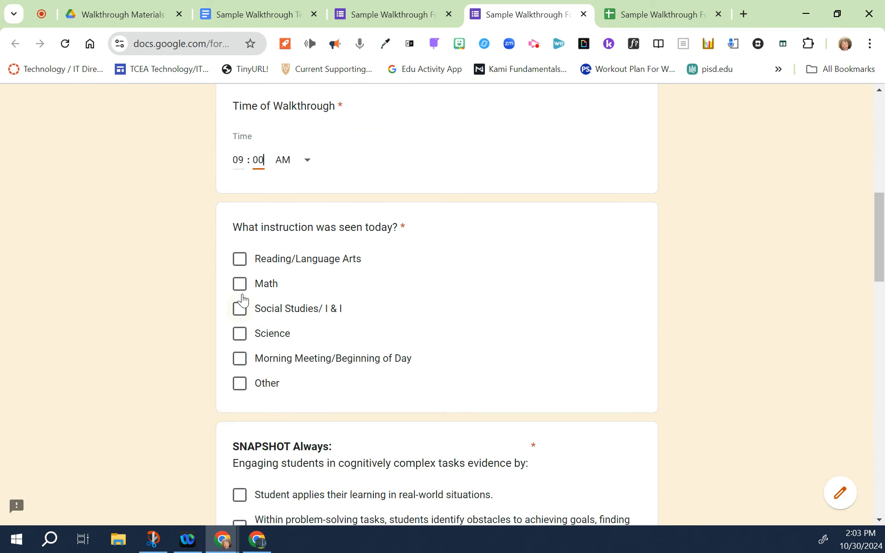
pyautogui.click(240, 308)
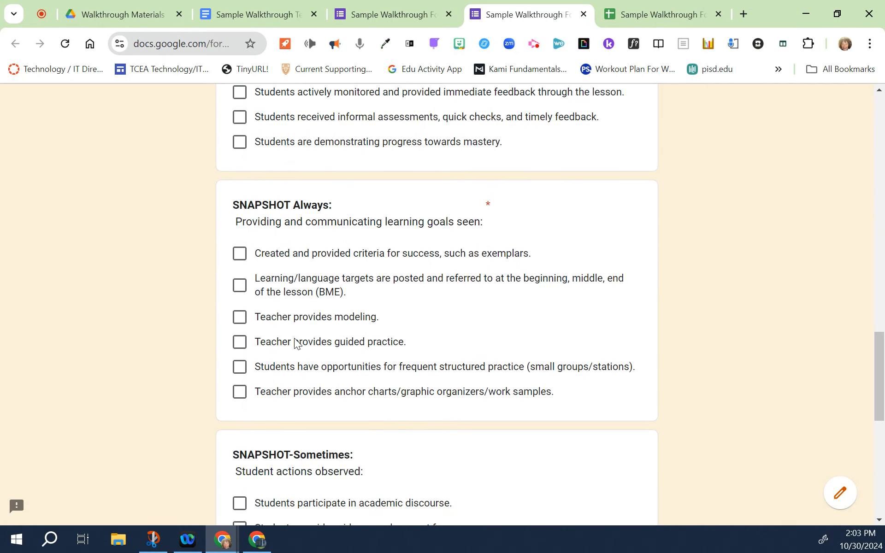
pyautogui.click(240, 317)
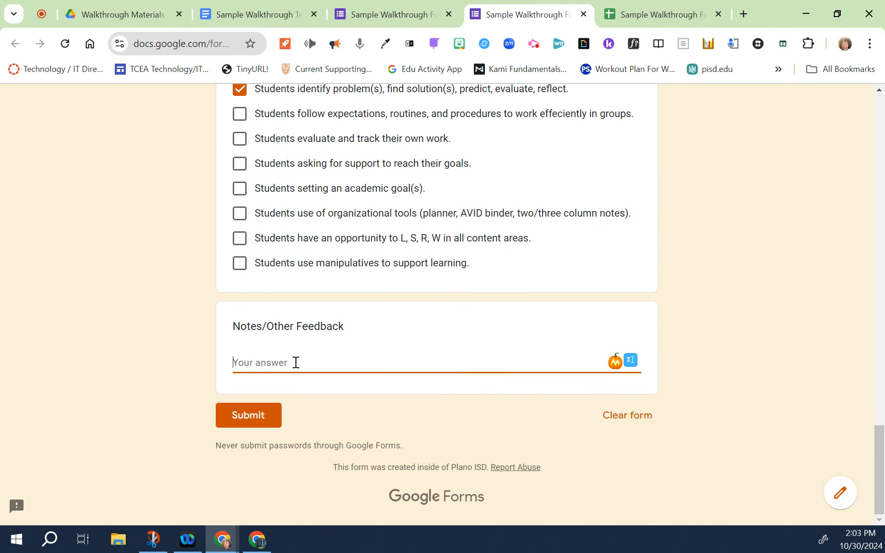
pyautogui.write('Great')
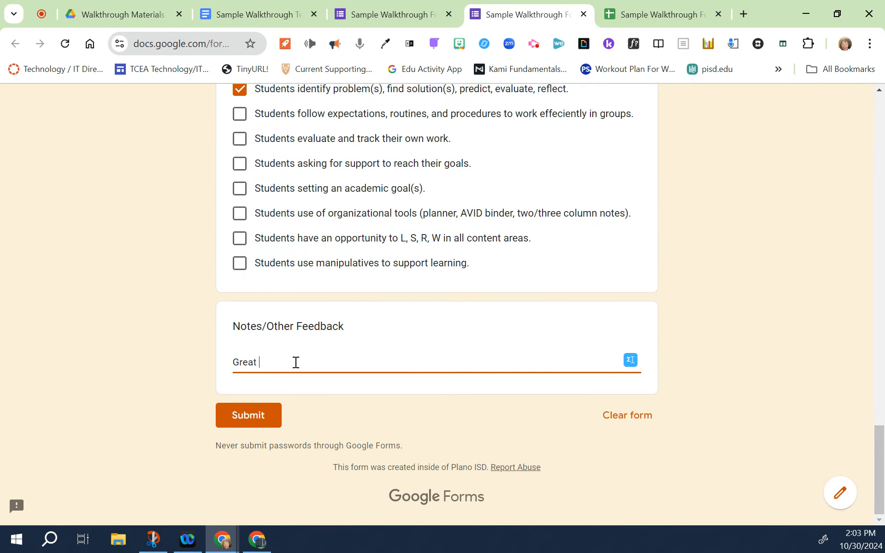
pyautogui.write('job')
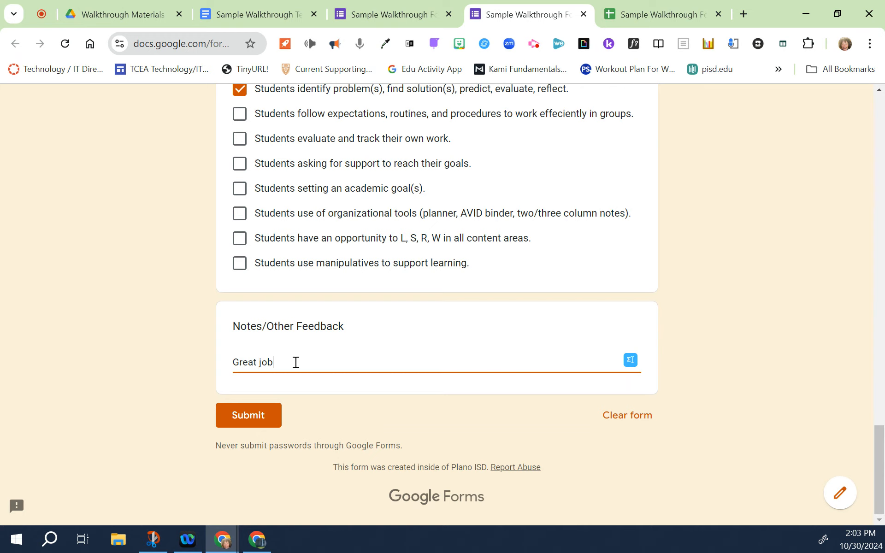
pyautogui.write('!')
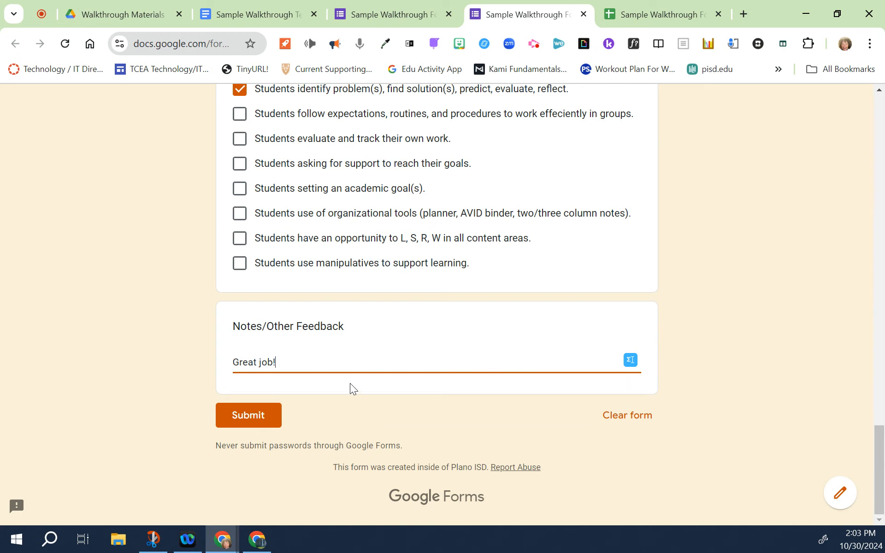
pyautogui.click(248, 415)
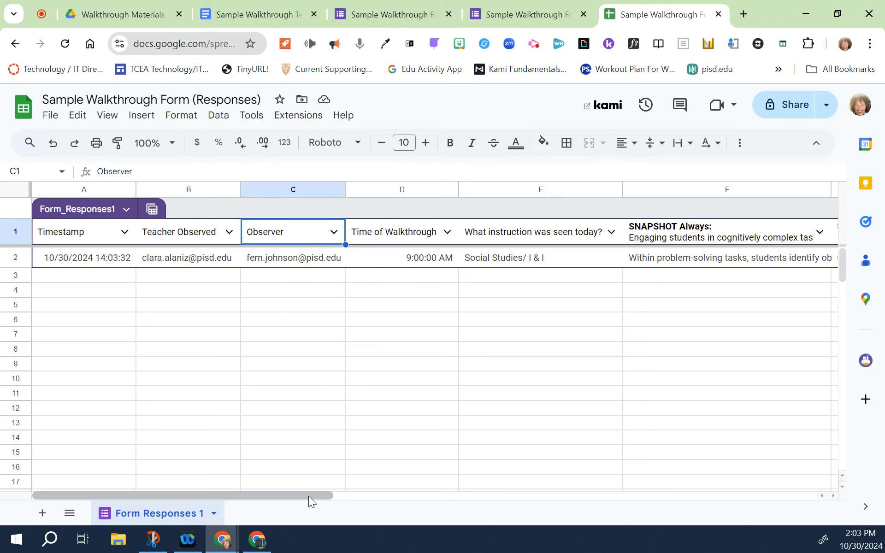
# Step: Scroll the responses sheet right to columns K–N with the merged doc link and status
pyautogui.moveTo(309, 495); pyautogui.dragTo(411, 496)
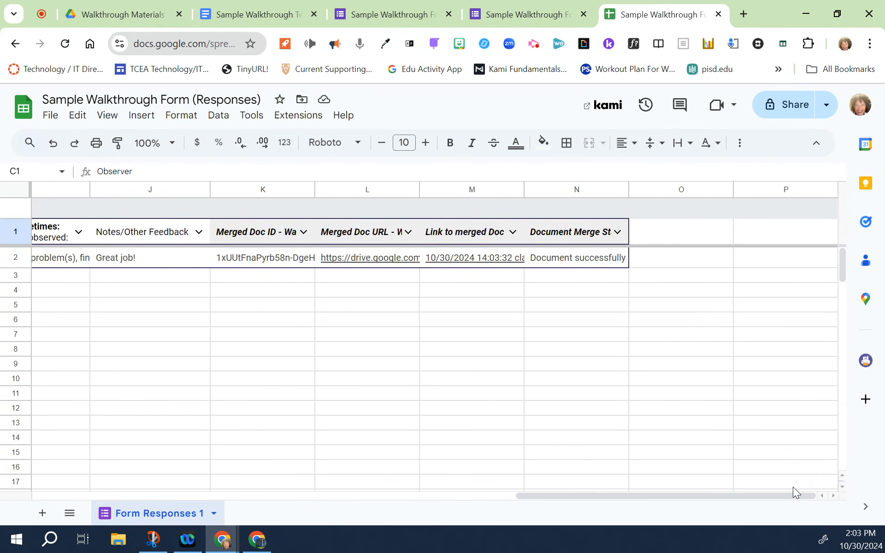
pyautogui.moveTo(345, 305)
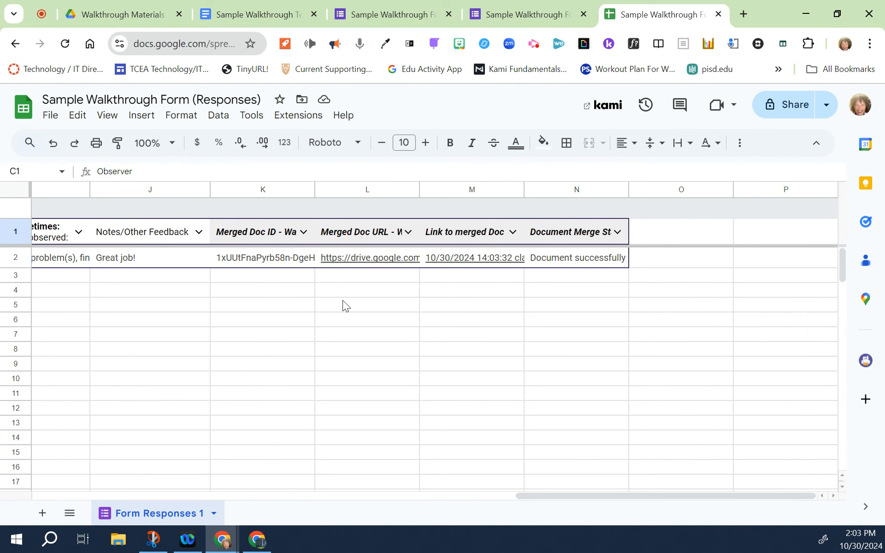
pyautogui.moveTo(341, 304)
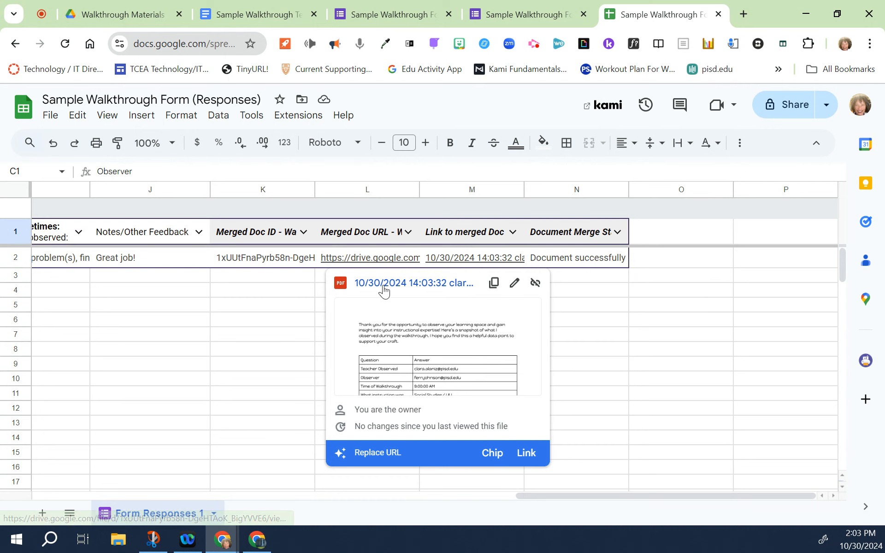
pyautogui.click(414, 283)
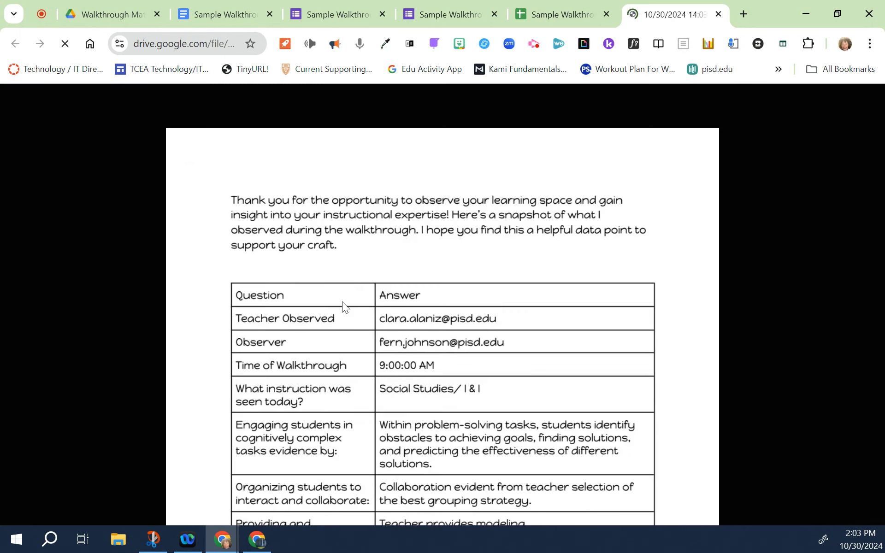
pyautogui.scroll(-3)
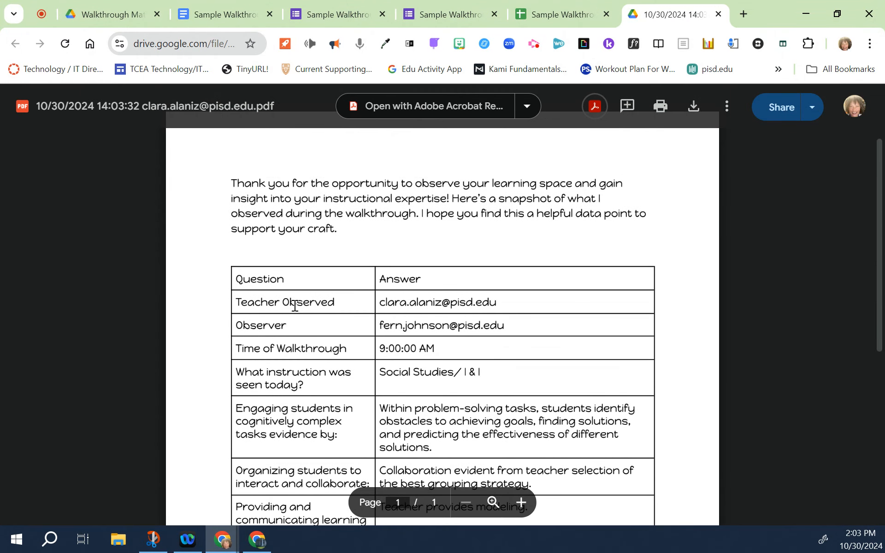
pyautogui.moveTo(725, 5)
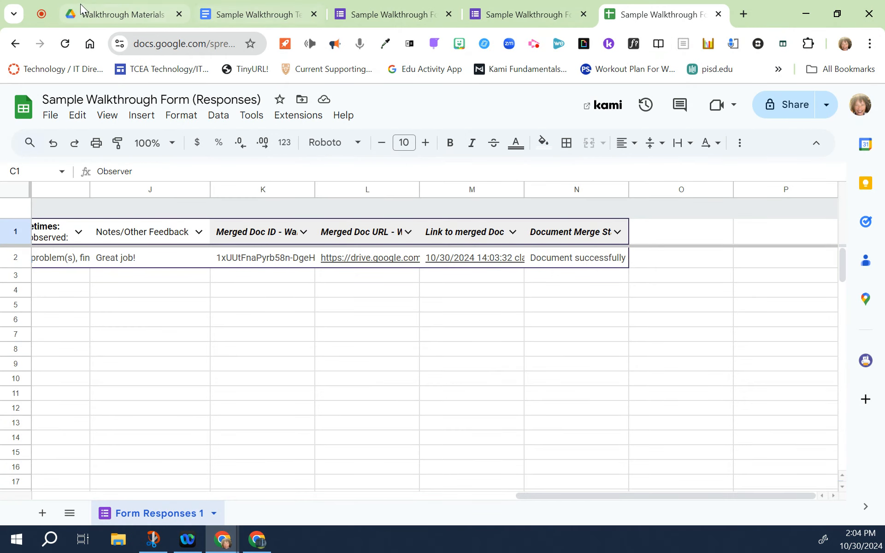
# Step: Switch to the Walkthrough Materials Drive tab listing the new merged PDF
pyautogui.click(119, 13)
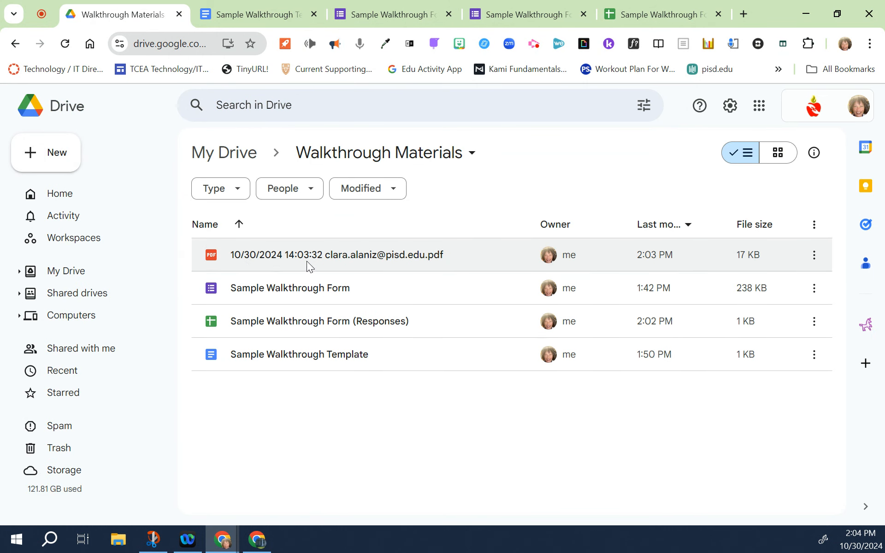
pyautogui.moveTo(409, 266)
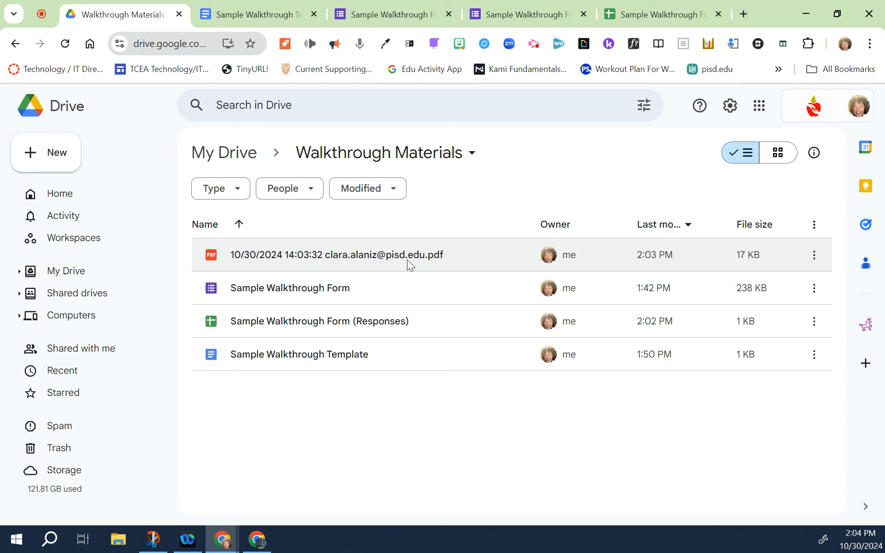
pyautogui.moveTo(380, 265)
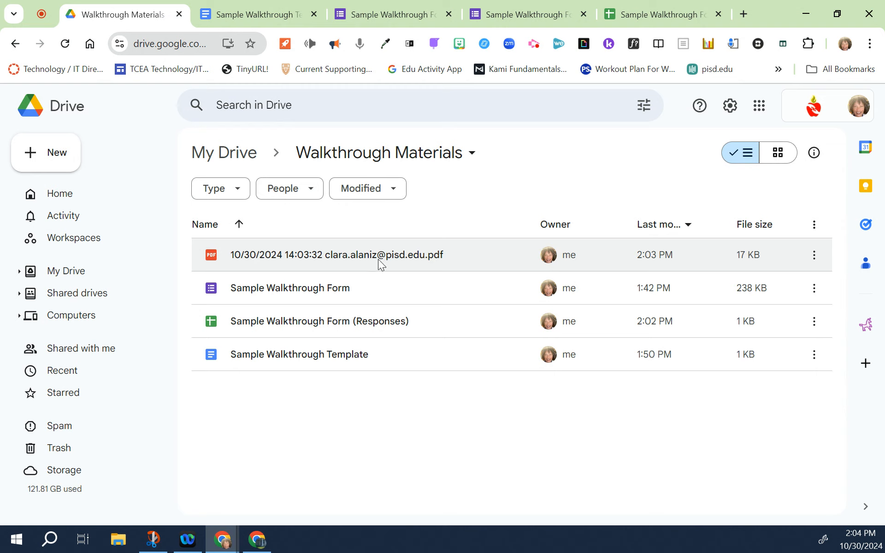
pyautogui.moveTo(546, 173)
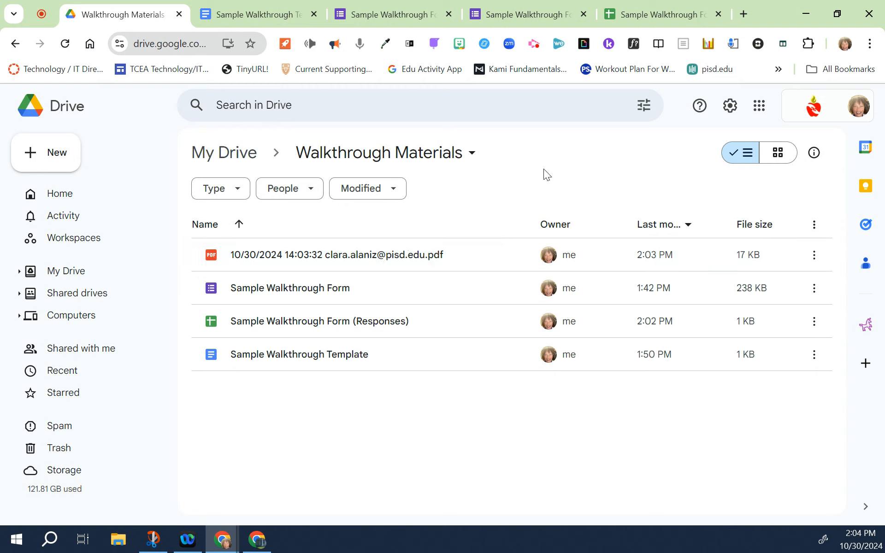